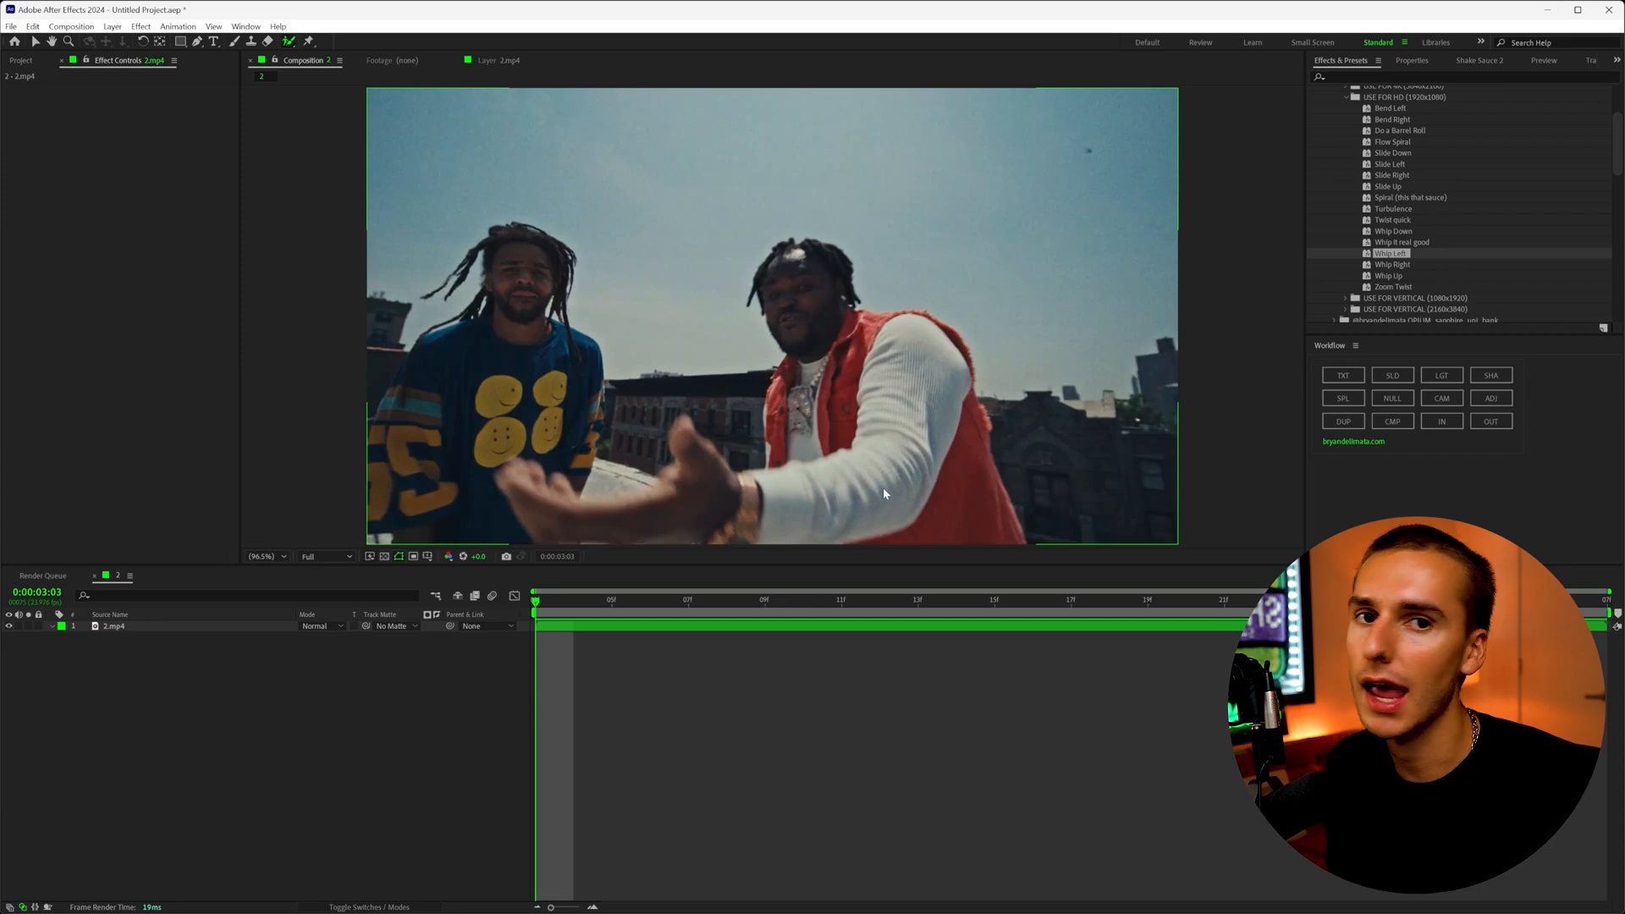
Step: Apply Roto Brush to isolate the red-vest man and scrub to a later frame
click(881, 492)
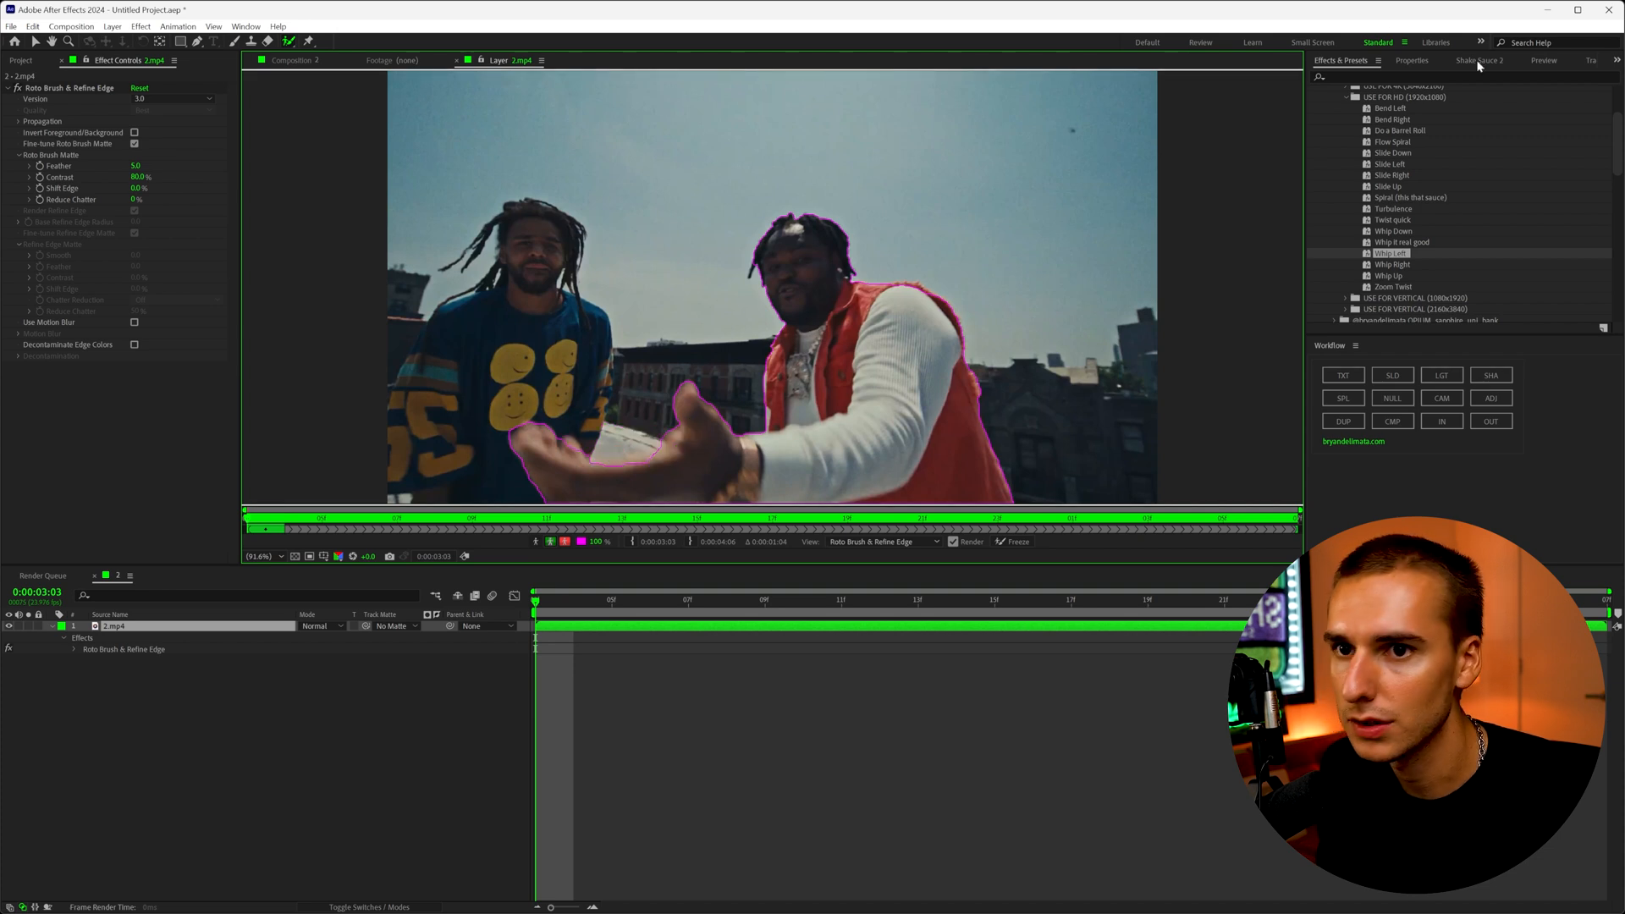
click(1543, 59)
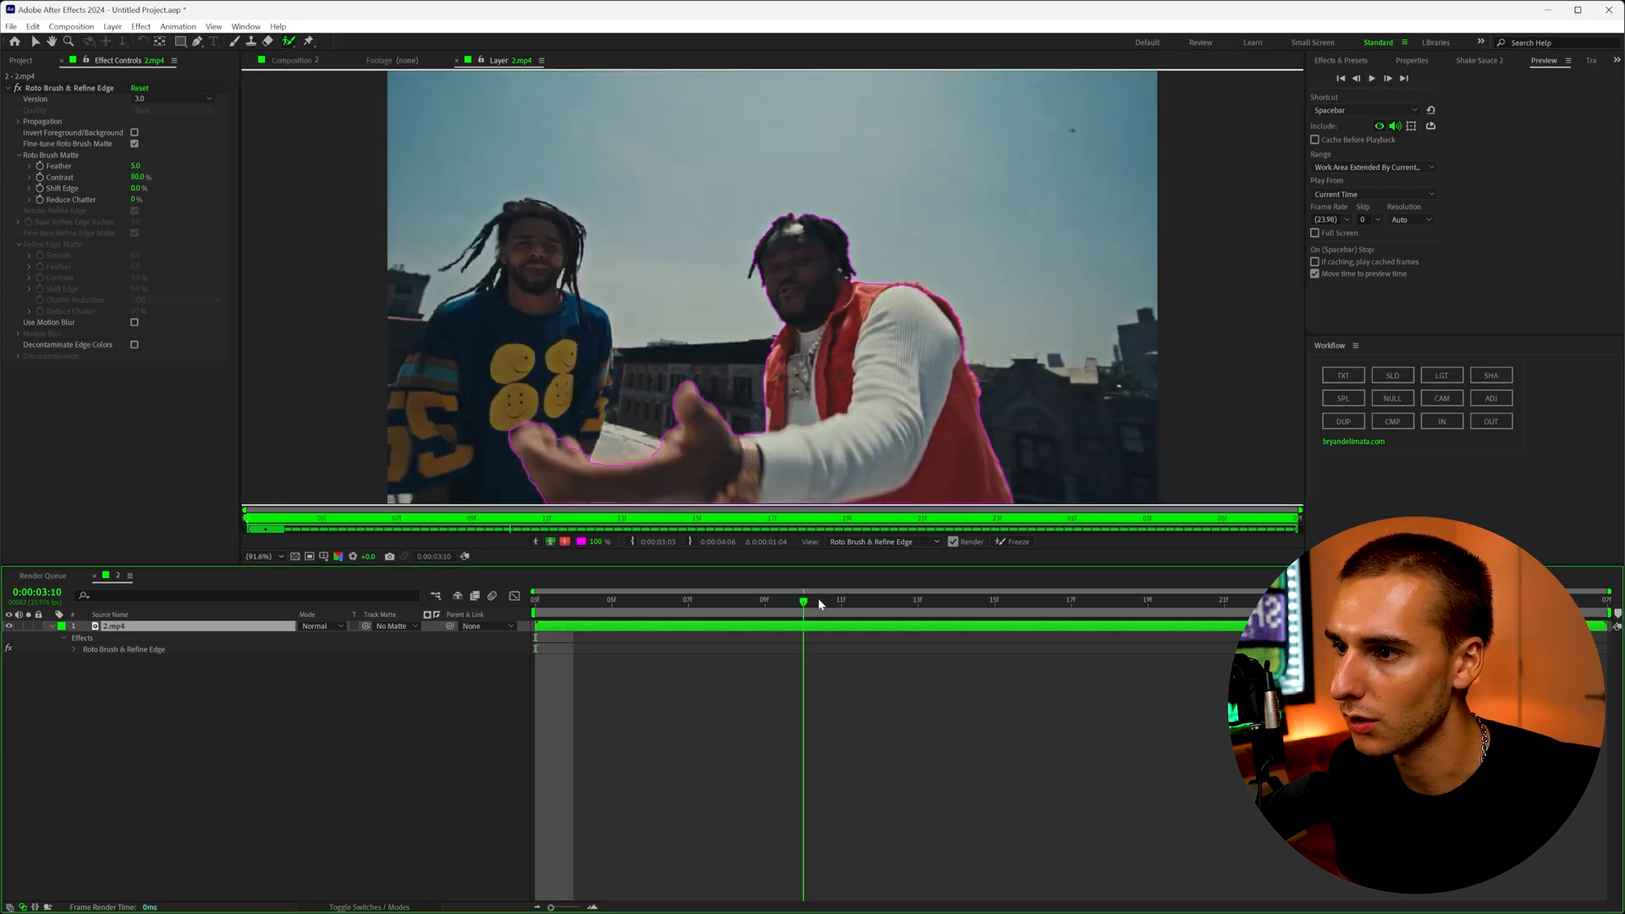
click(1019, 541)
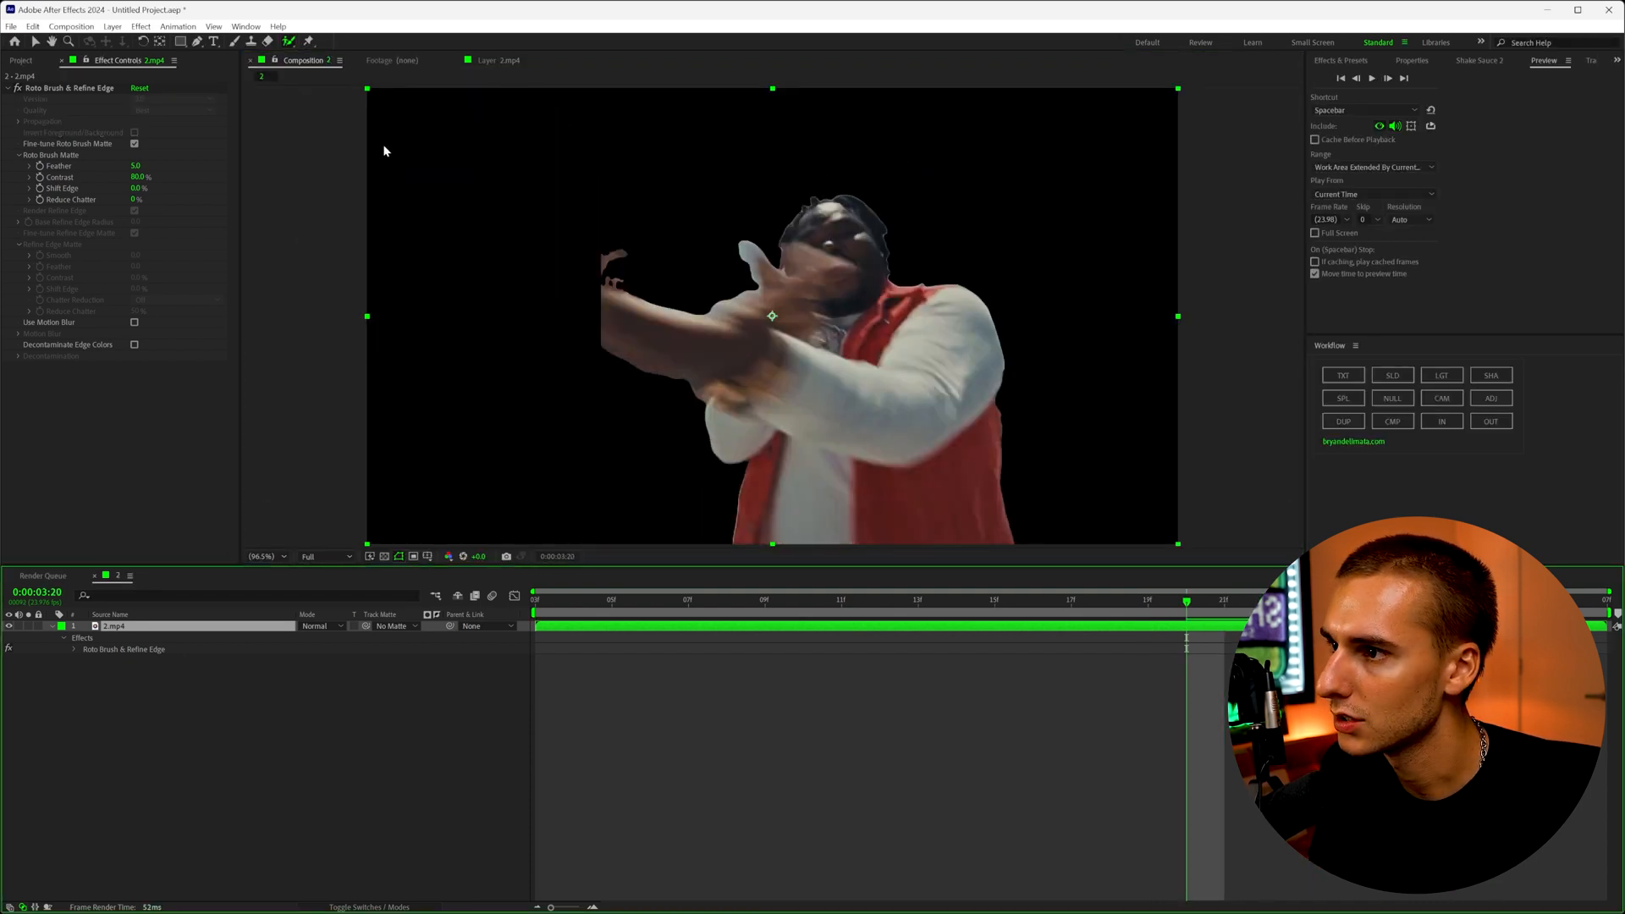
Step: Delete the Roto Brush & Refine Edge effect from the layer
click(500, 60)
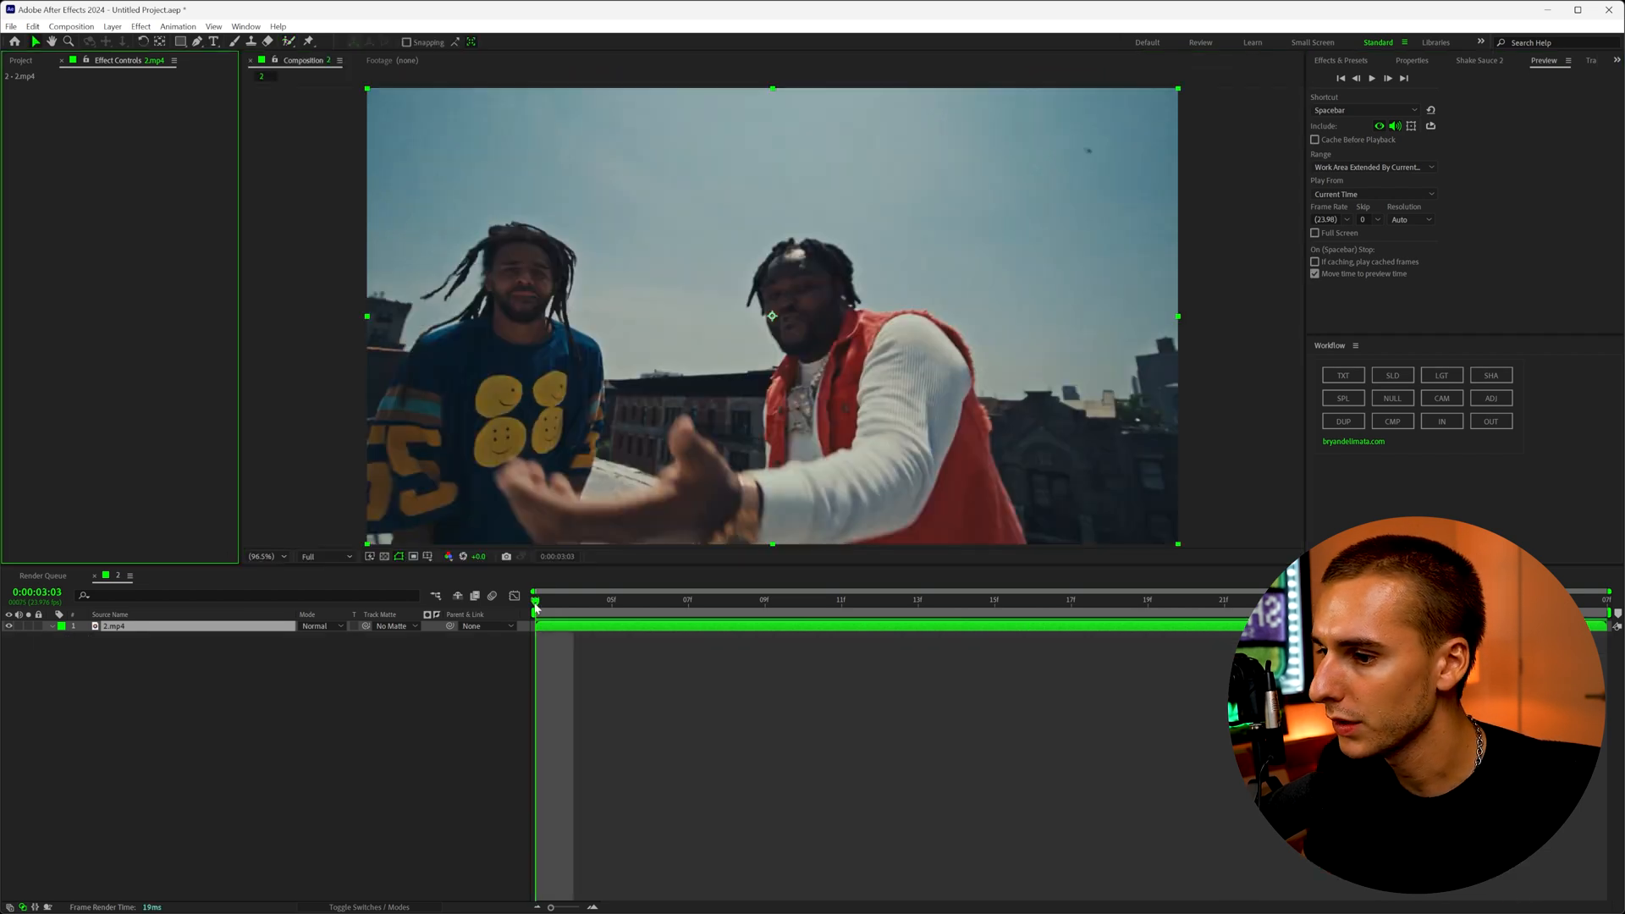
Step: Add the composition to the Render Queue and set the output file name and folder
click(688, 599)
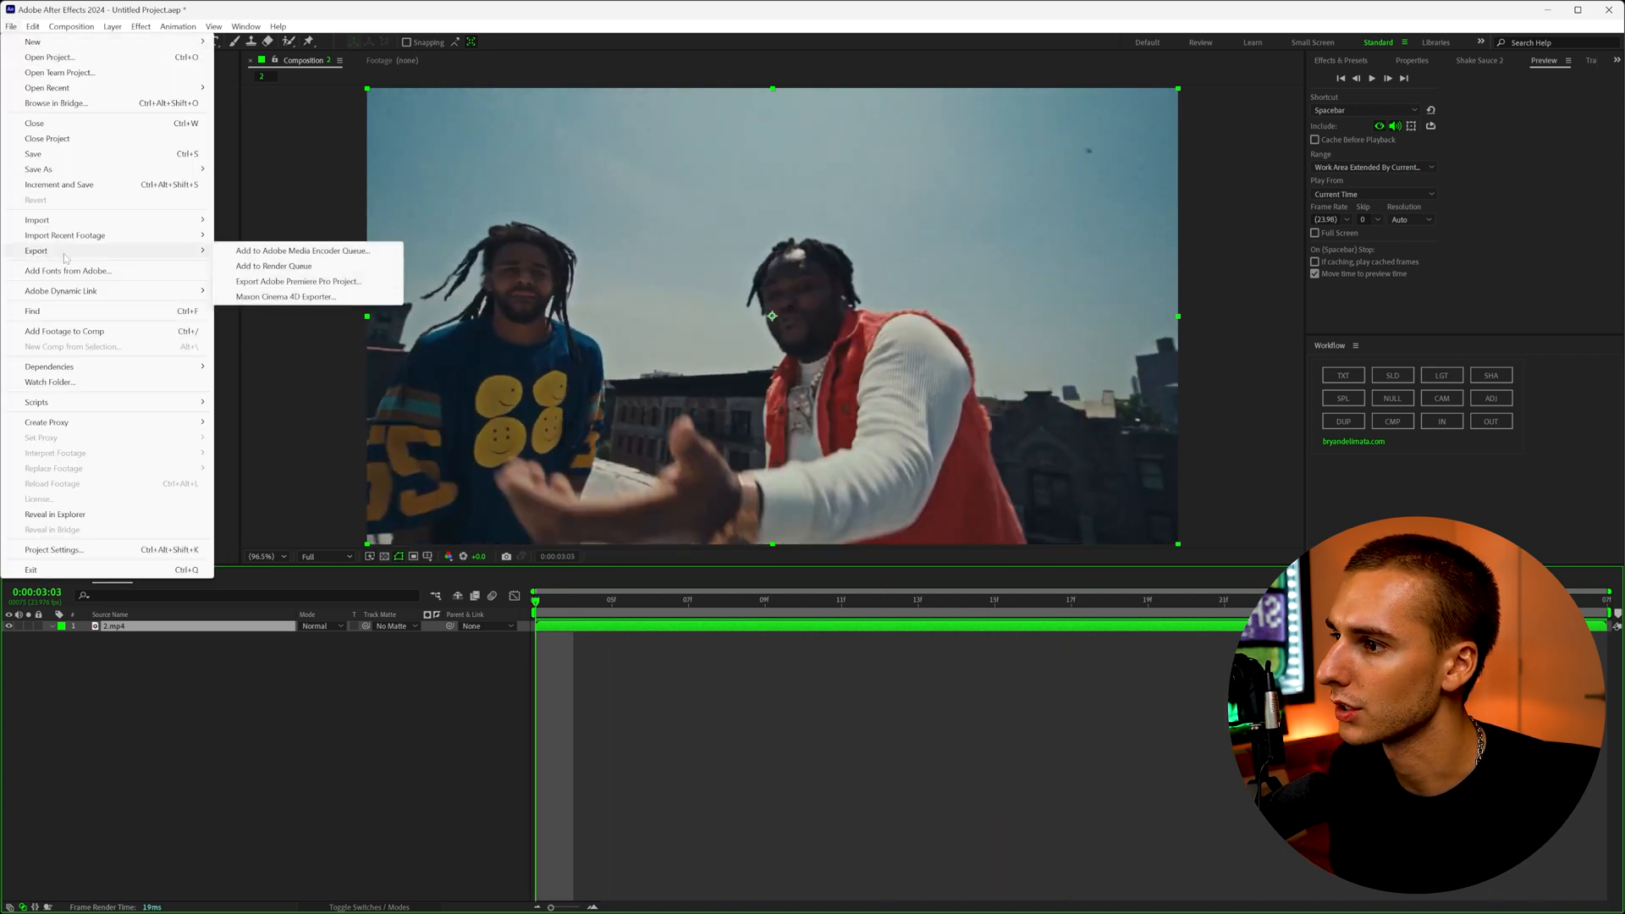
click(273, 267)
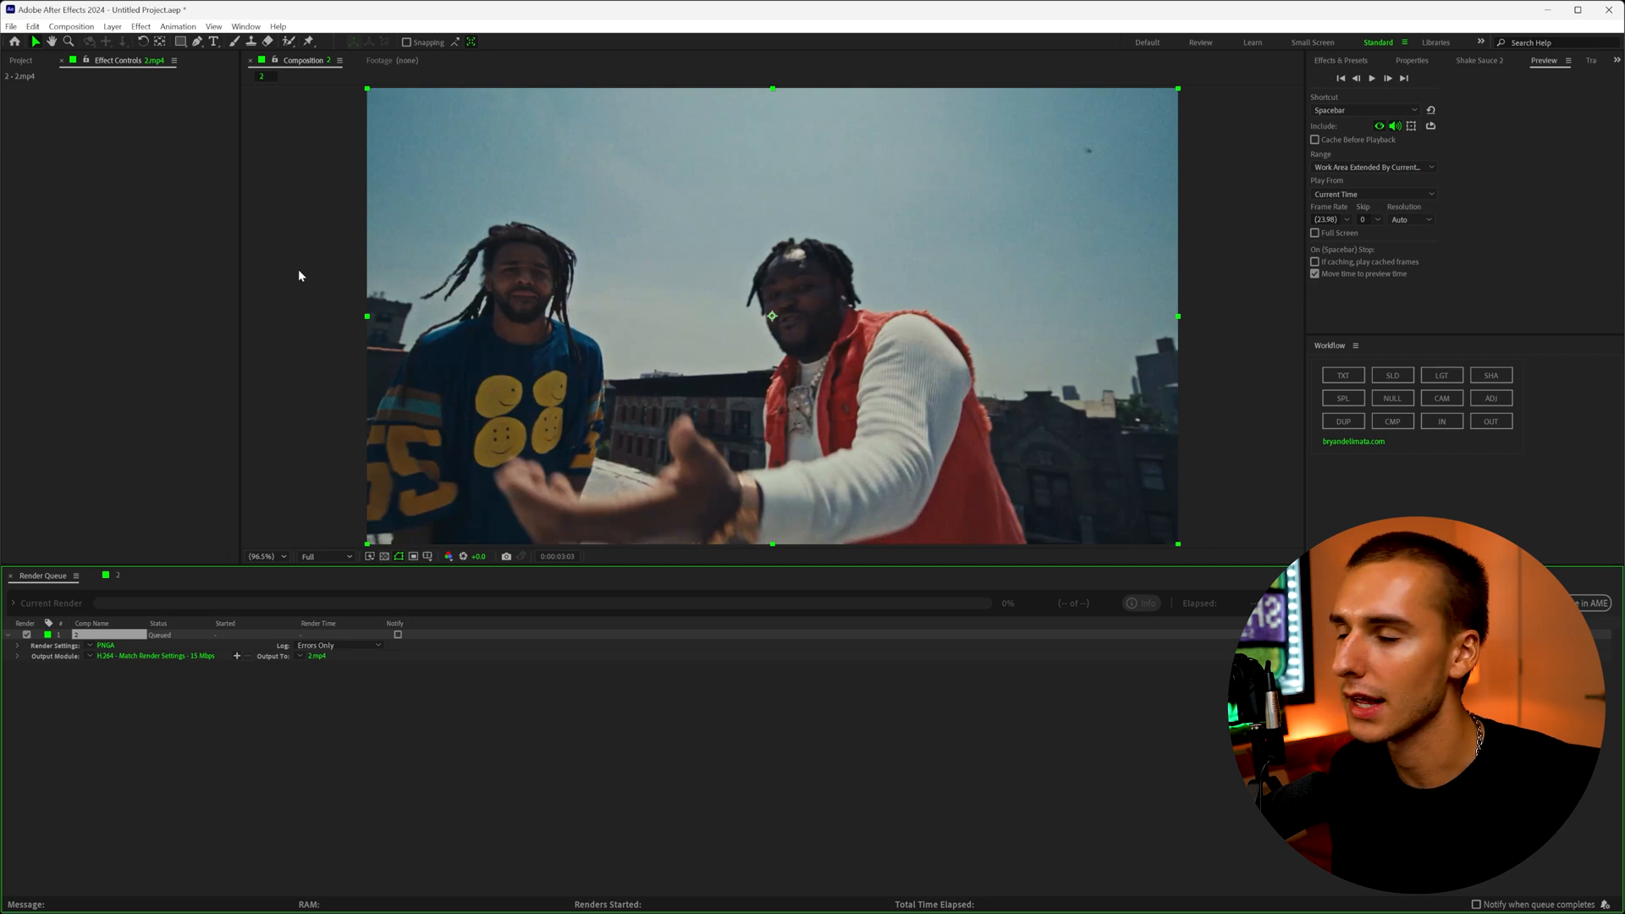
click(316, 655)
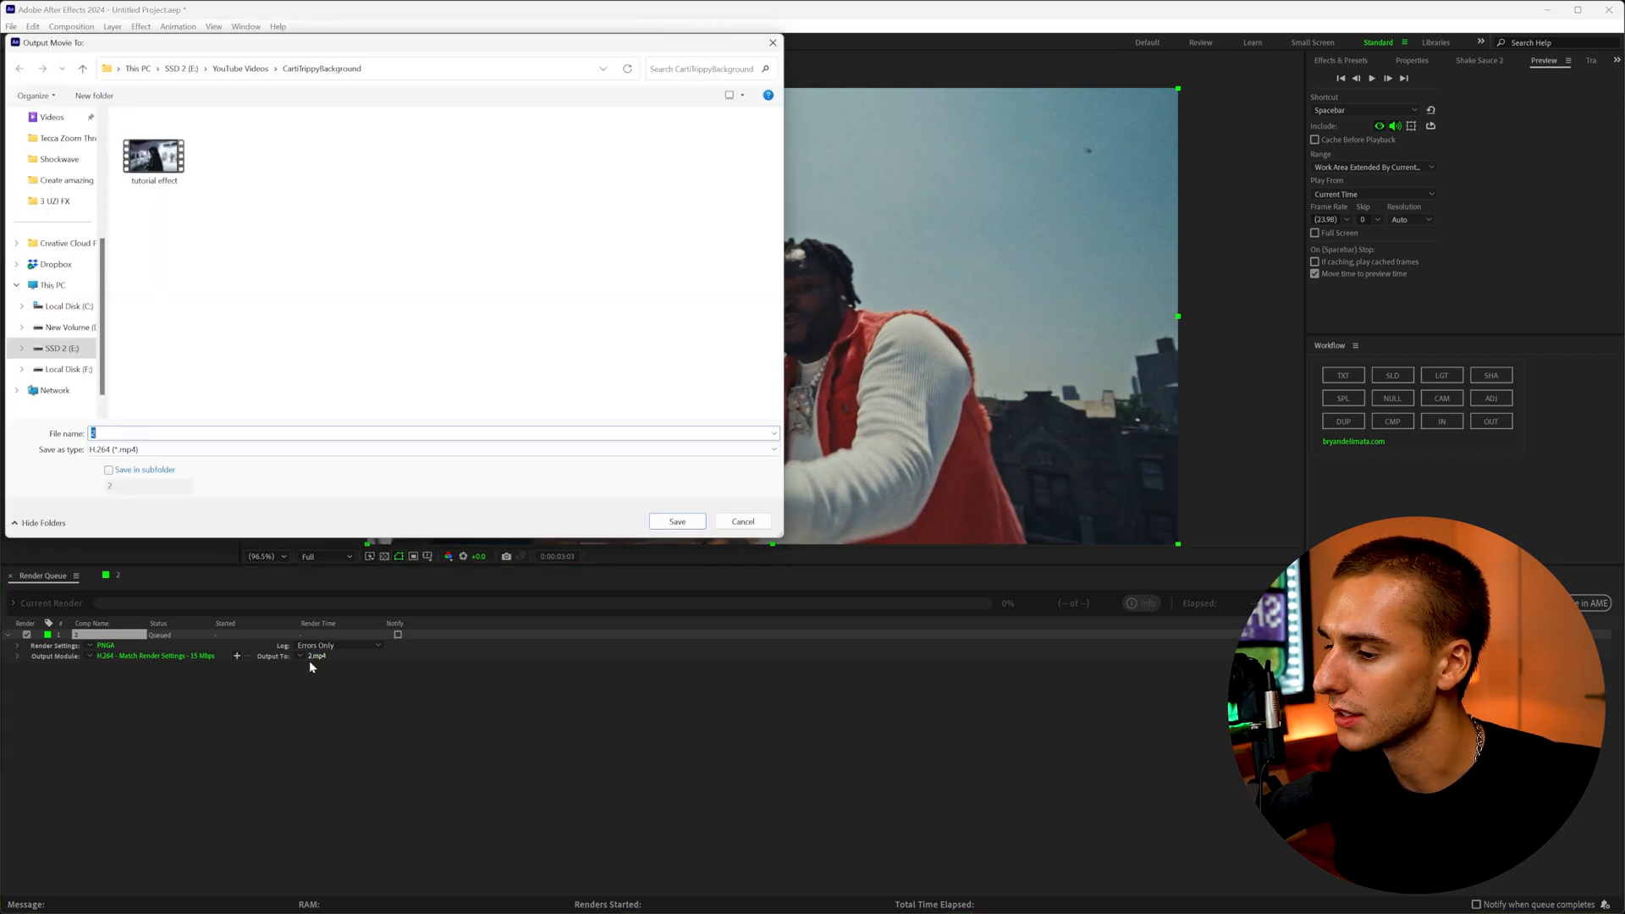
click(676, 521)
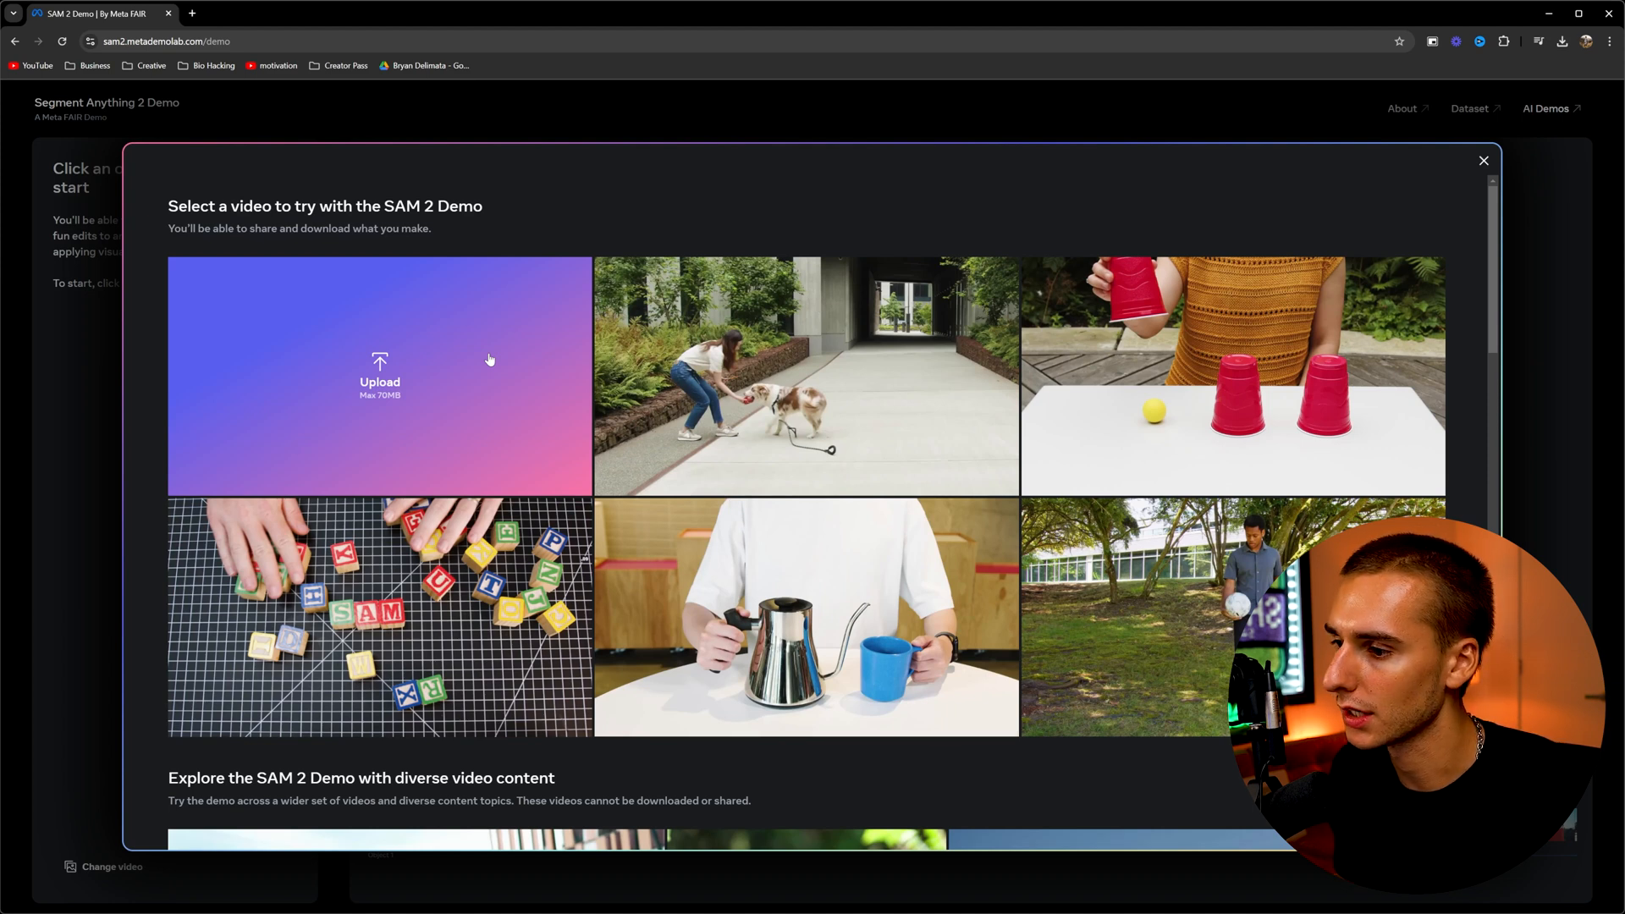
Step: Upload the rooftop clip of the two men into SAM 2 Demo
scroll(down, 3)
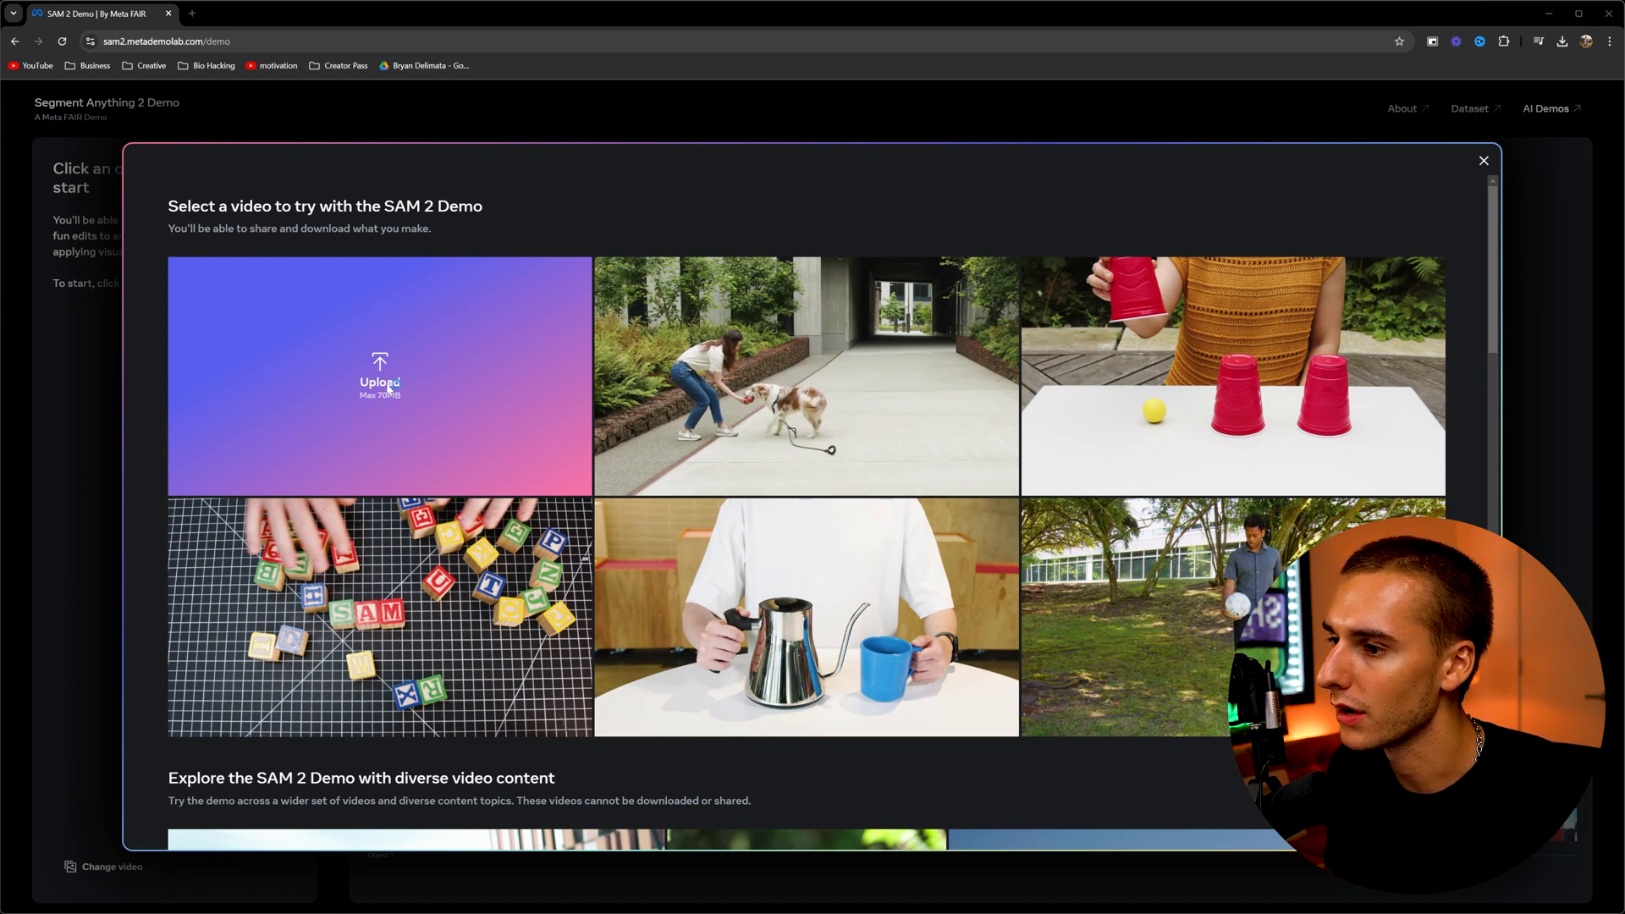
click(380, 376)
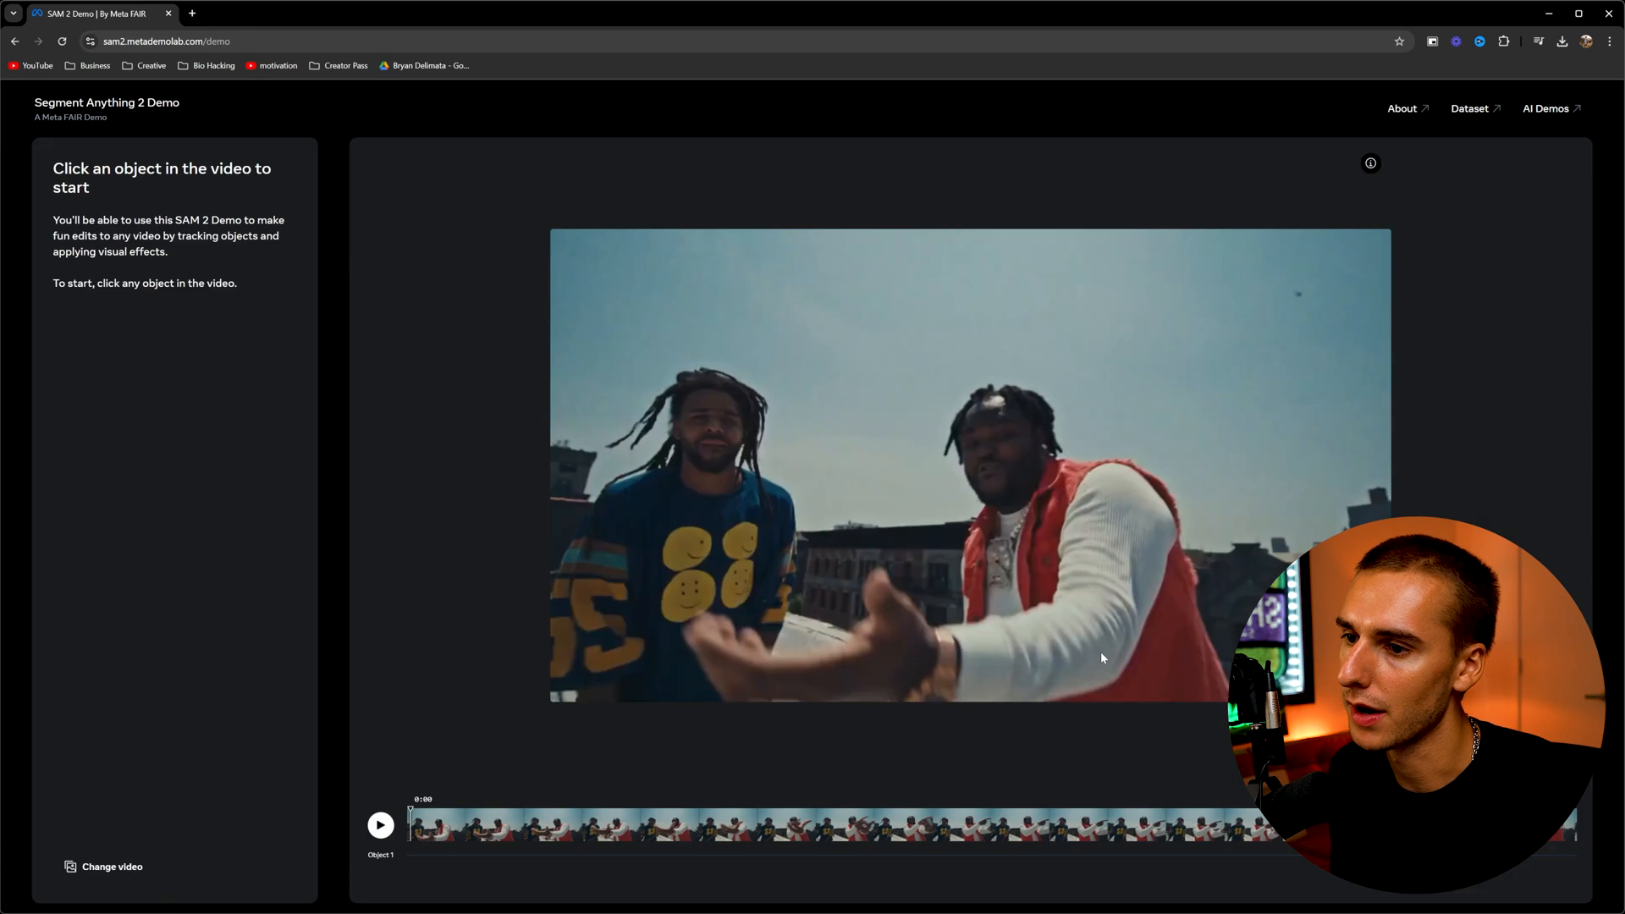
mouse_move(191, 301)
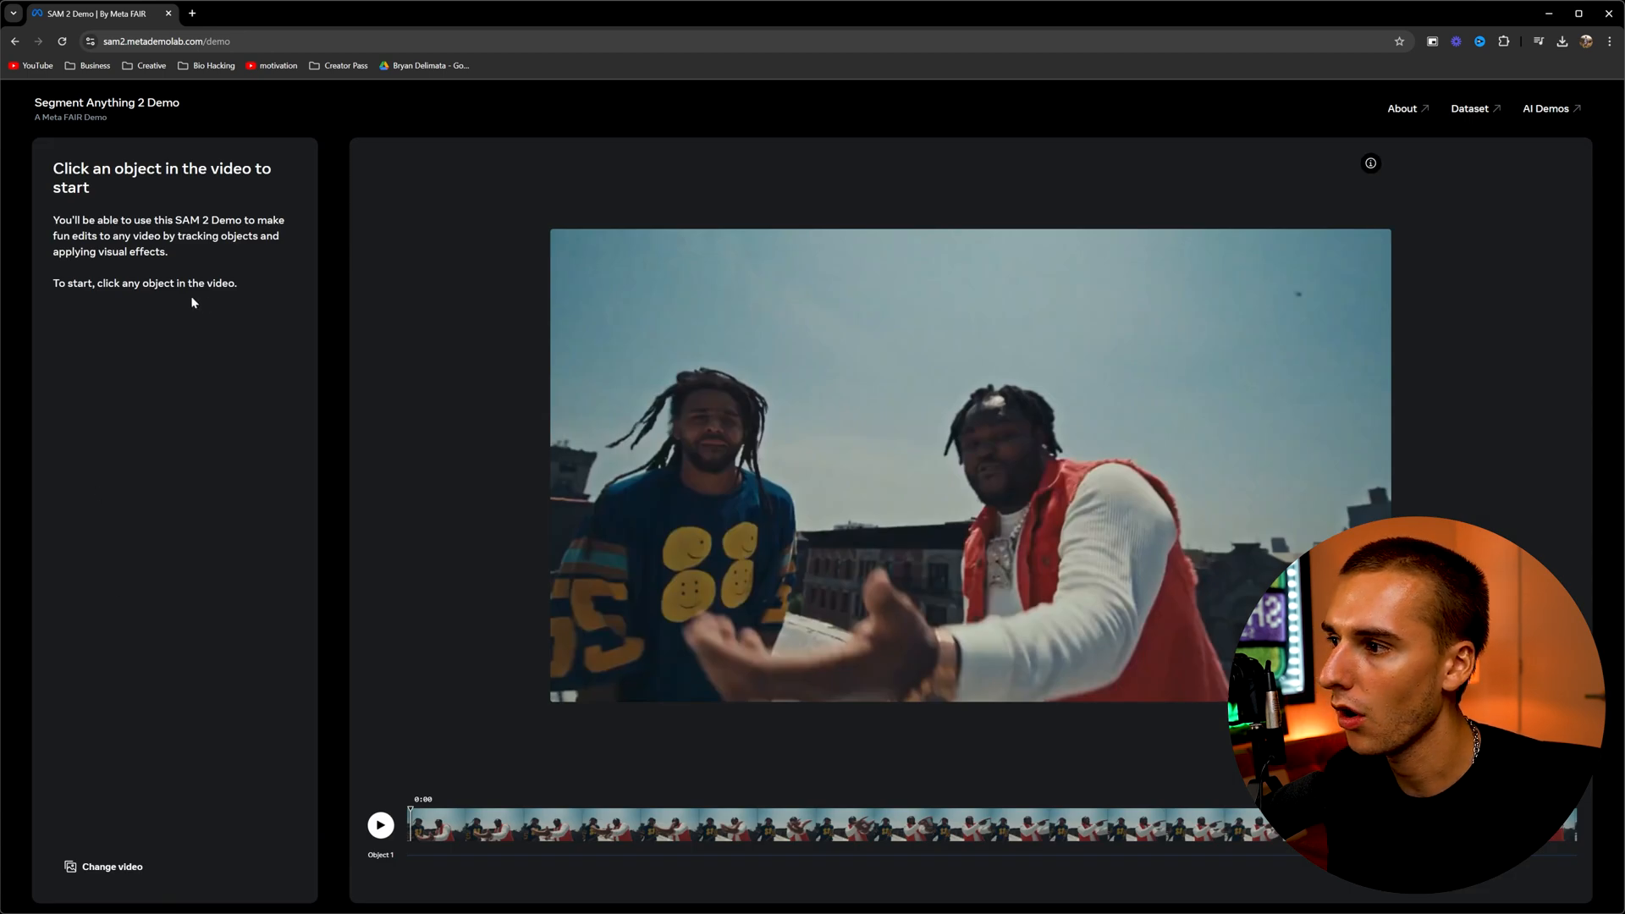
mouse_move(1086, 541)
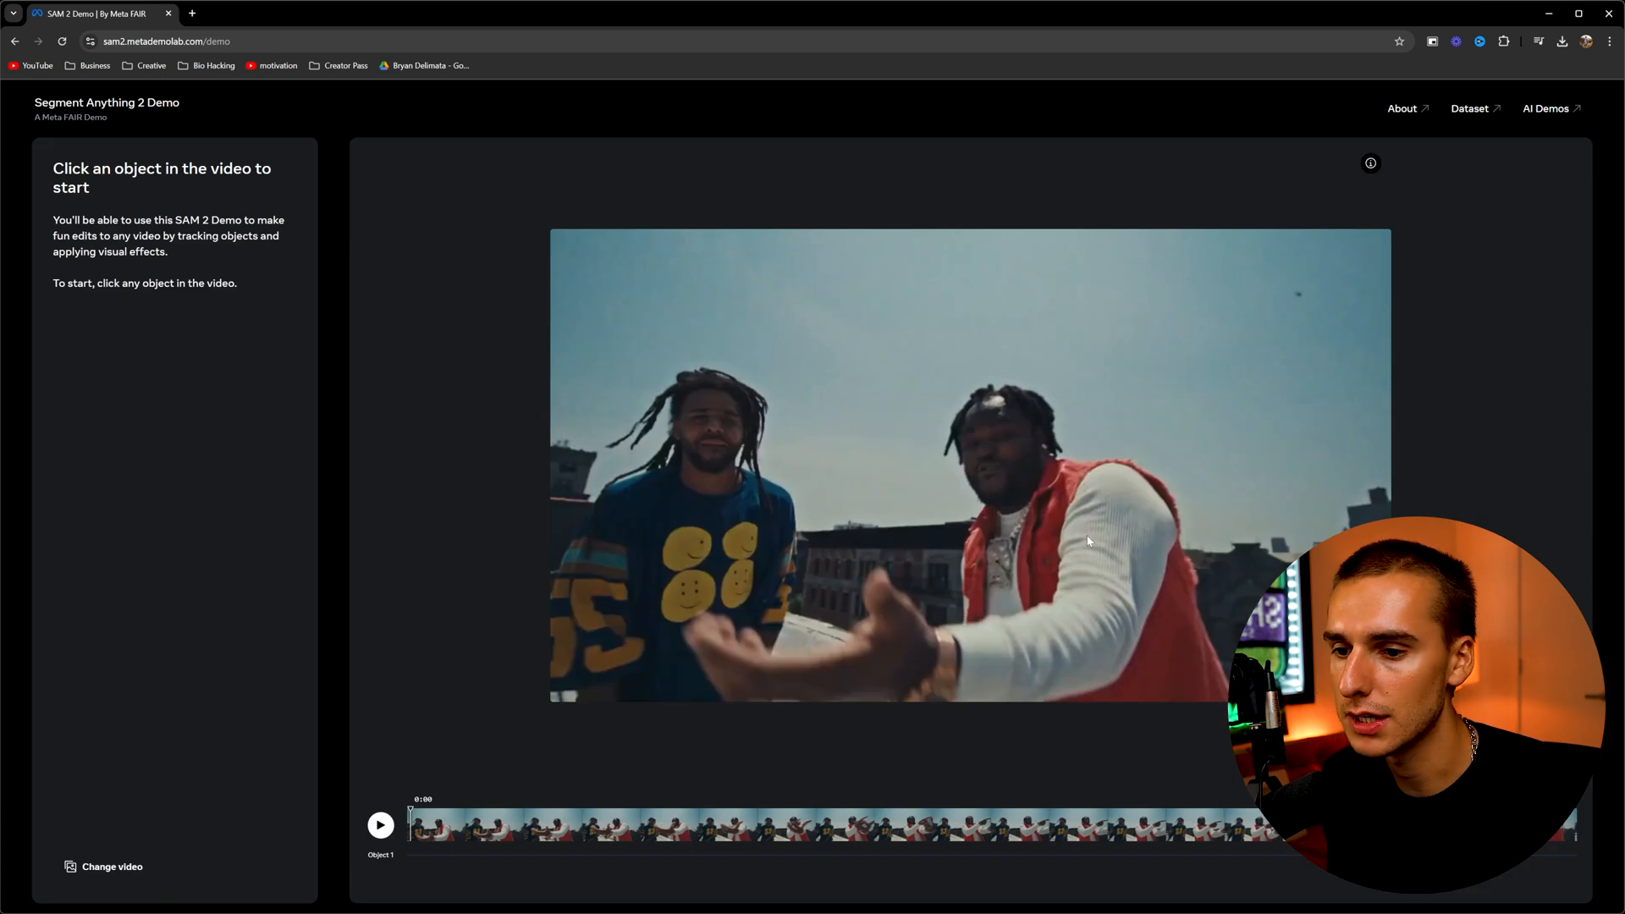
Step: Select the red-vest man as Object 1, track him, and add his raised arm
click(1087, 534)
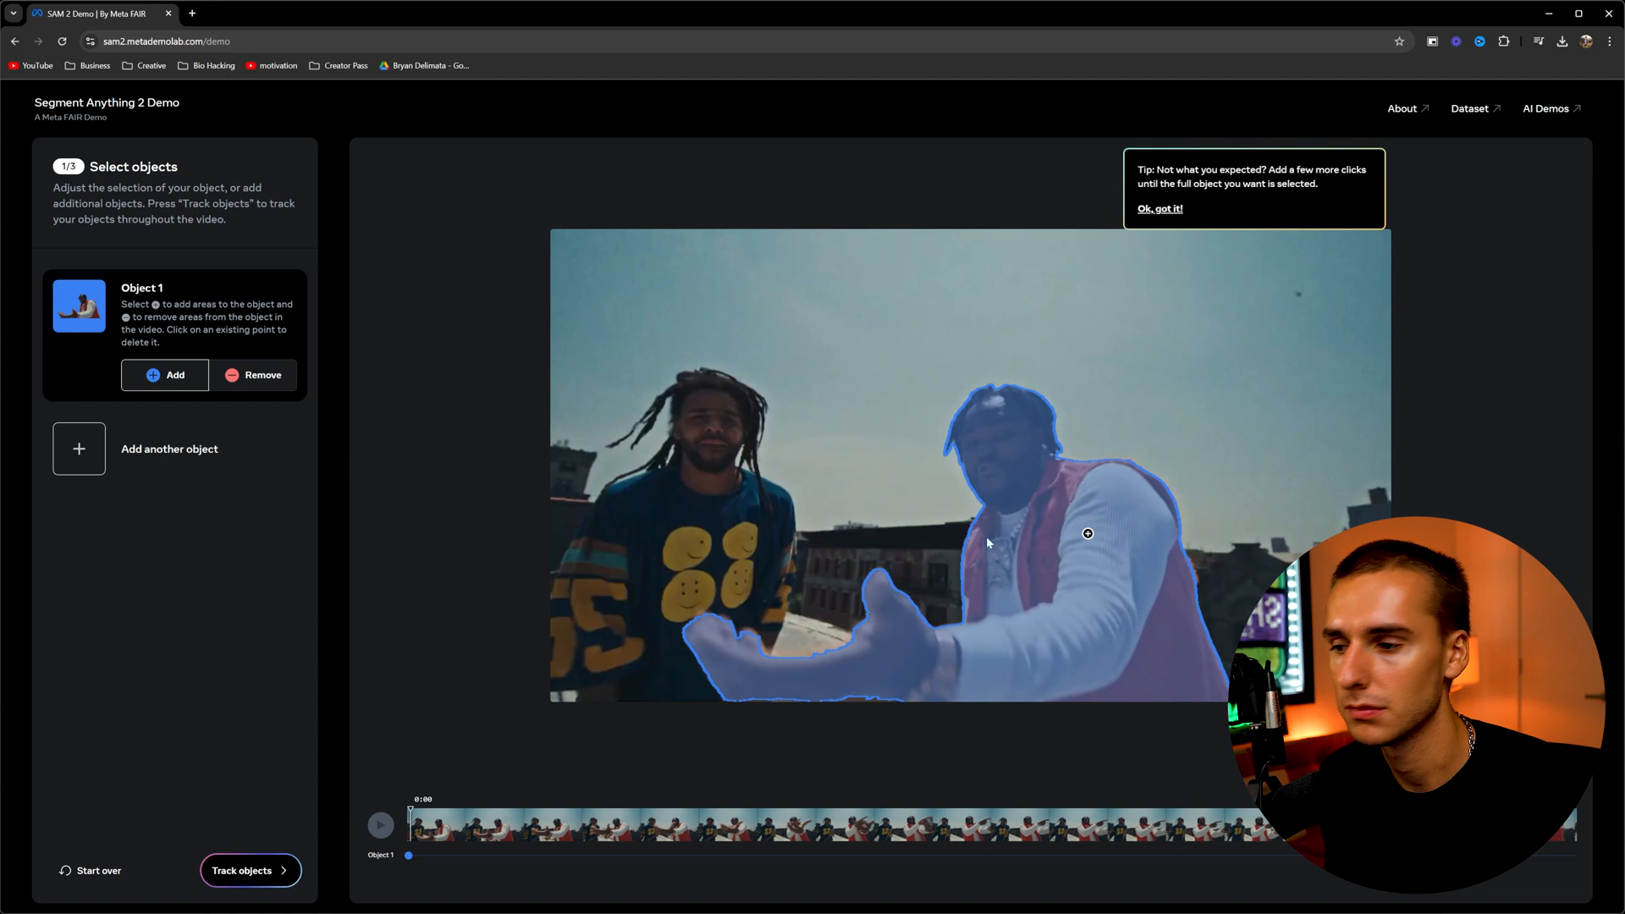
click(249, 871)
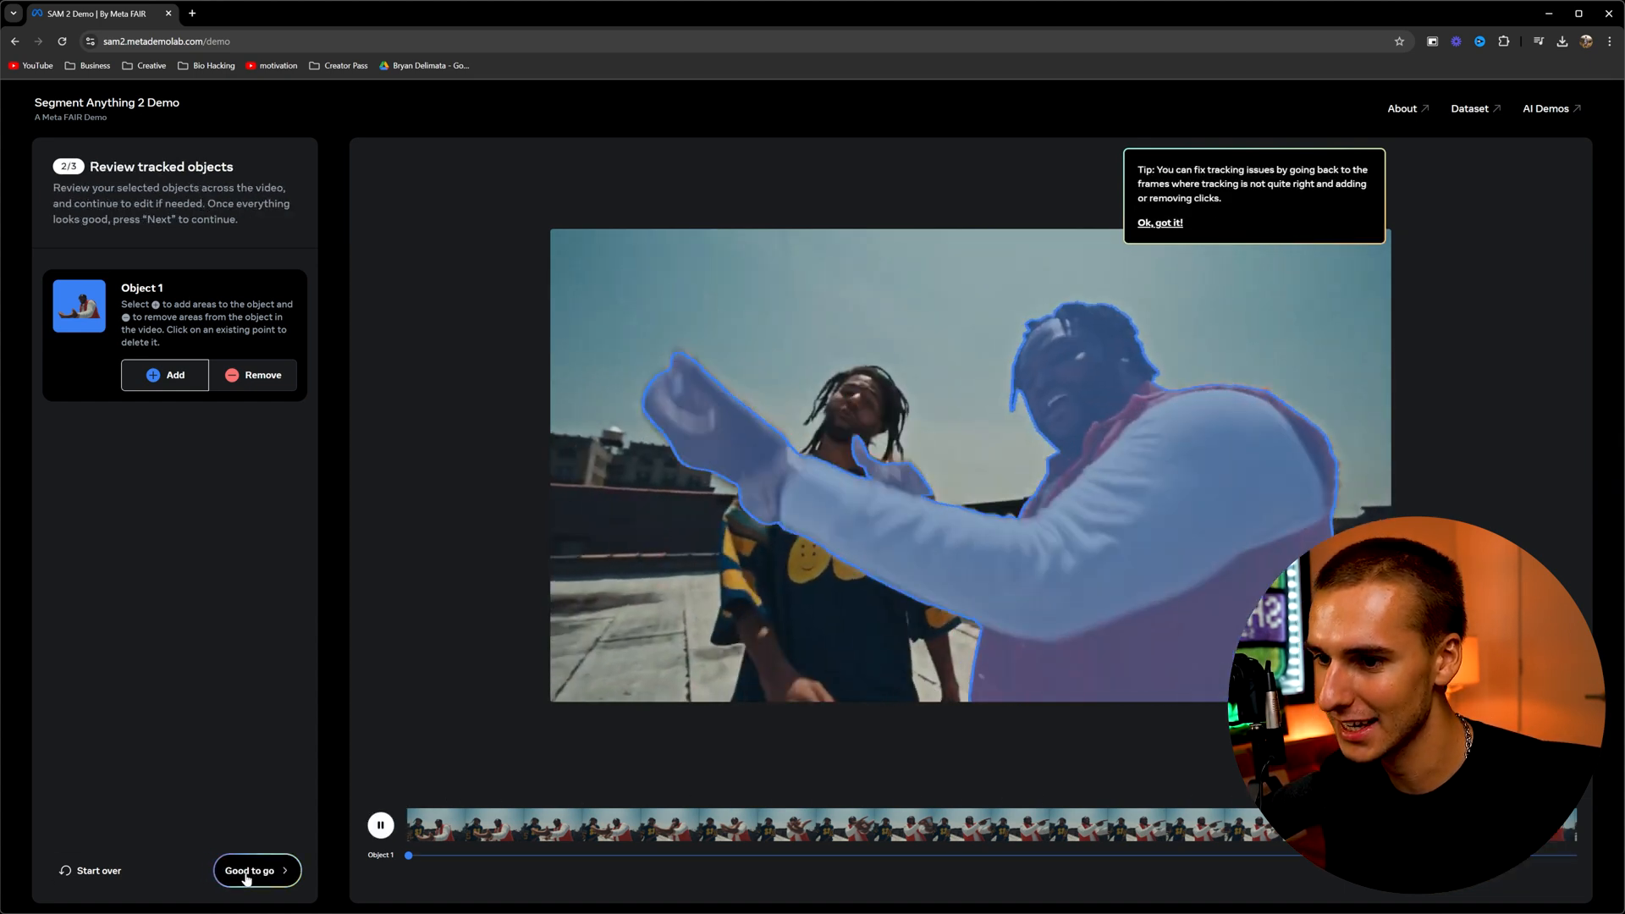
click(380, 824)
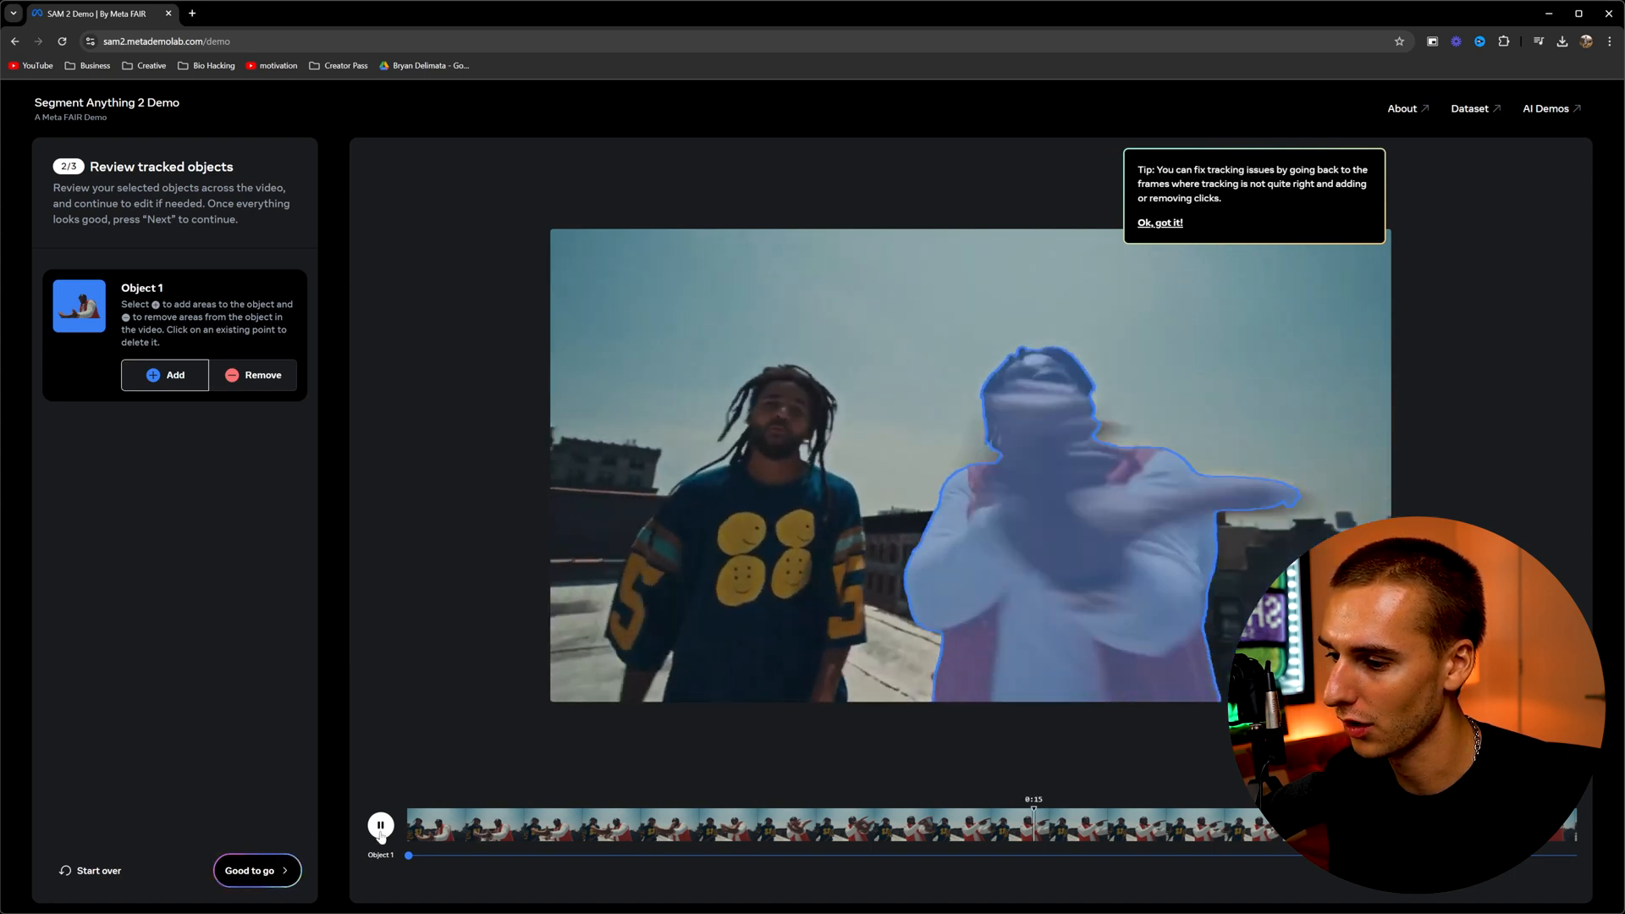
click(380, 823)
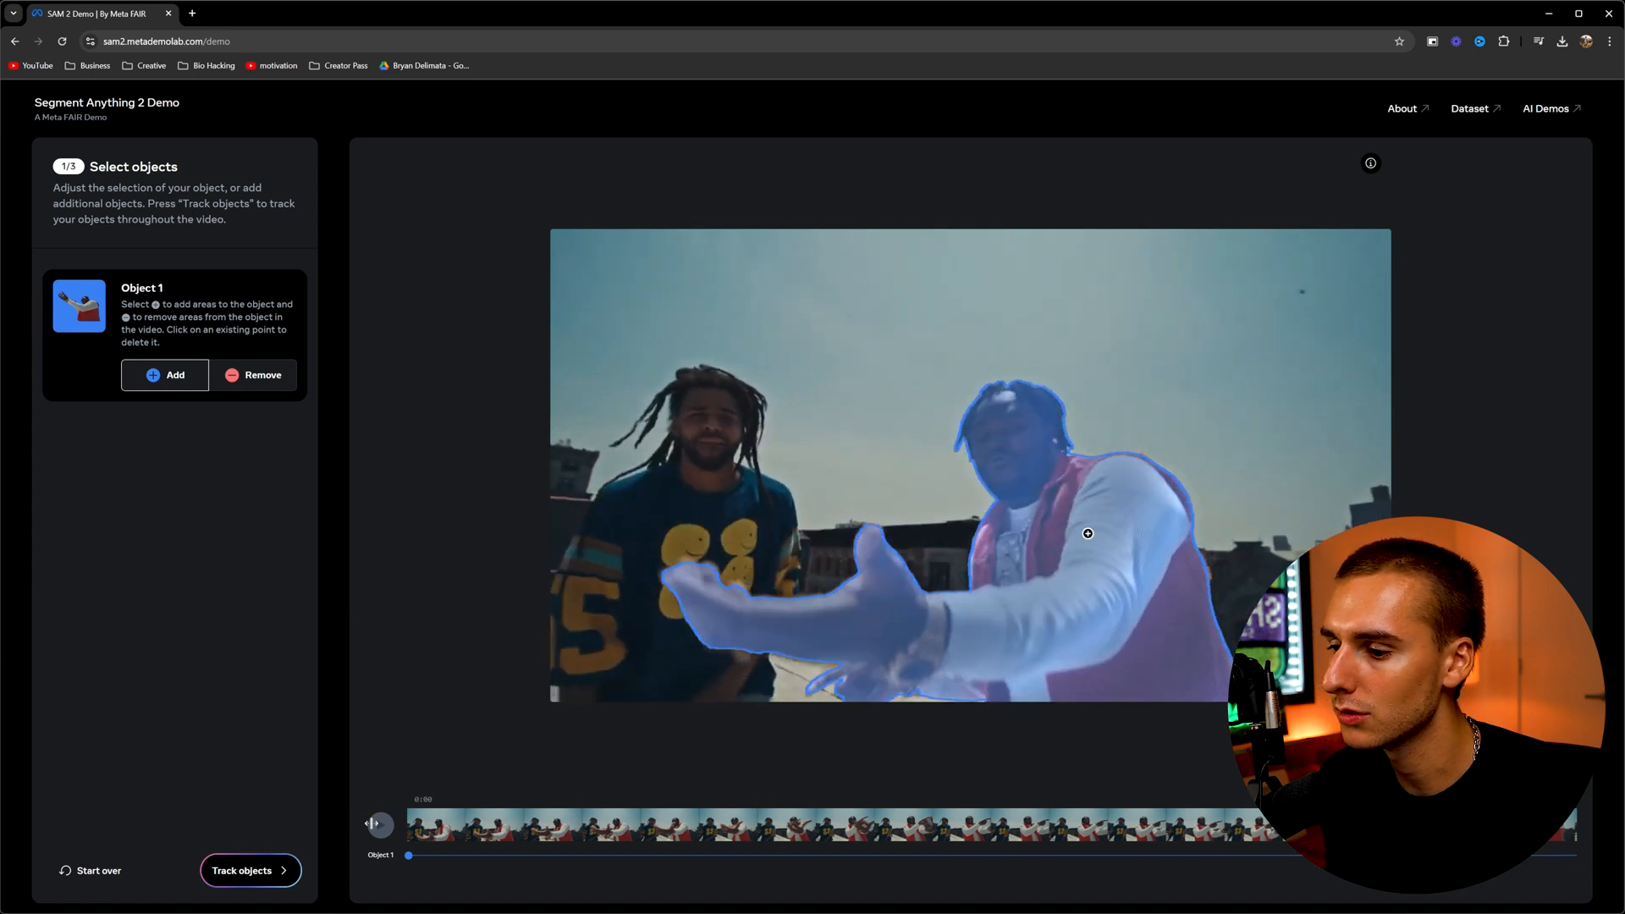
click(379, 823)
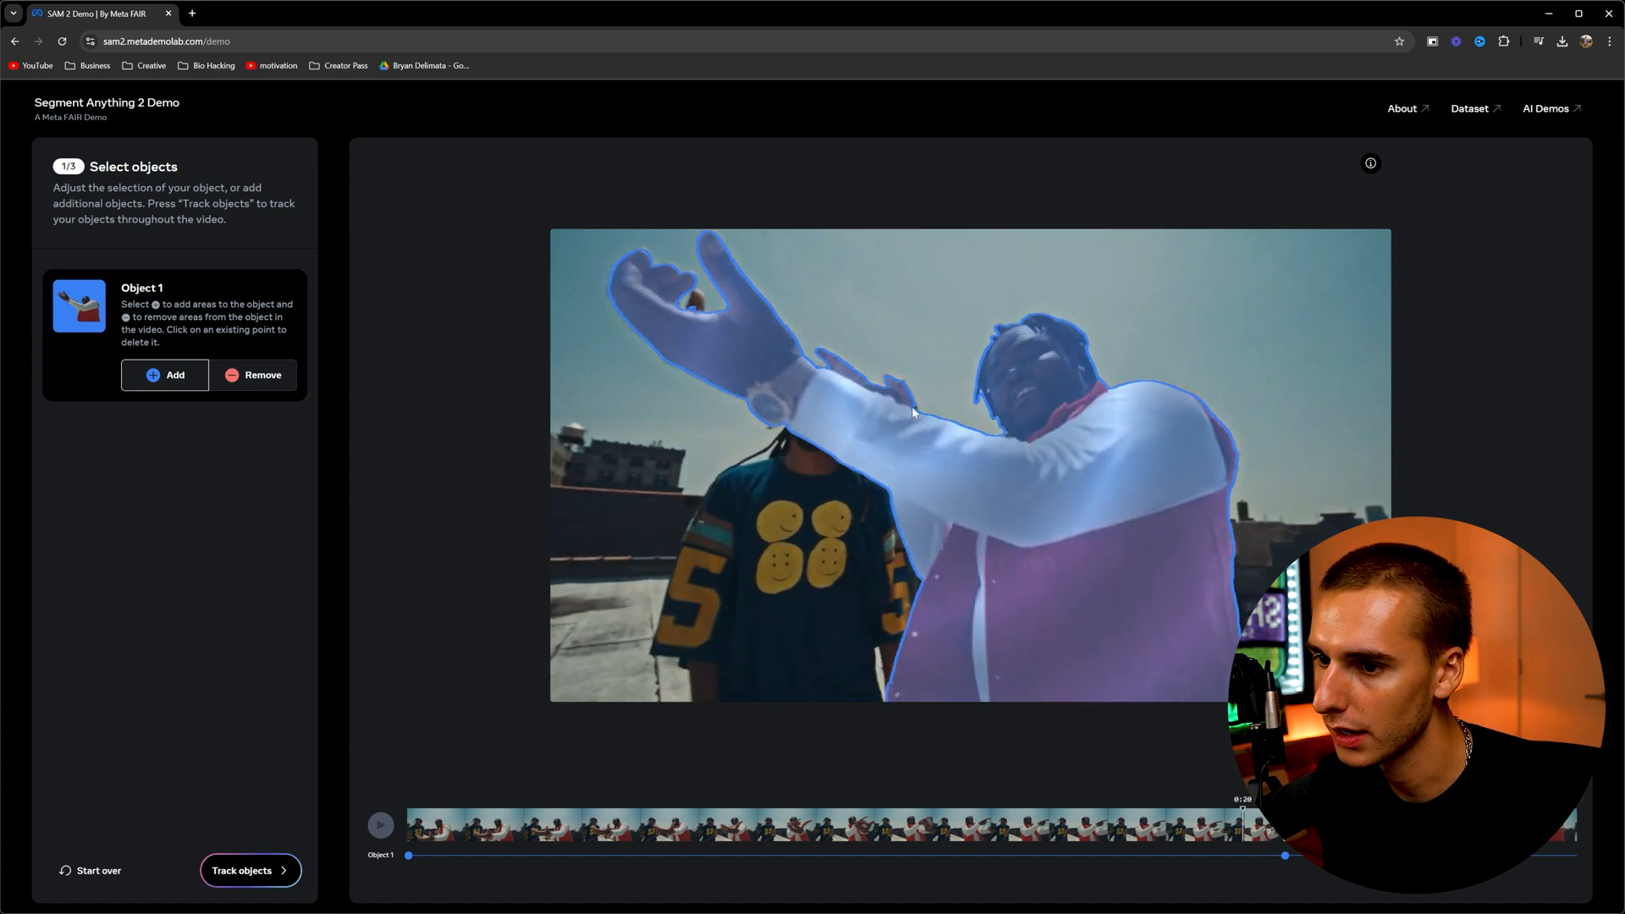
click(911, 406)
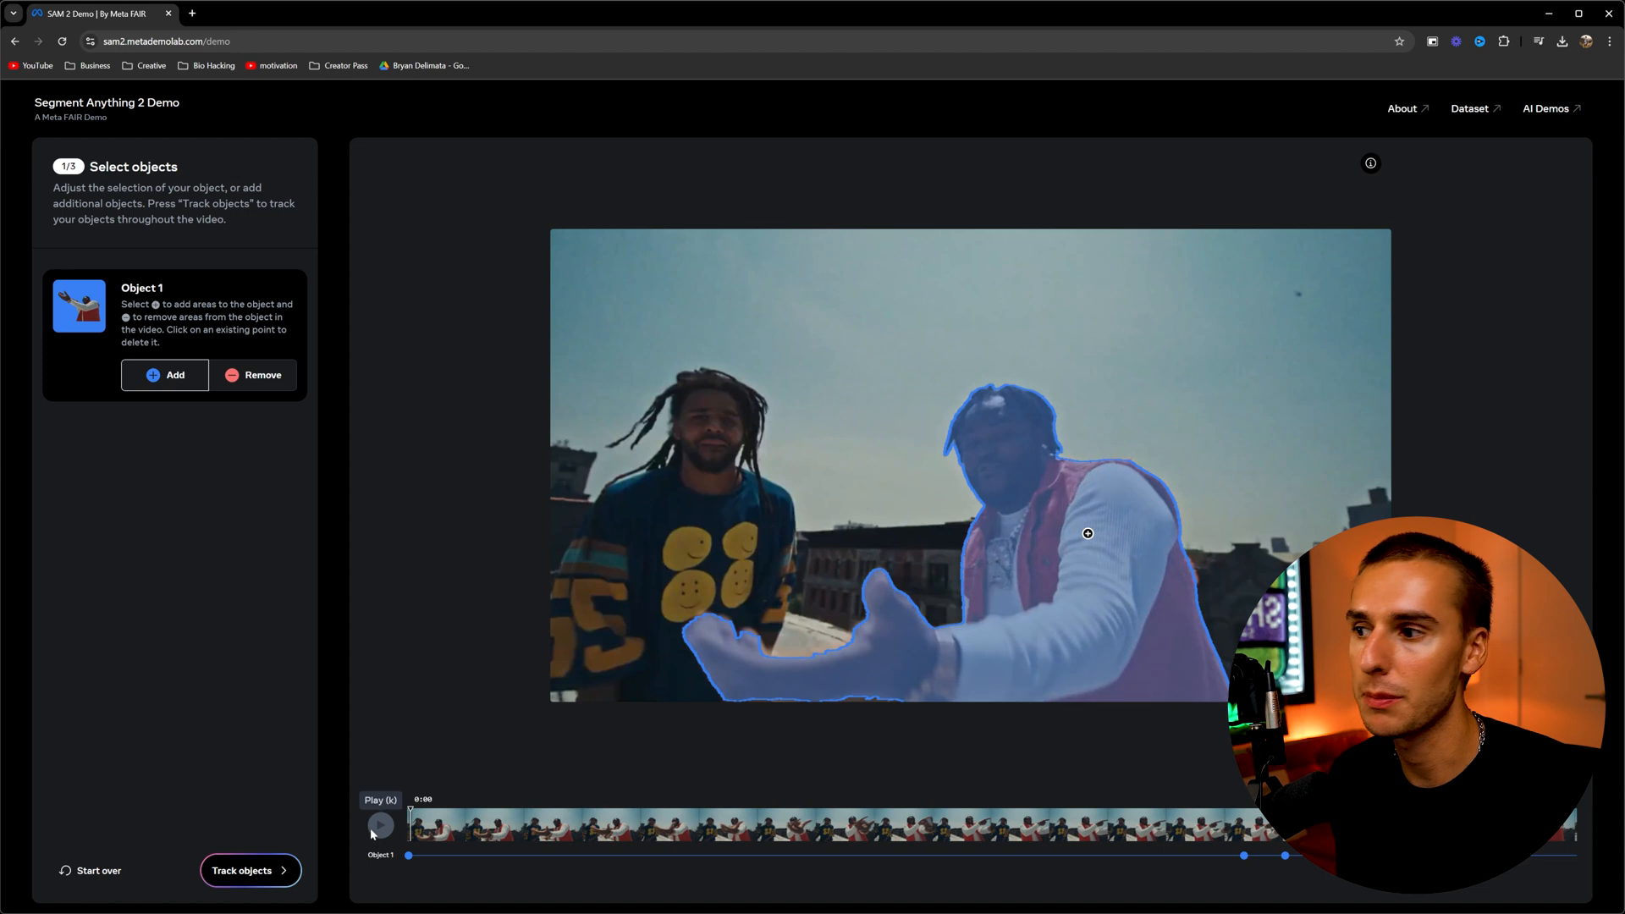
click(242, 870)
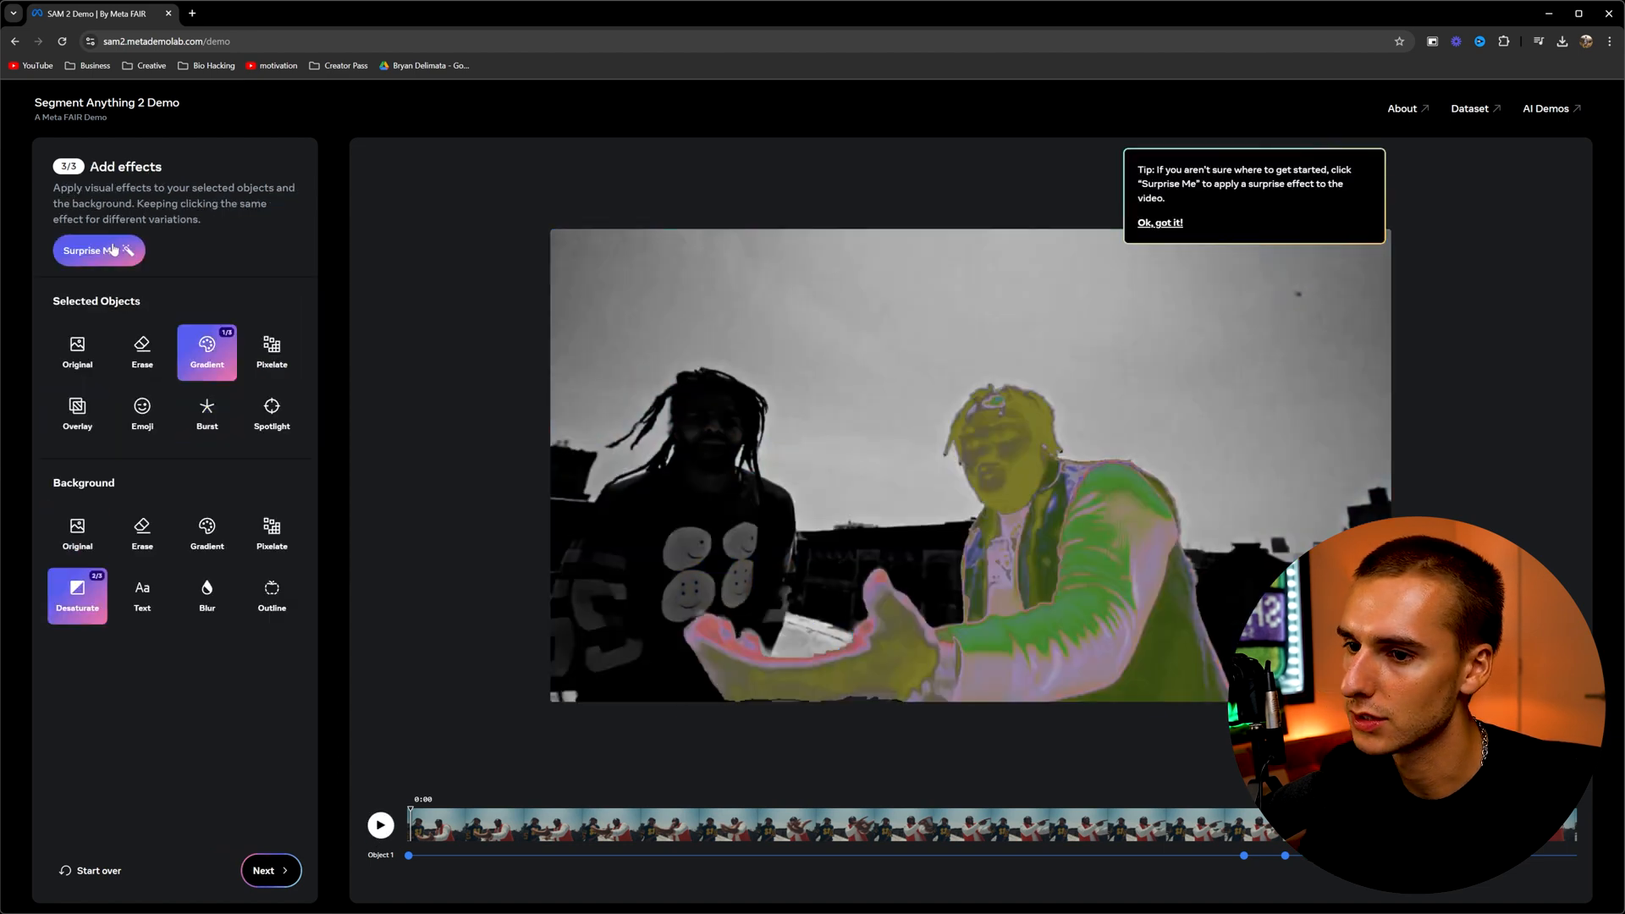
Step: Set the red-vest man to Original and erase the background to solid green
click(99, 250)
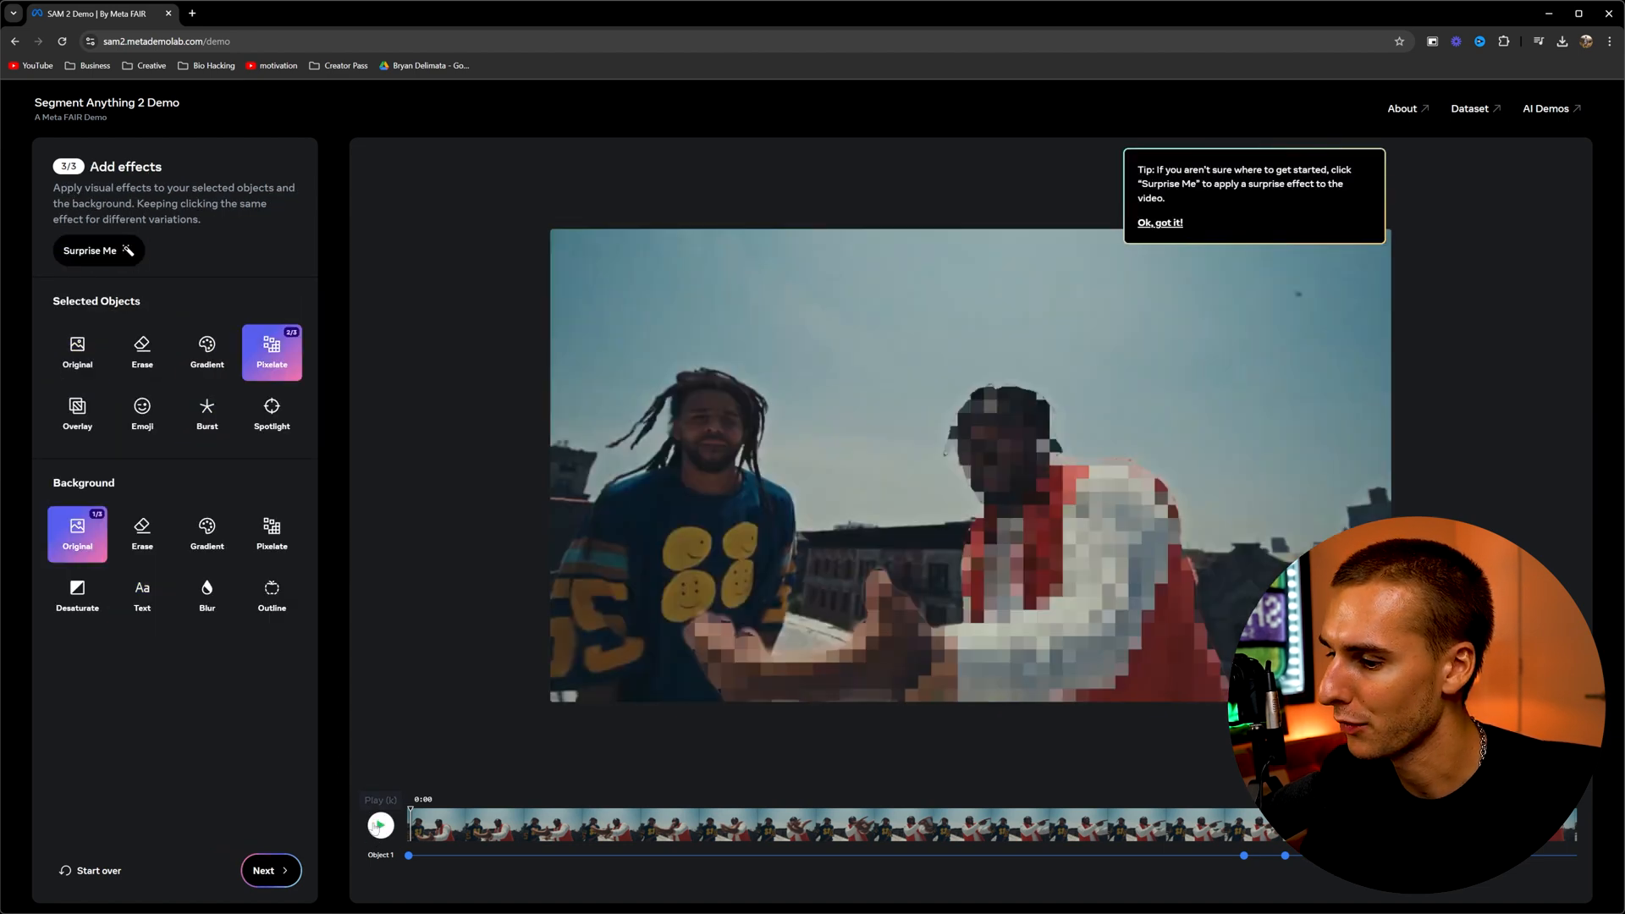
click(98, 250)
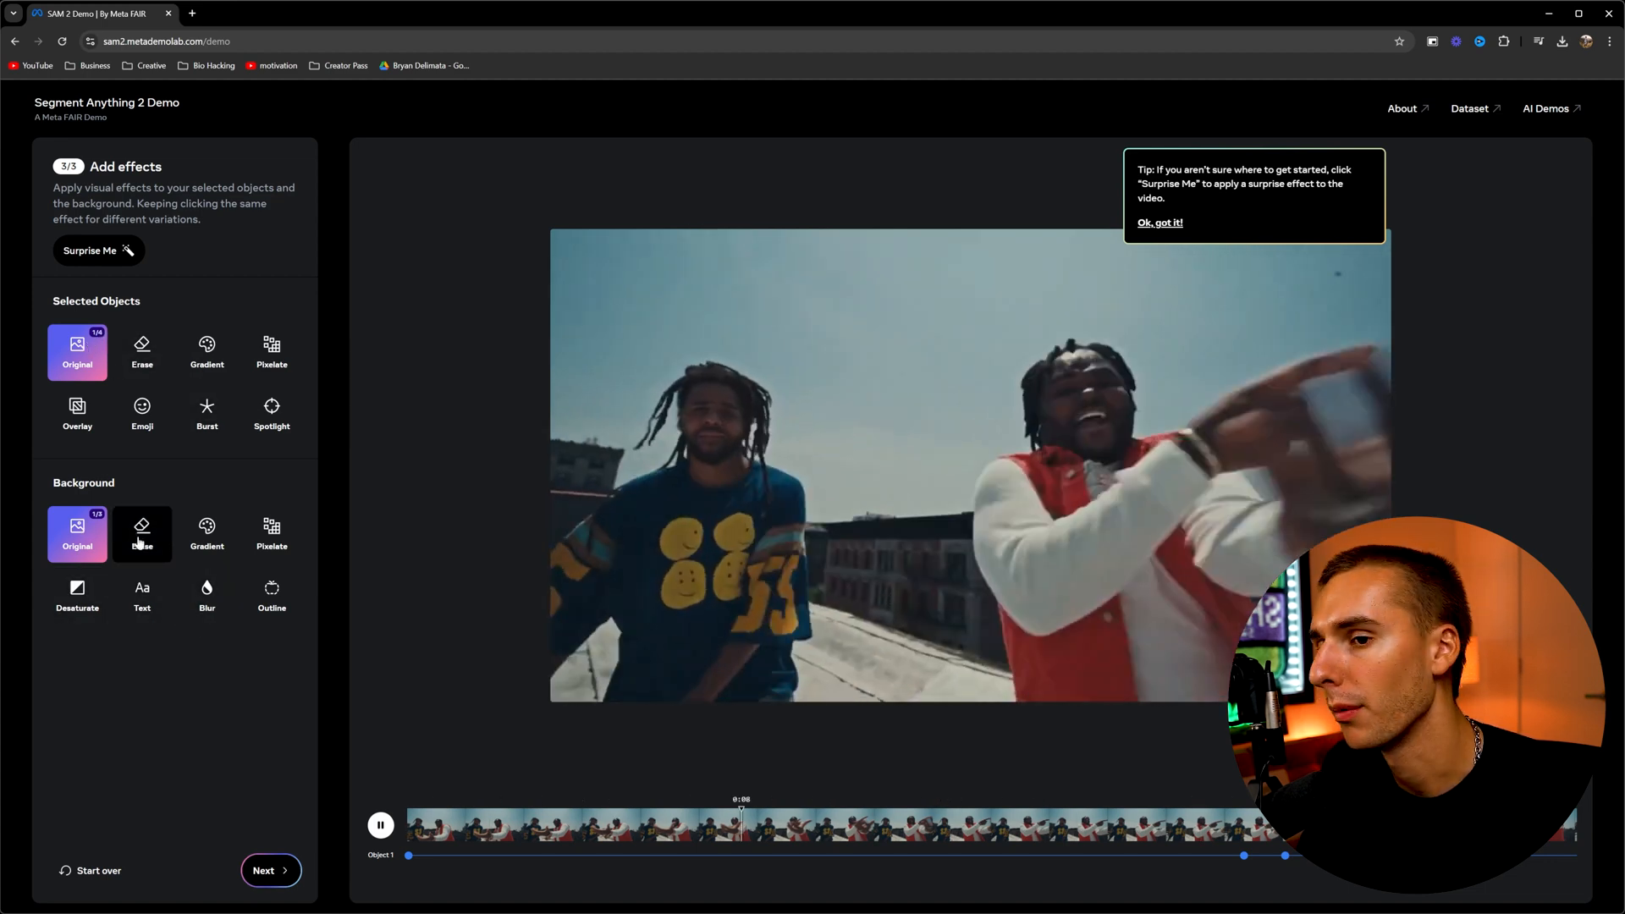
click(143, 534)
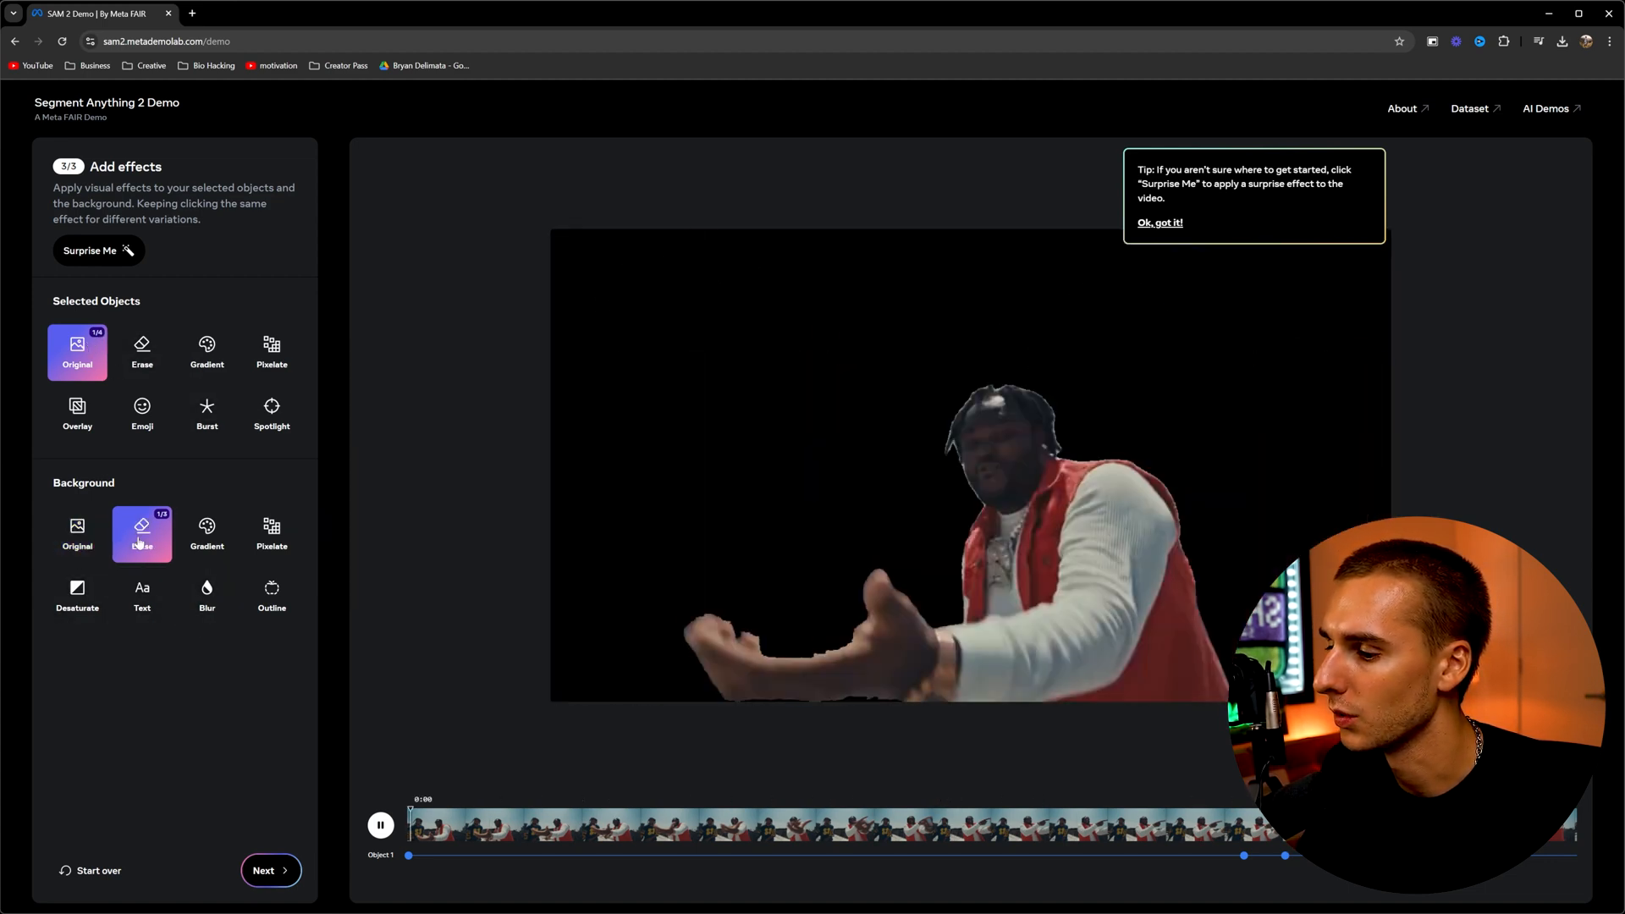
click(142, 534)
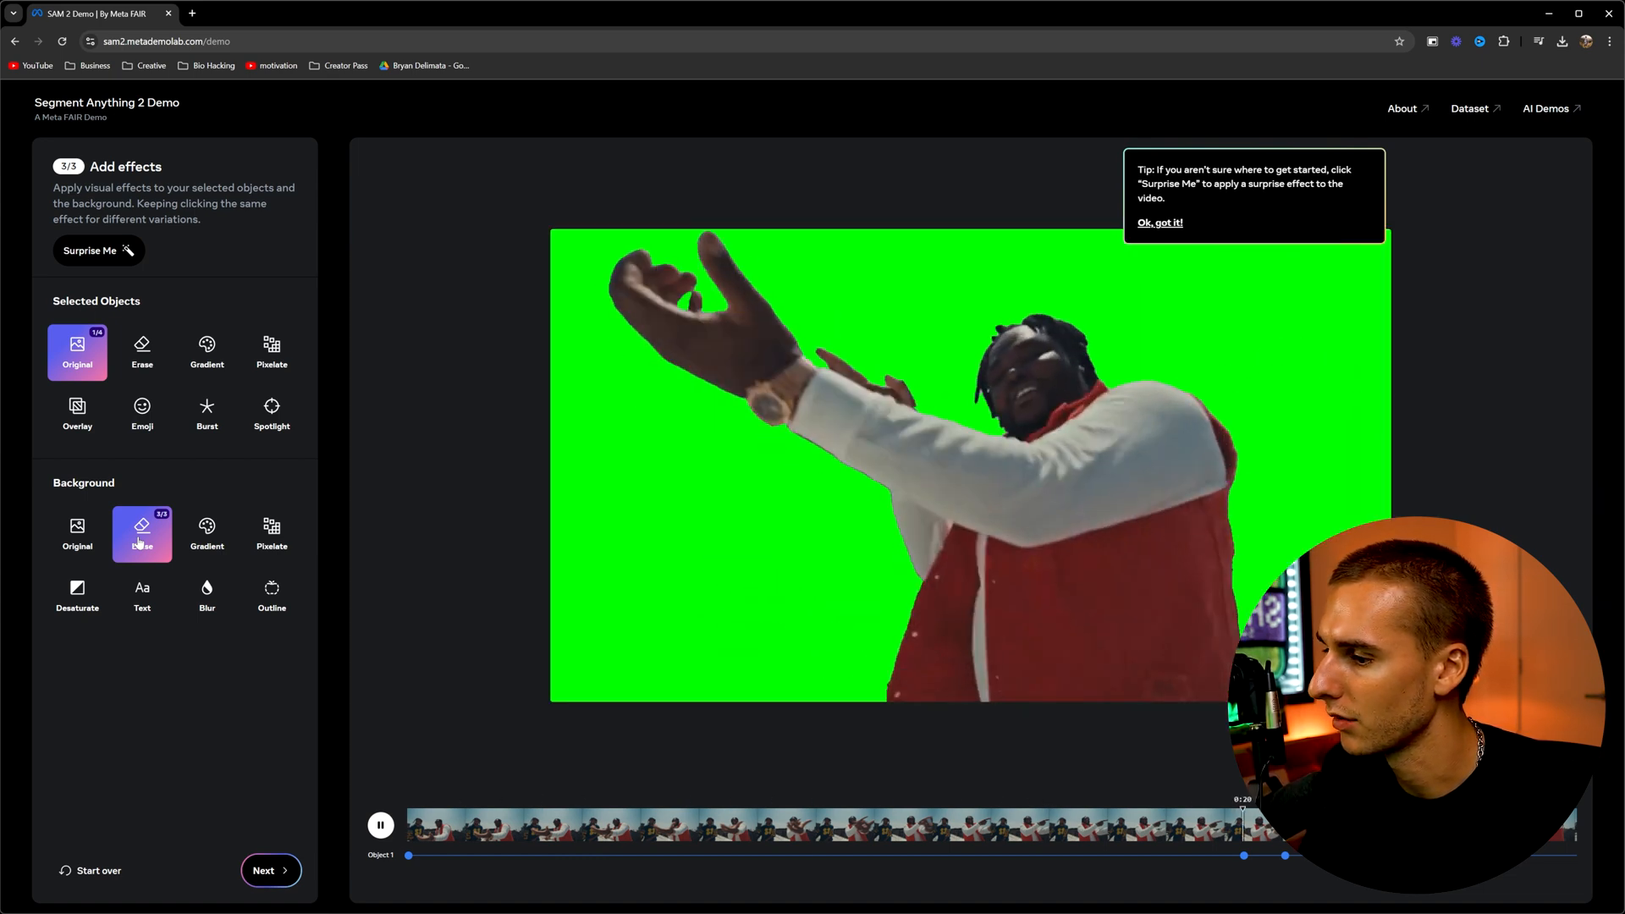
click(1159, 222)
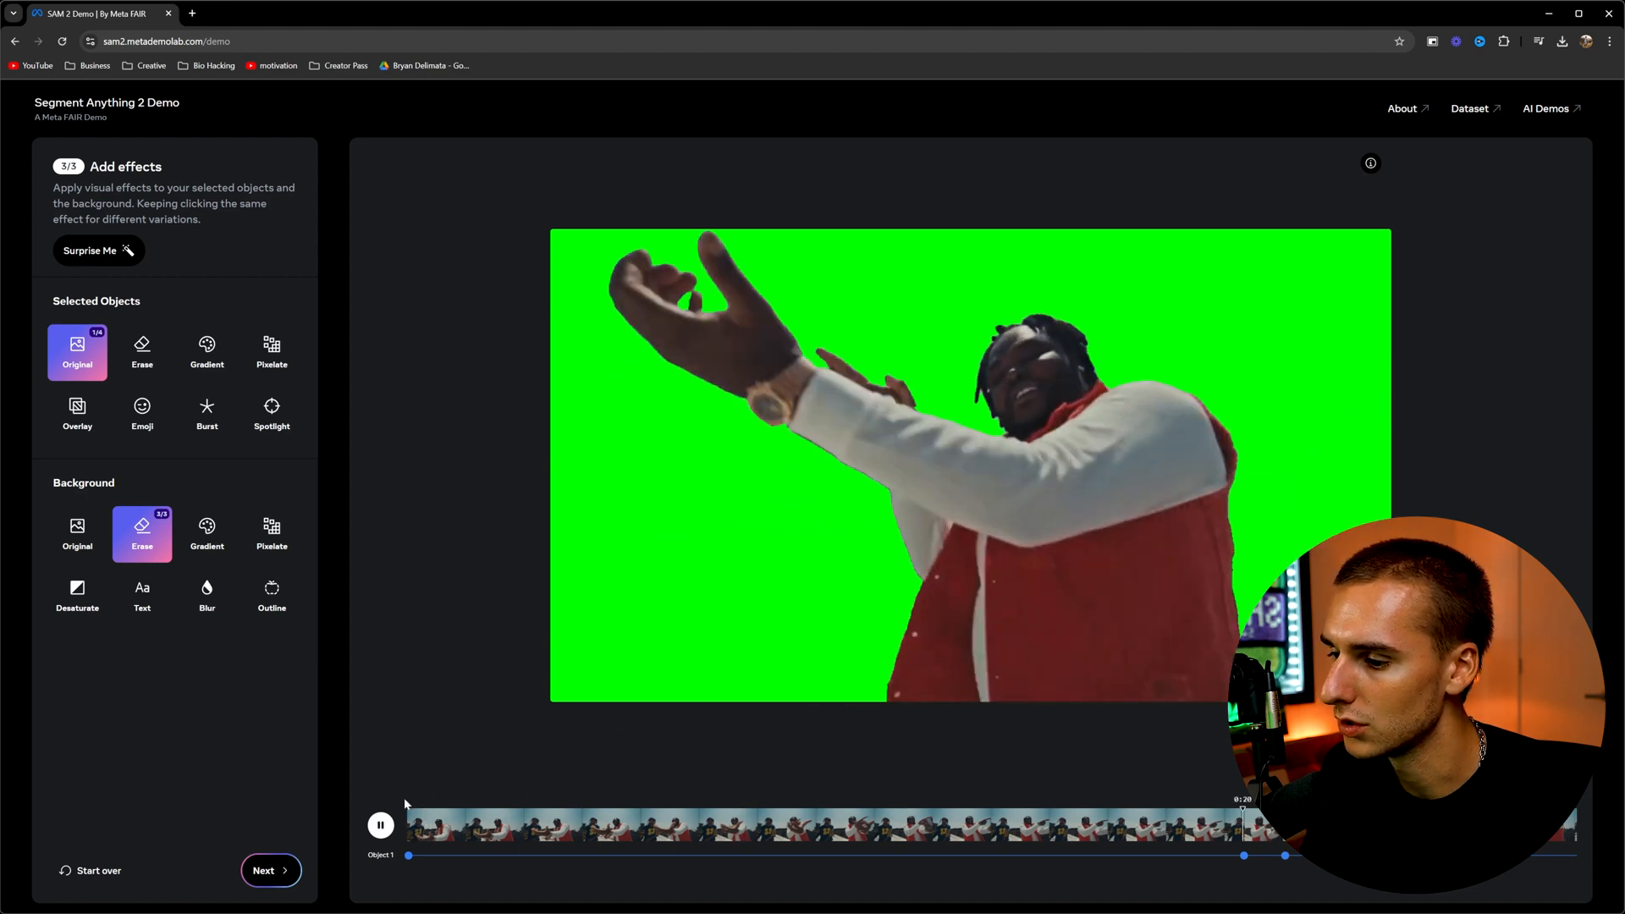
click(380, 823)
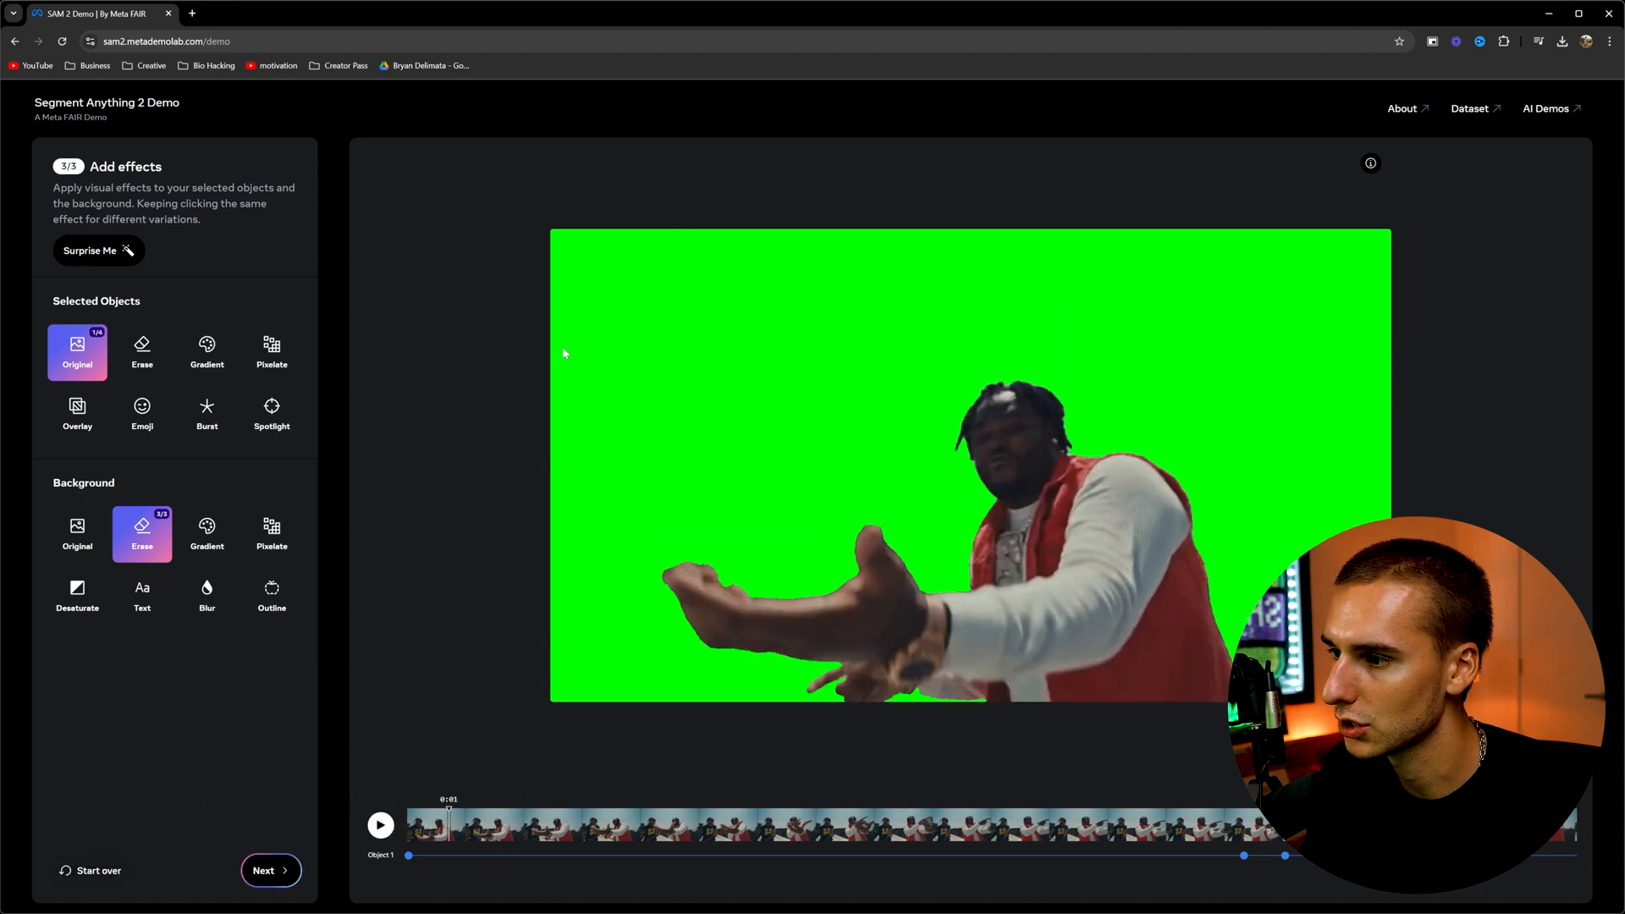
mouse_move(157, 470)
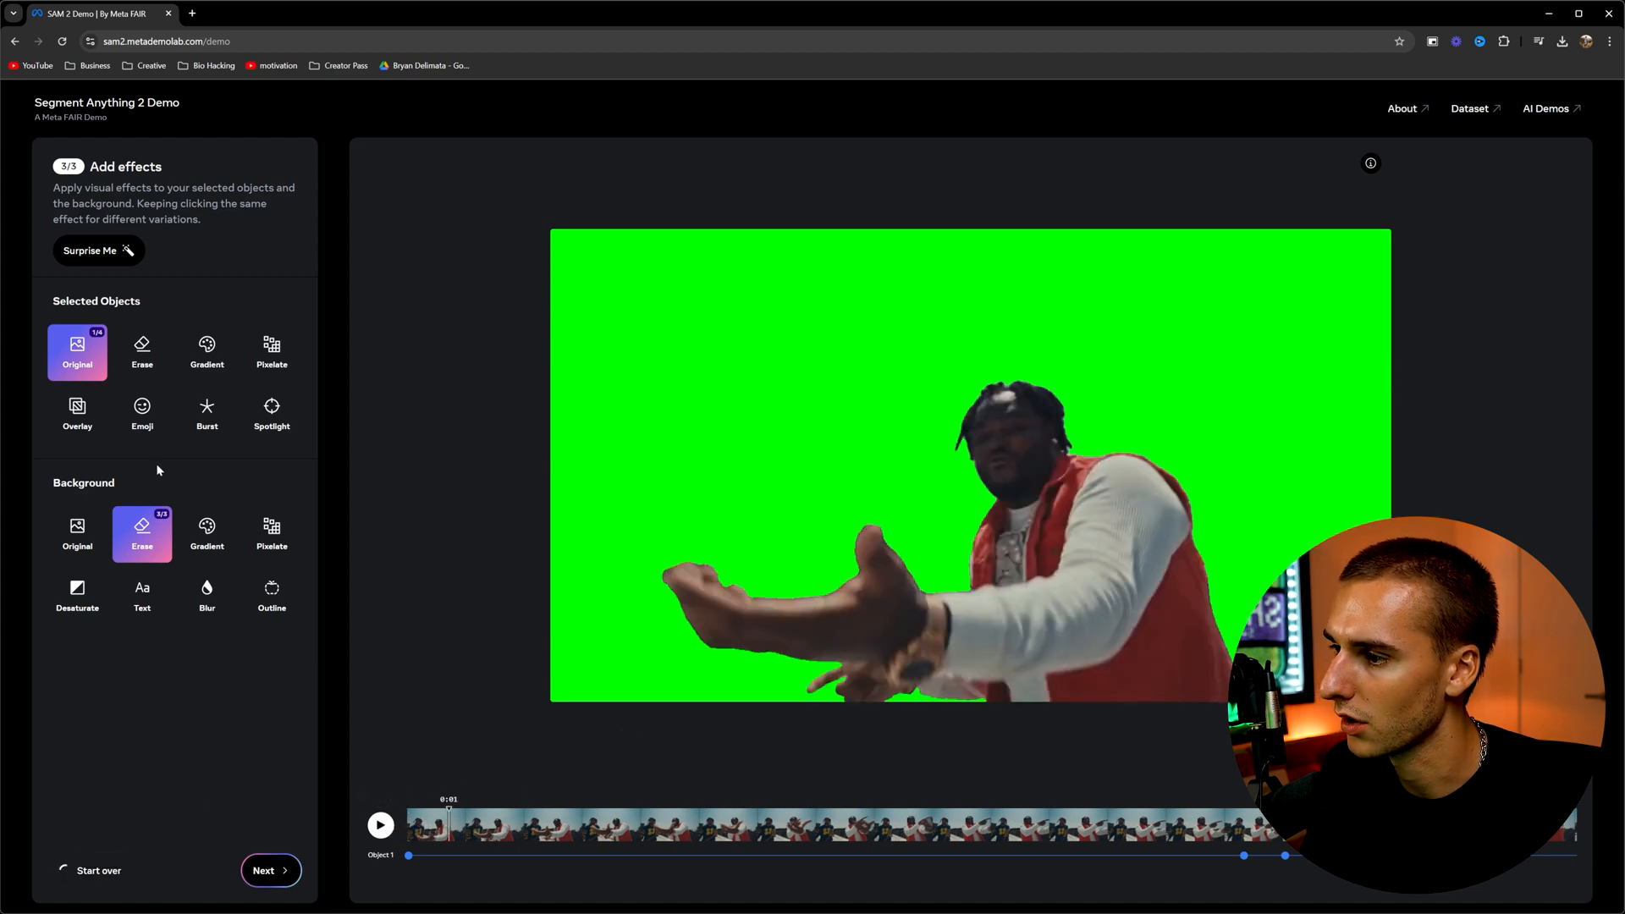
Step: Add the blue-shirt man as Object 2, retrack both people, and accept the tracking
click(98, 870)
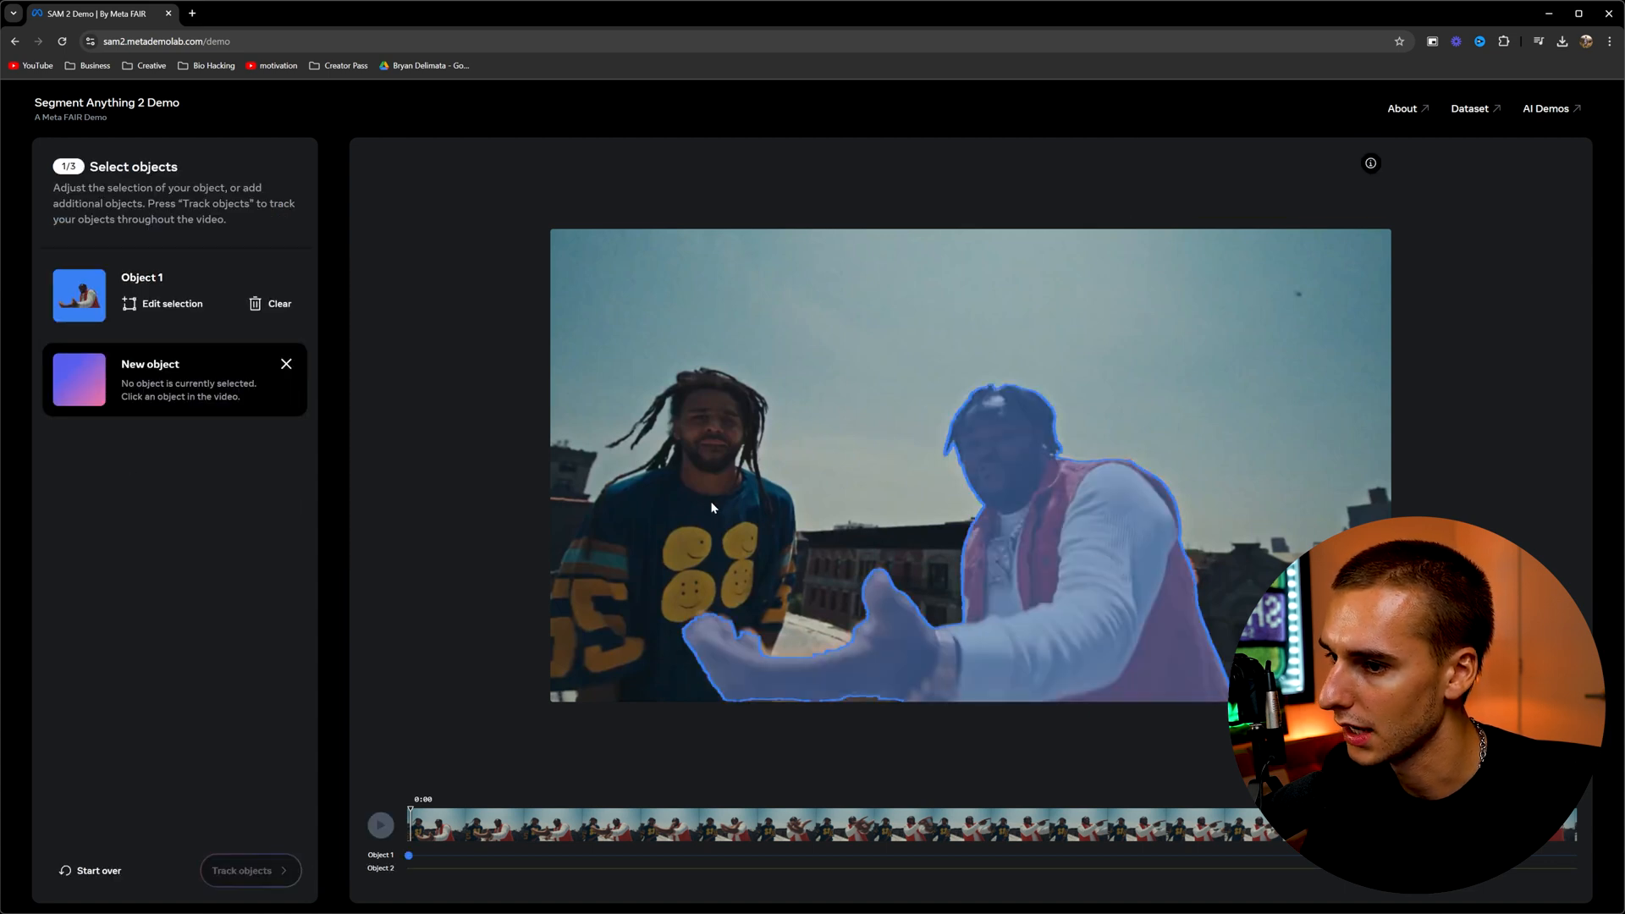
click(710, 502)
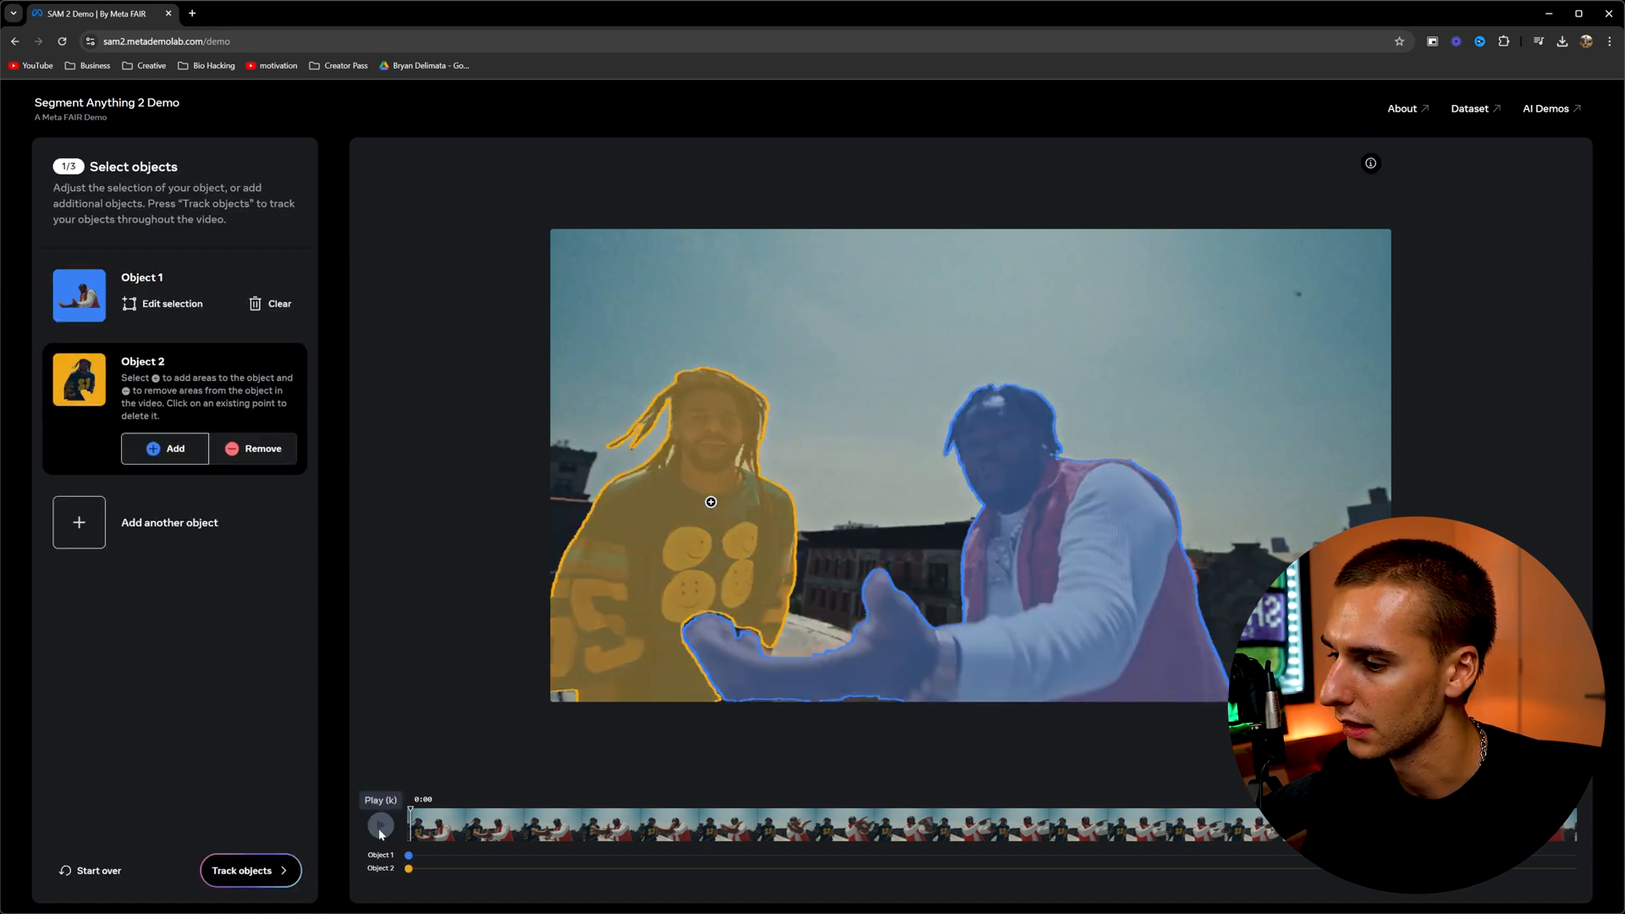
click(250, 869)
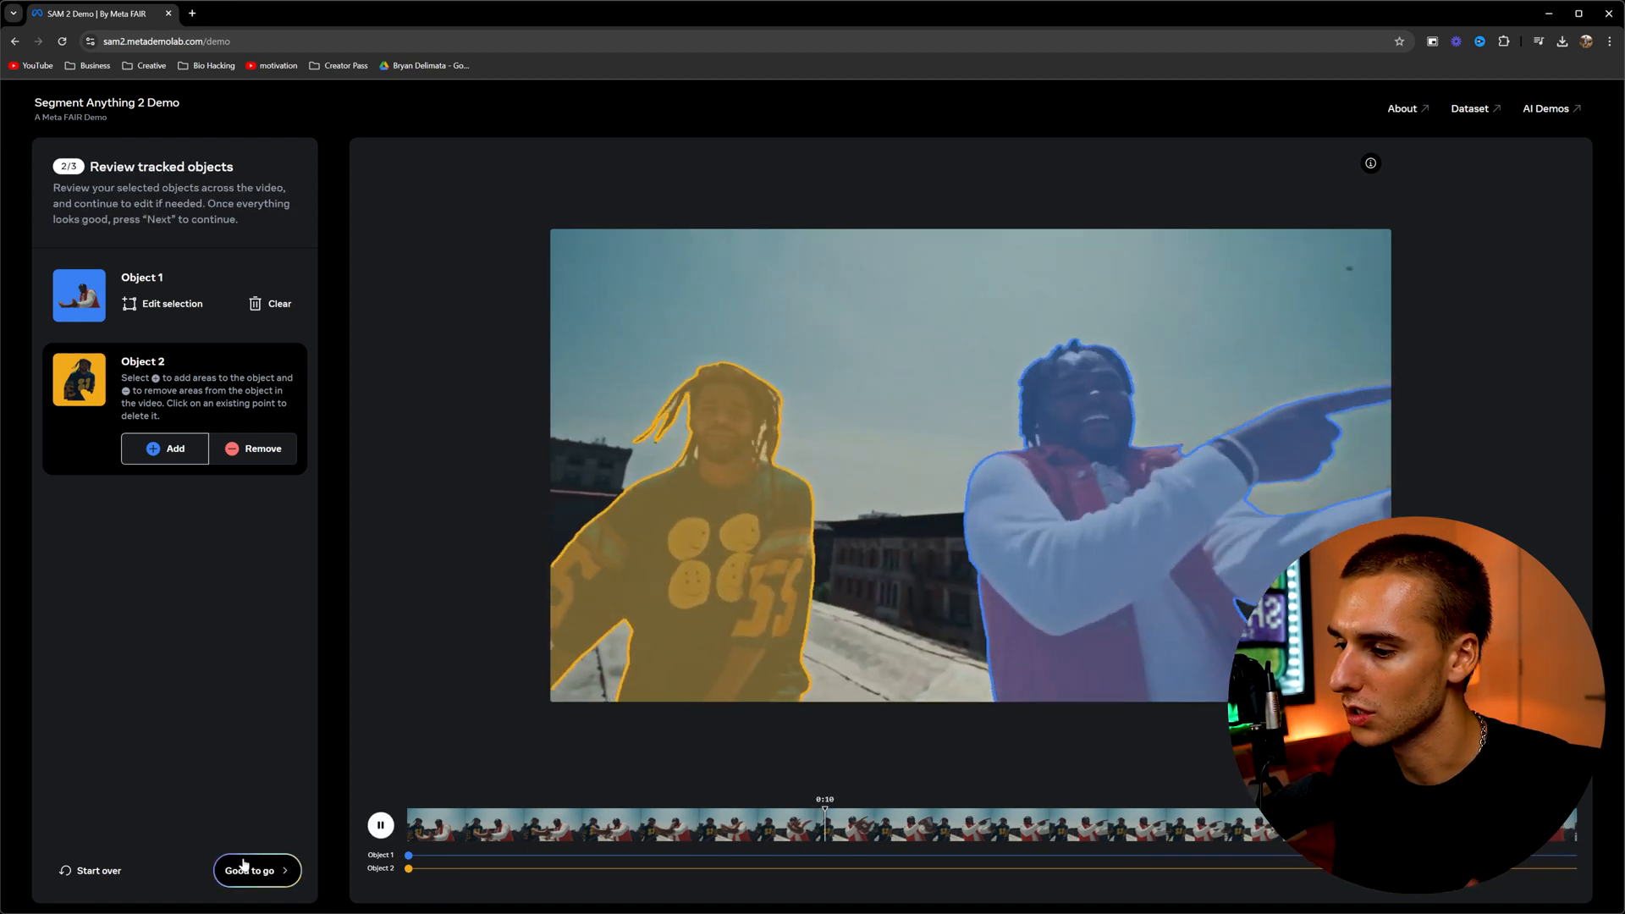
click(257, 871)
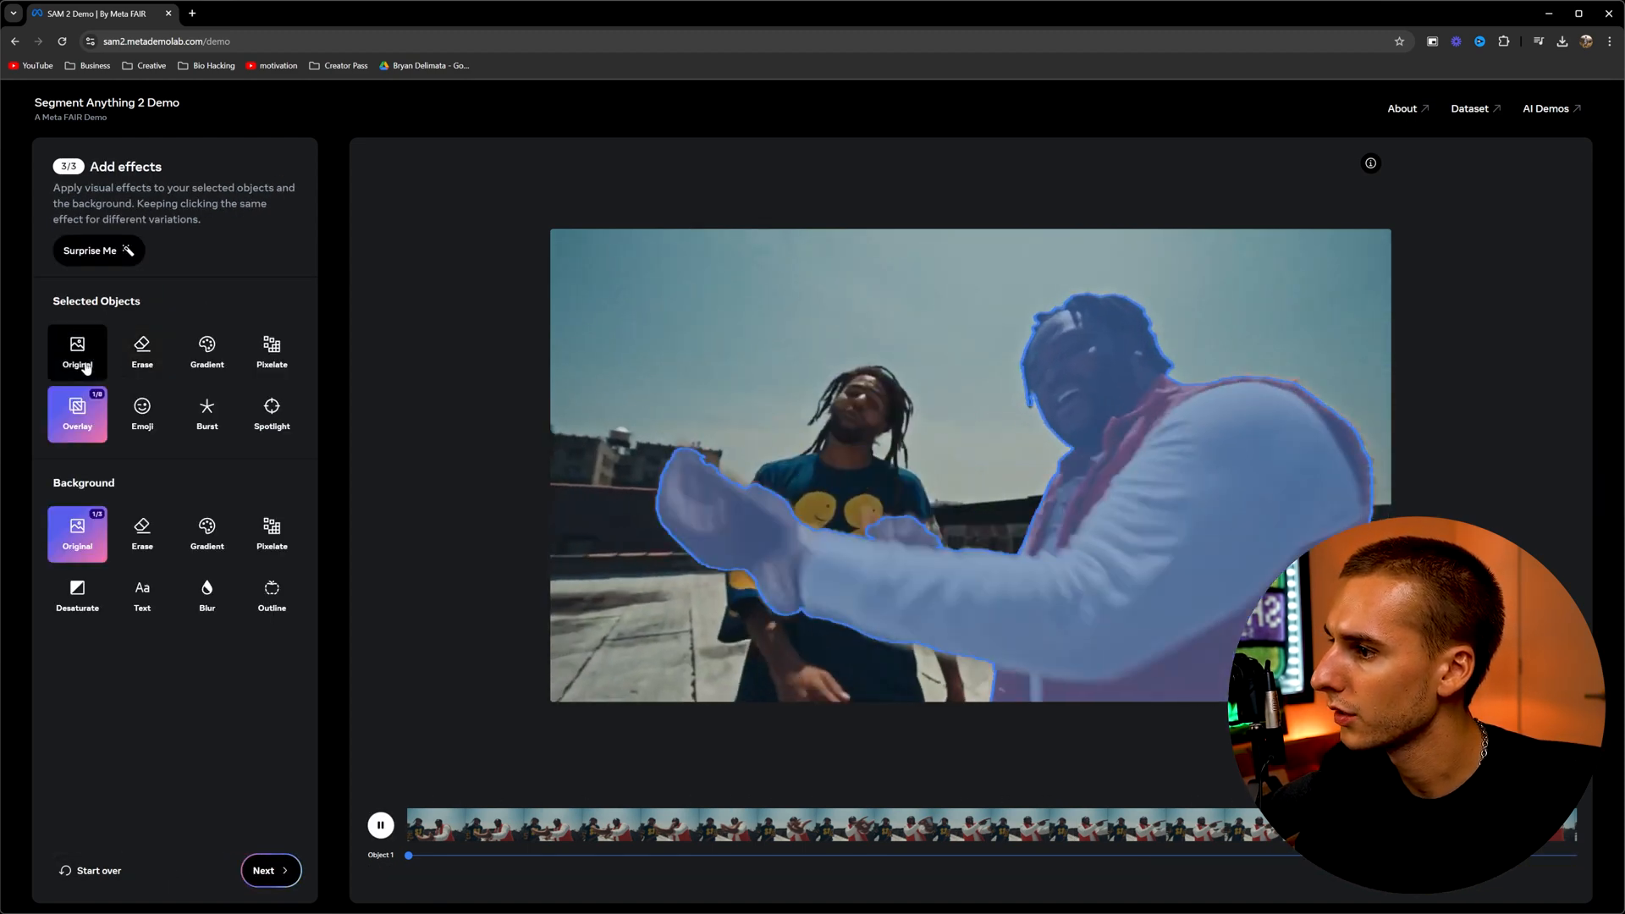
Step: Set the person to Original and erase the background to solid green
click(77, 351)
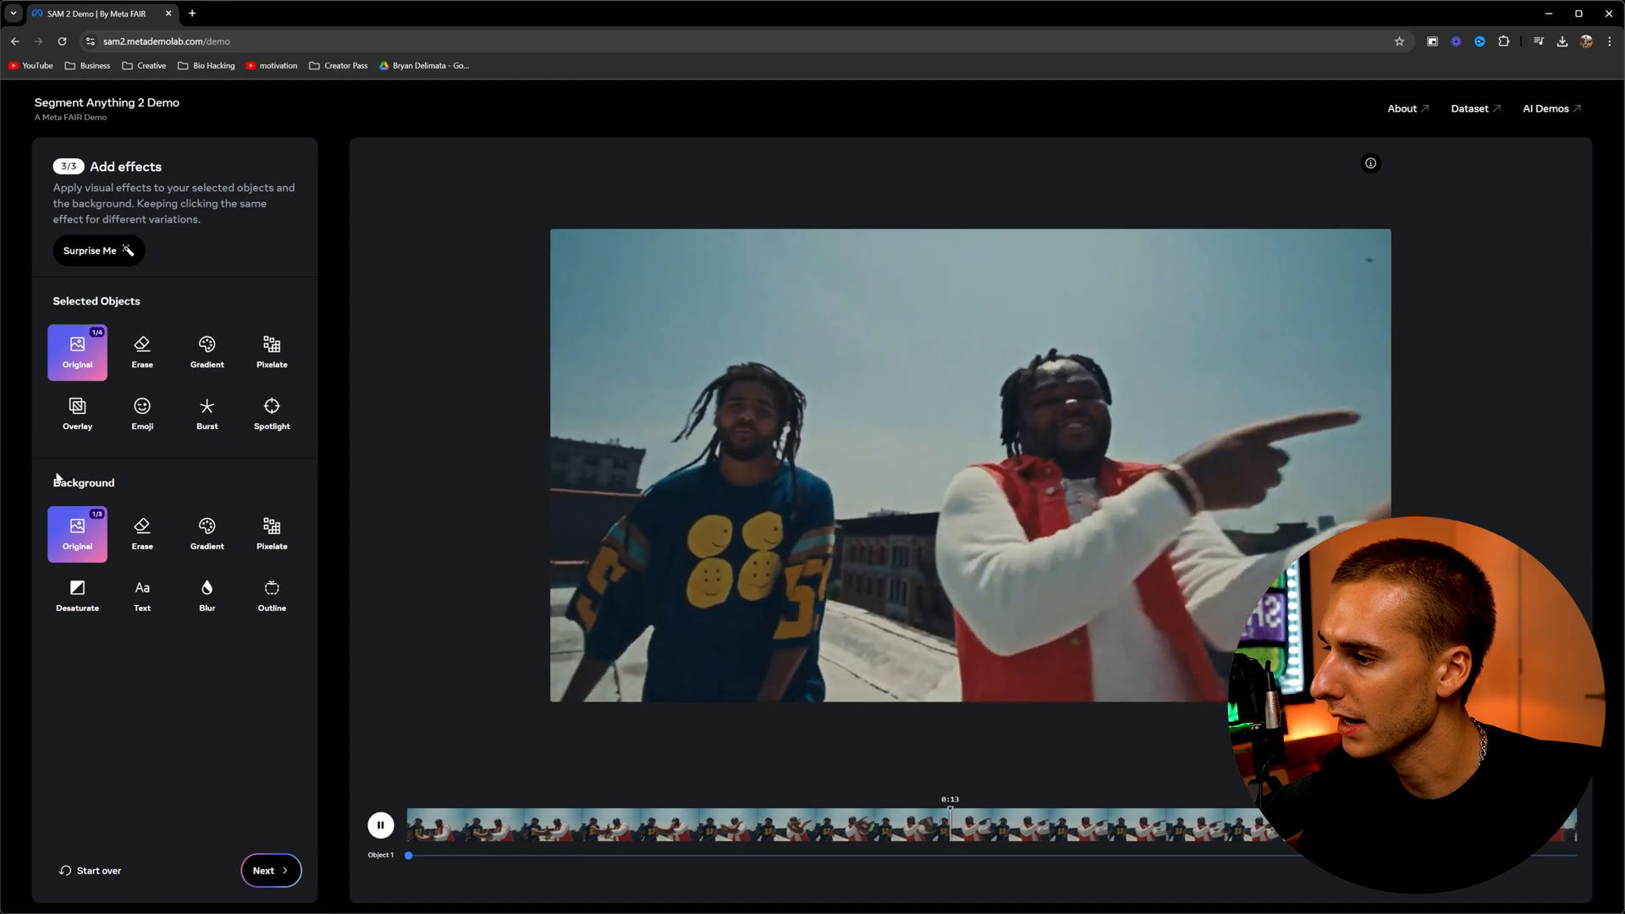
click(142, 534)
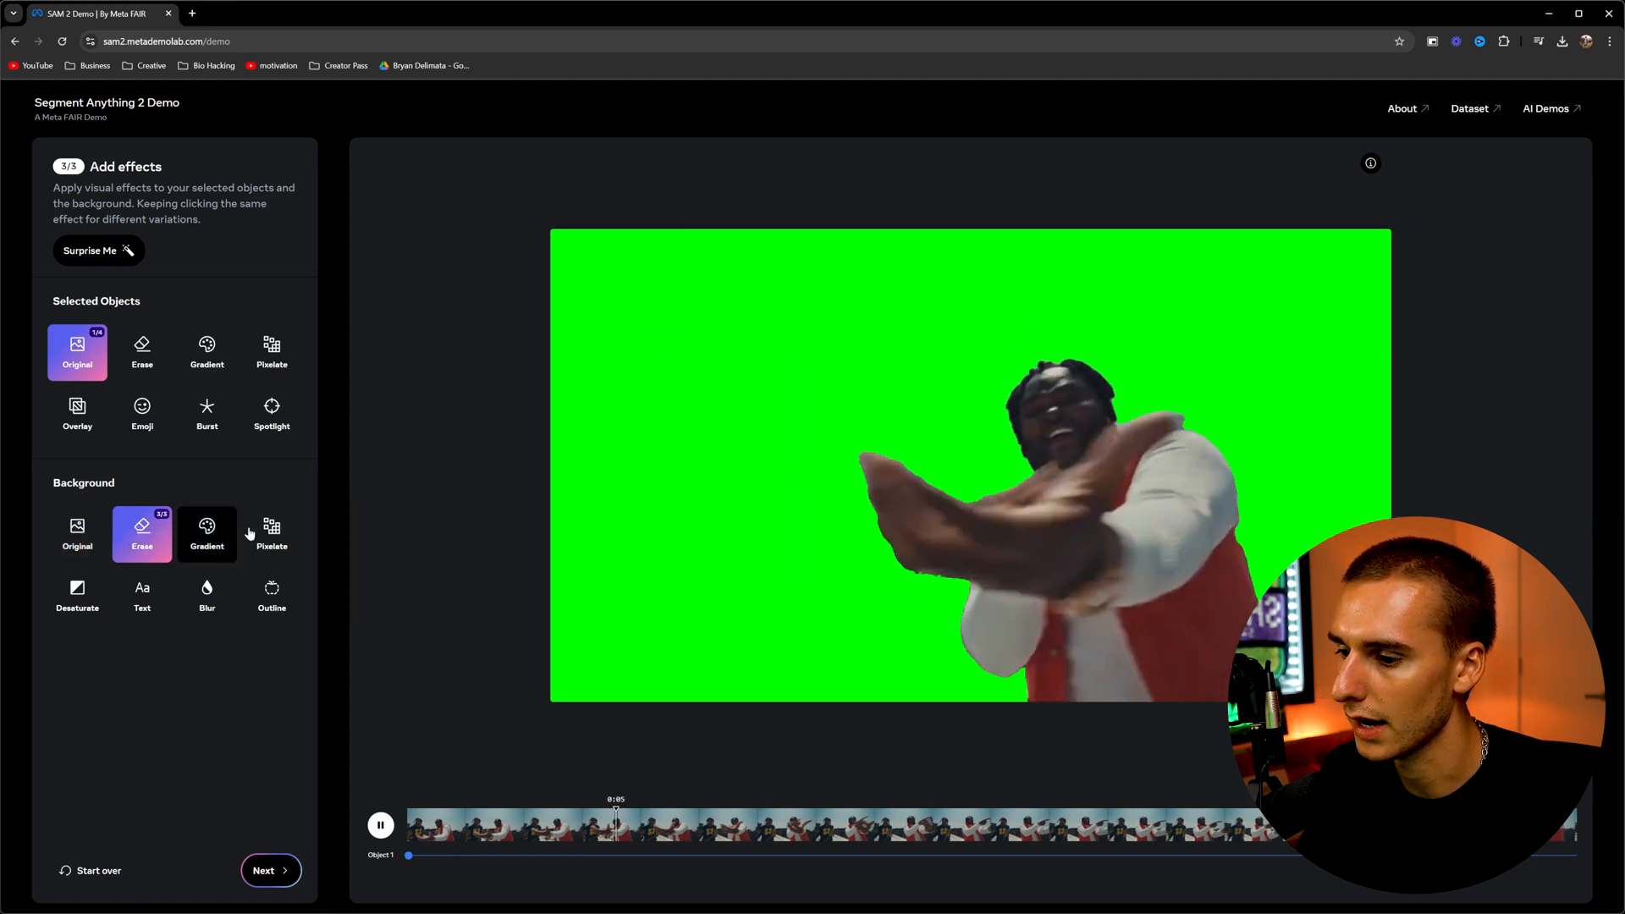
click(269, 871)
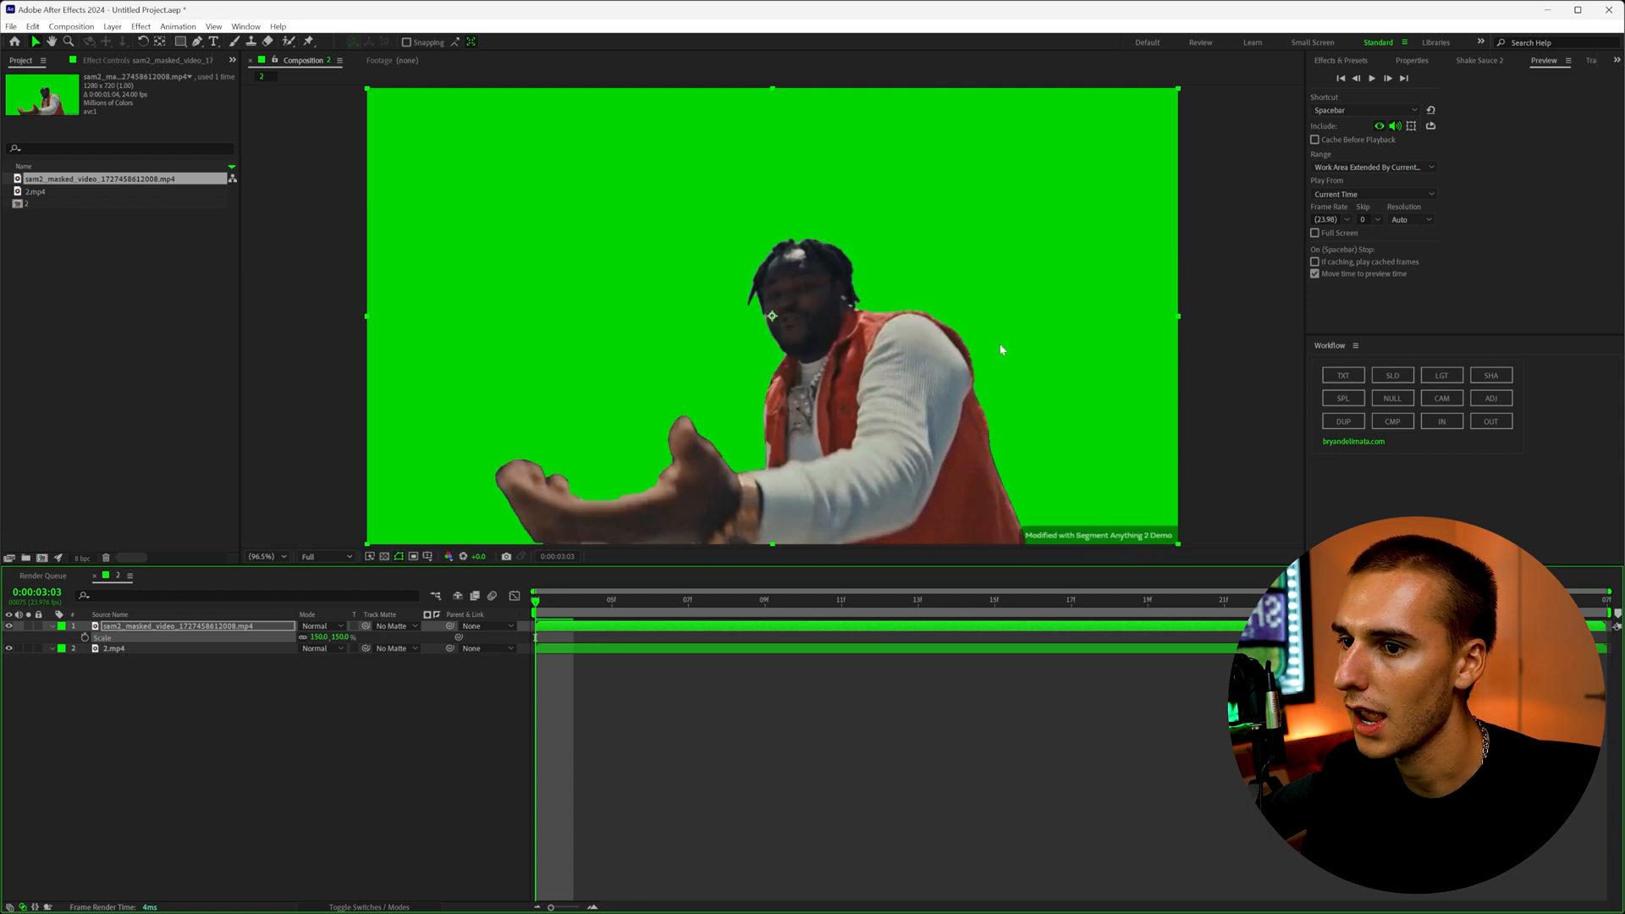
mouse_move(404, 488)
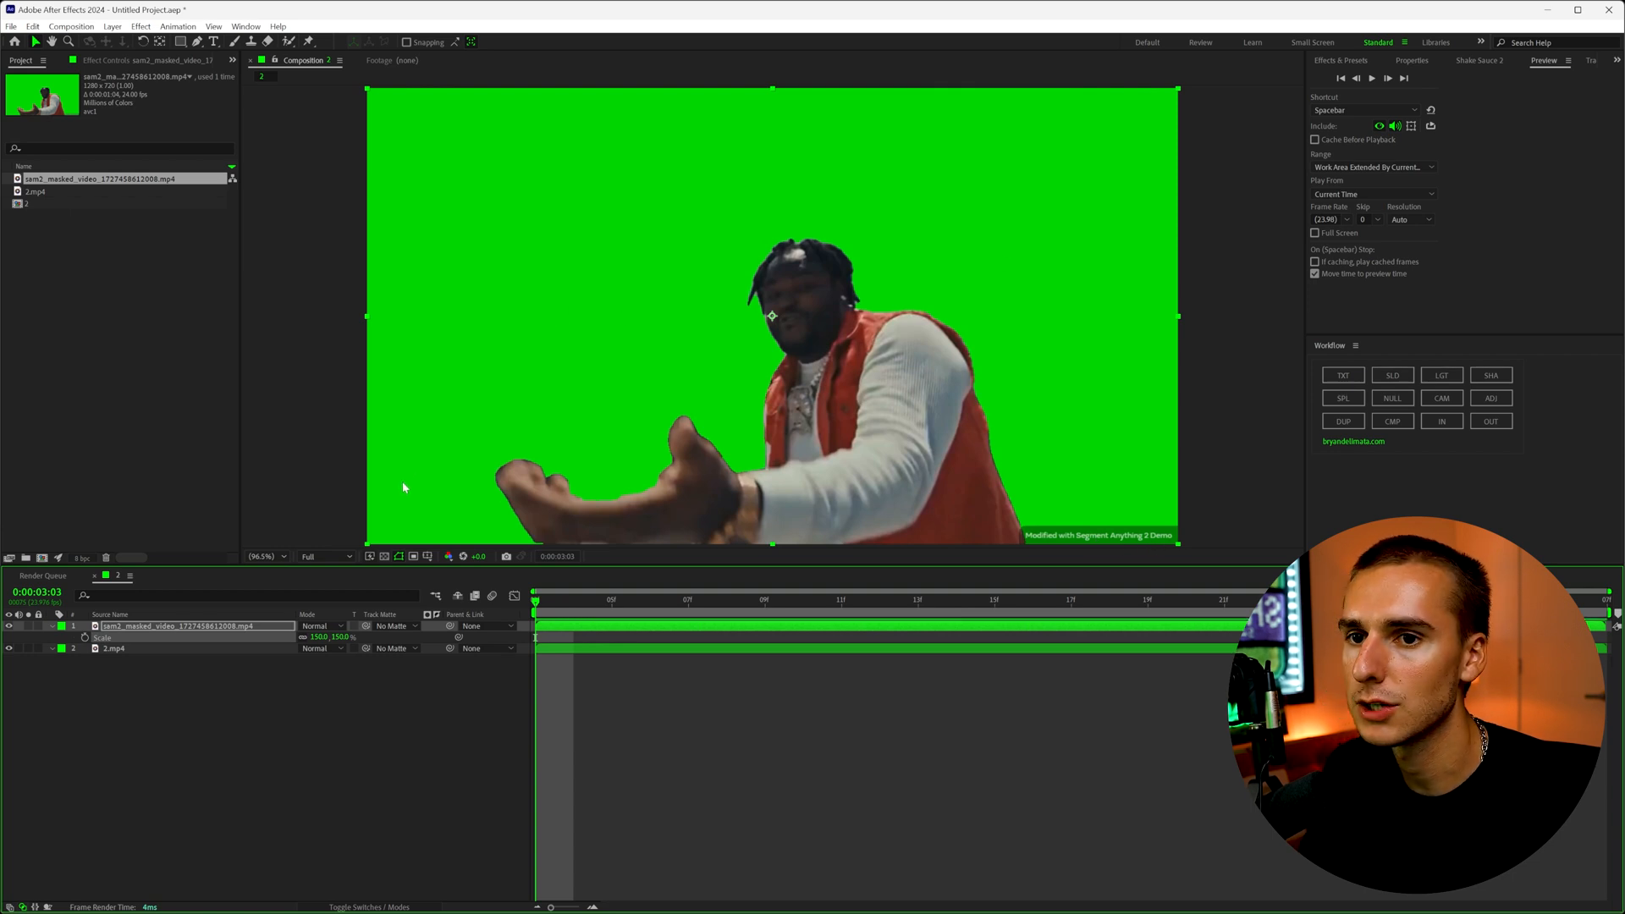
mouse_move(1342, 398)
text(key)
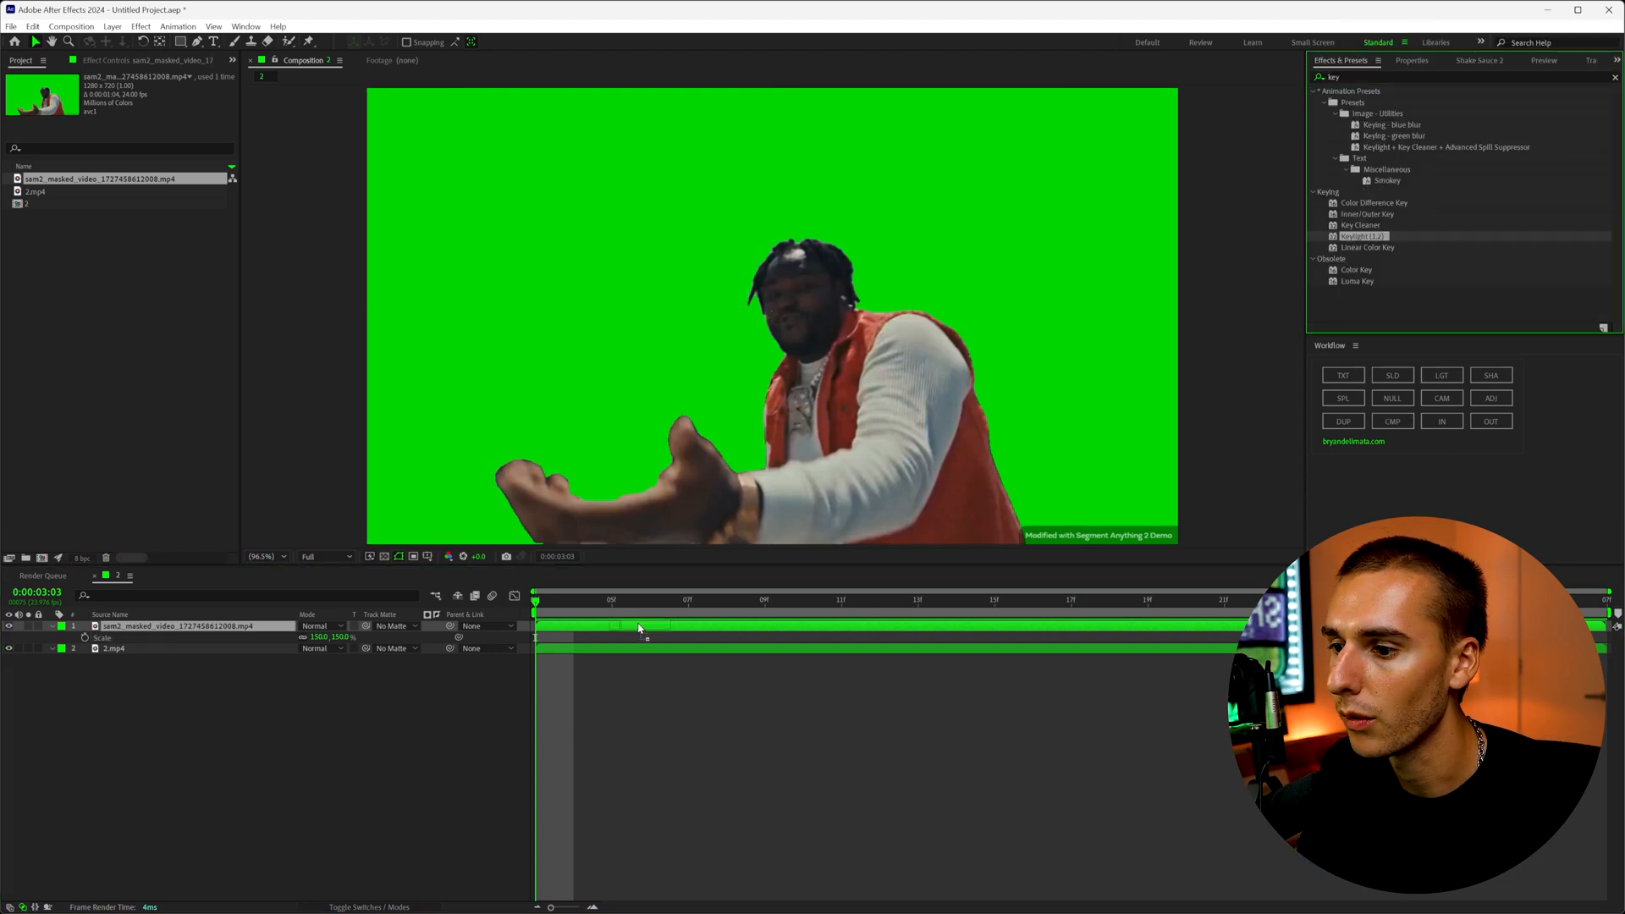
Step: Apply Keylight to the SAM 2 green layer and adjust its Screen Matte setting
double_click(1360, 236)
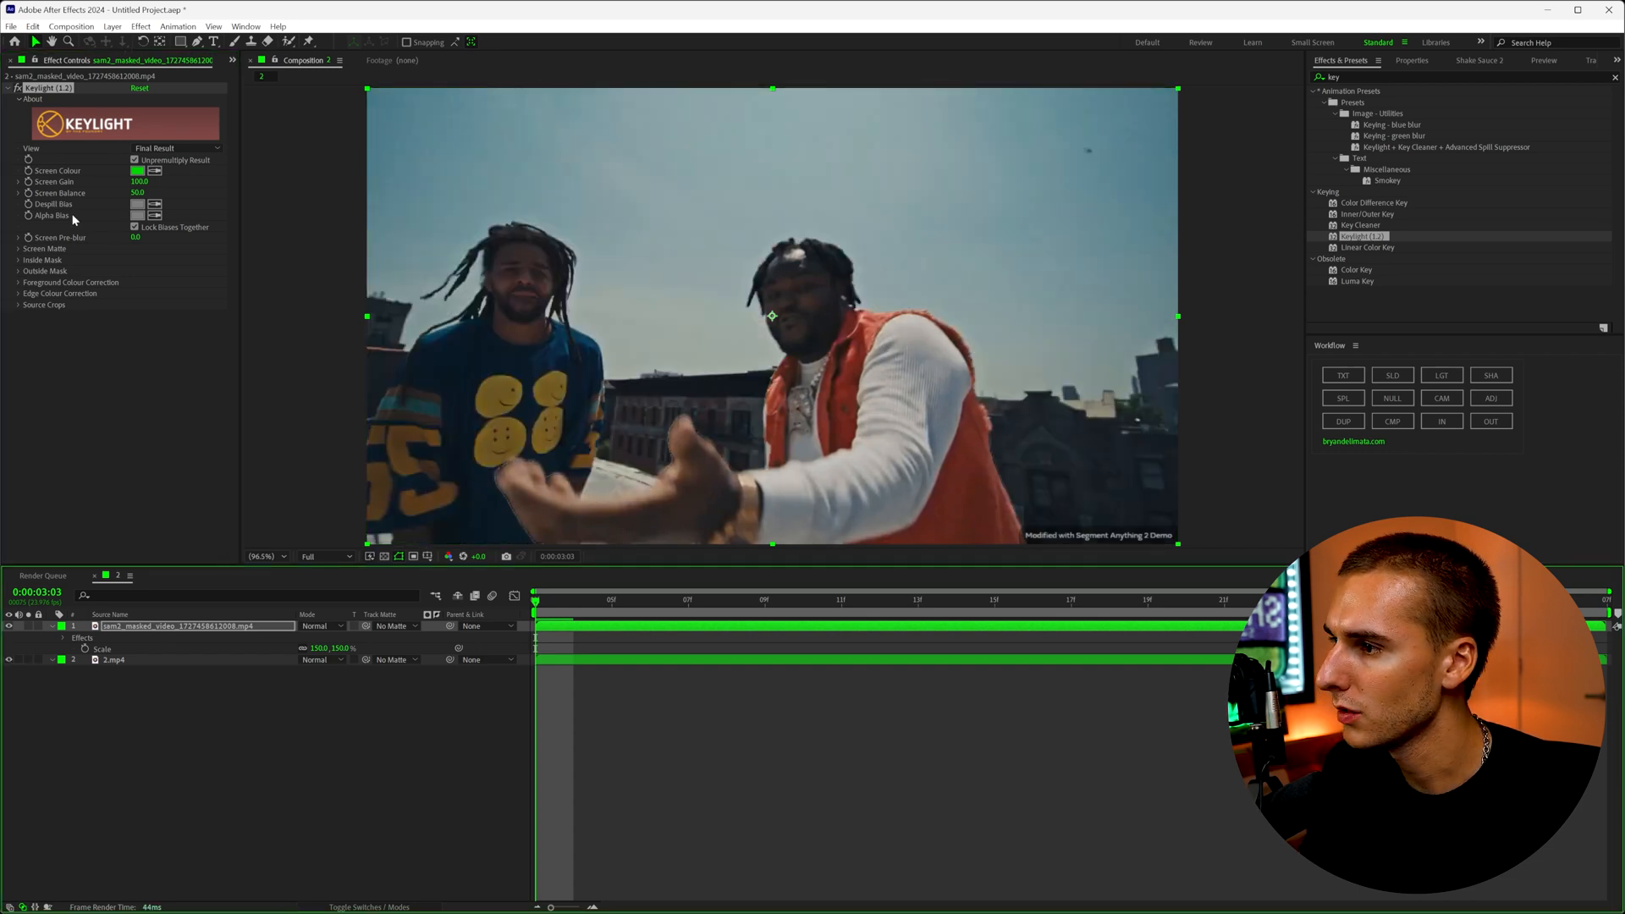
click(18, 248)
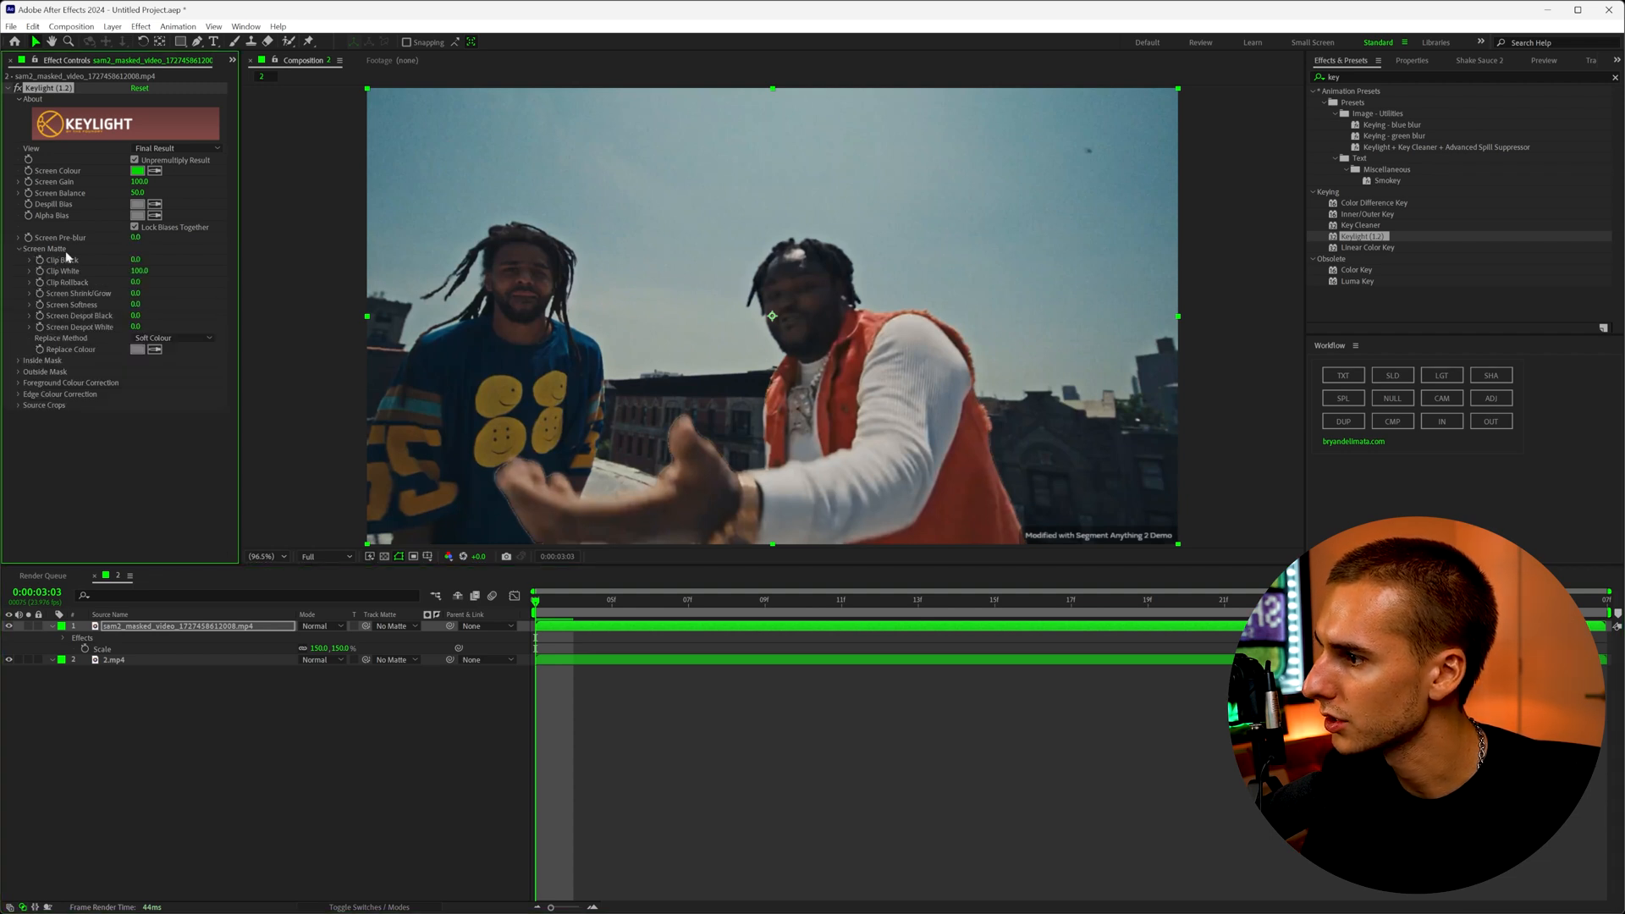
drag(135, 259, 190, 259)
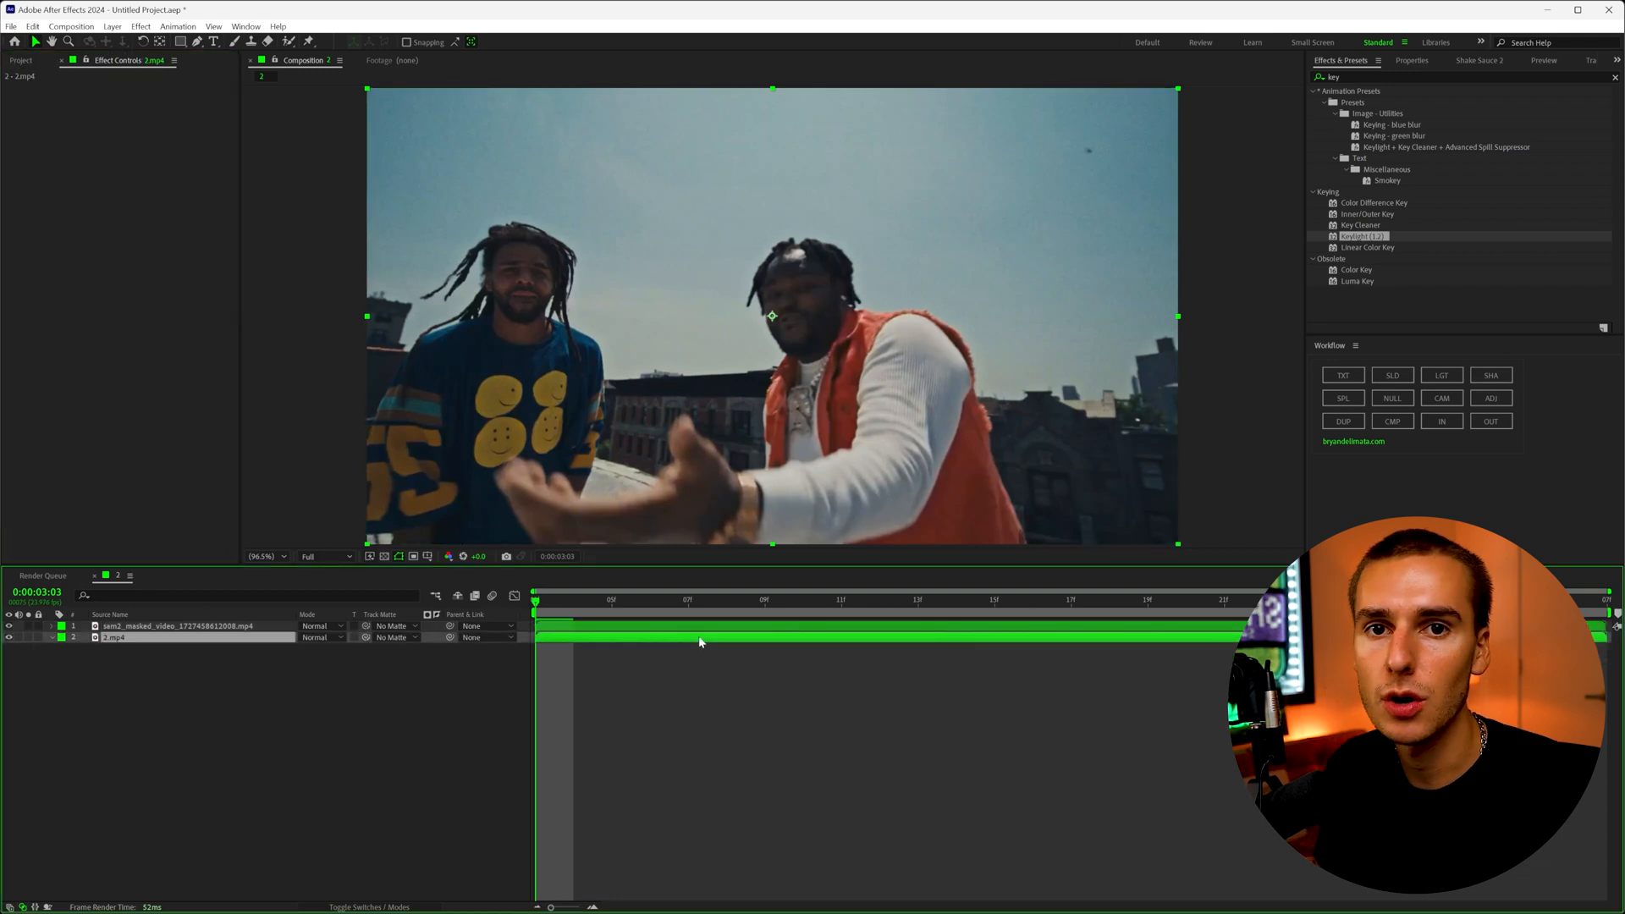
Step: Select the original clip and expand Animation Presets down to the HD Motion Warp presets
click(1326, 77)
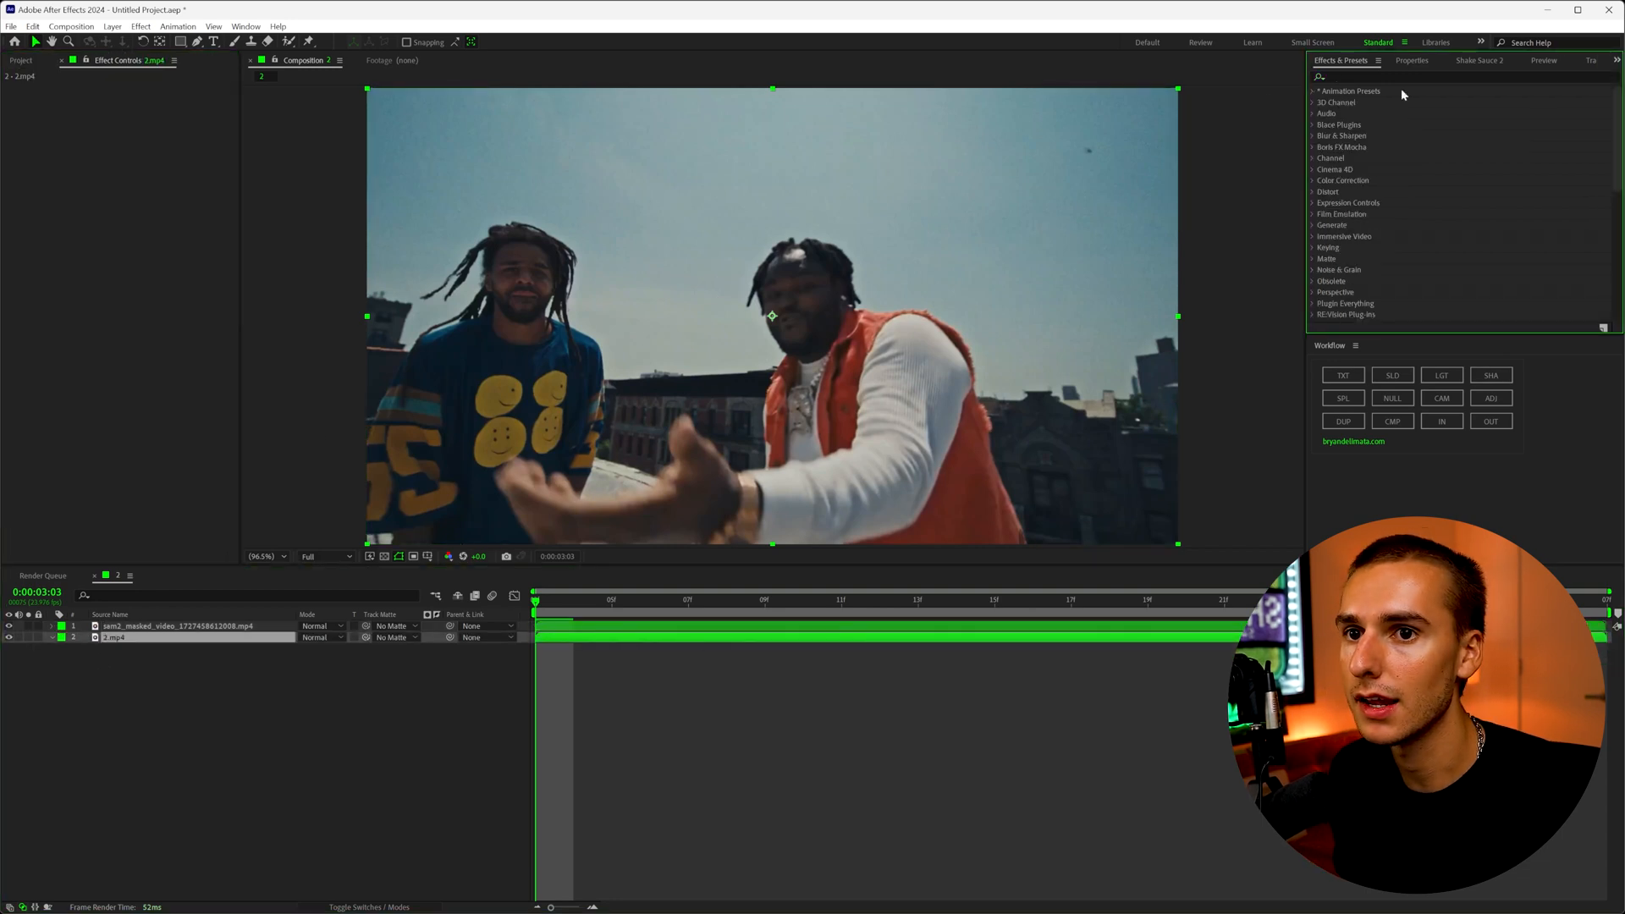
click(1315, 91)
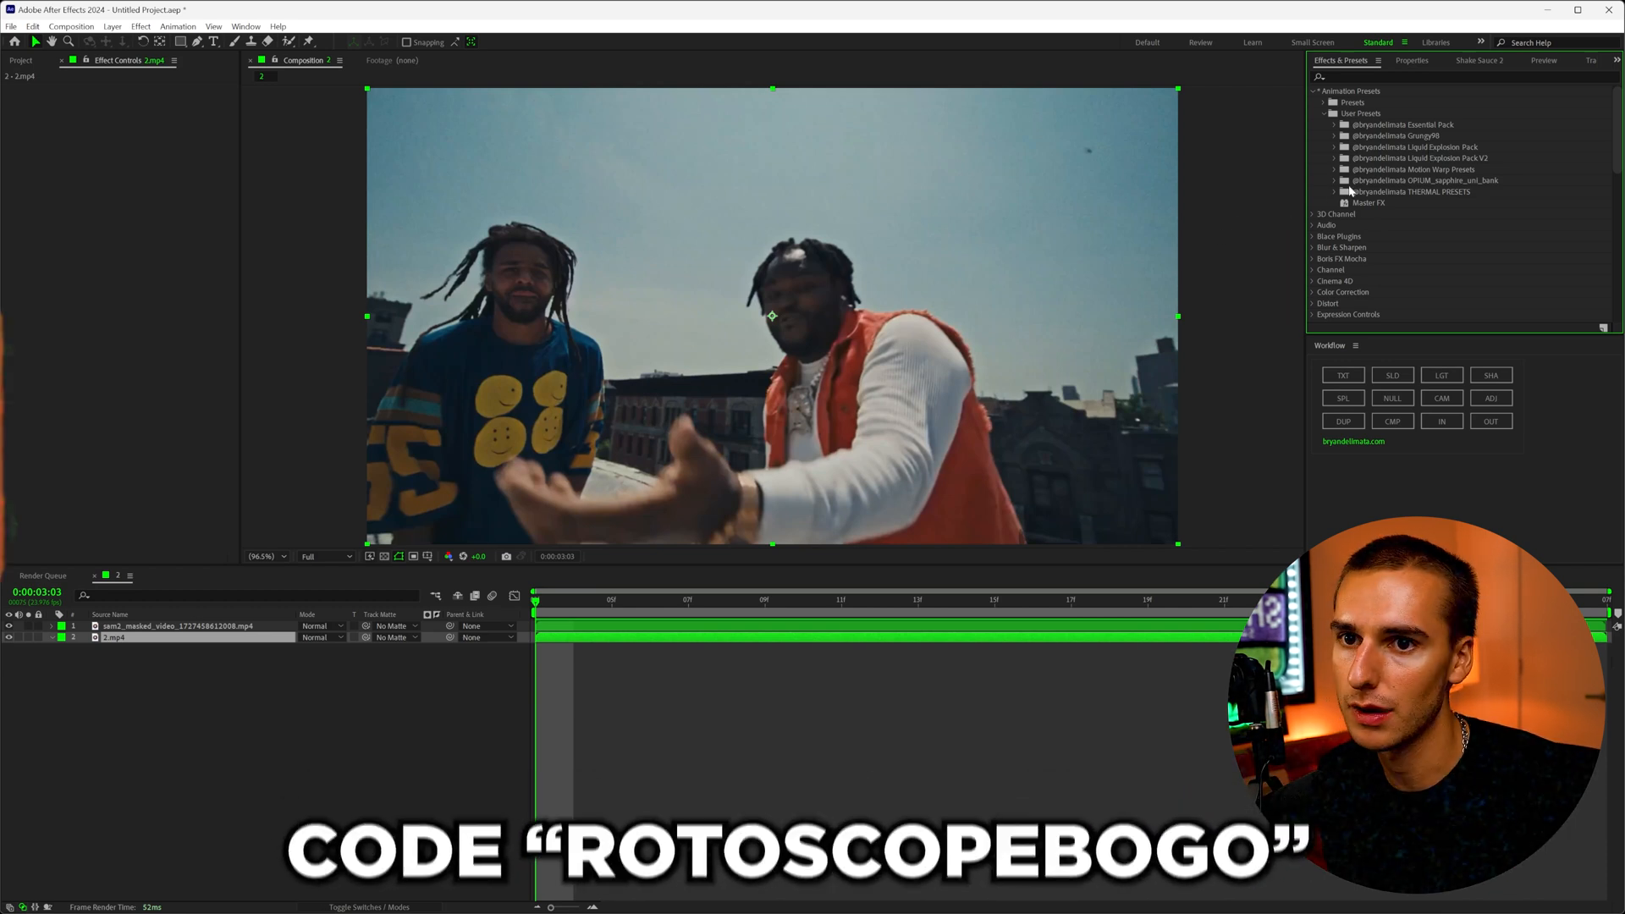
mouse_move(1342, 179)
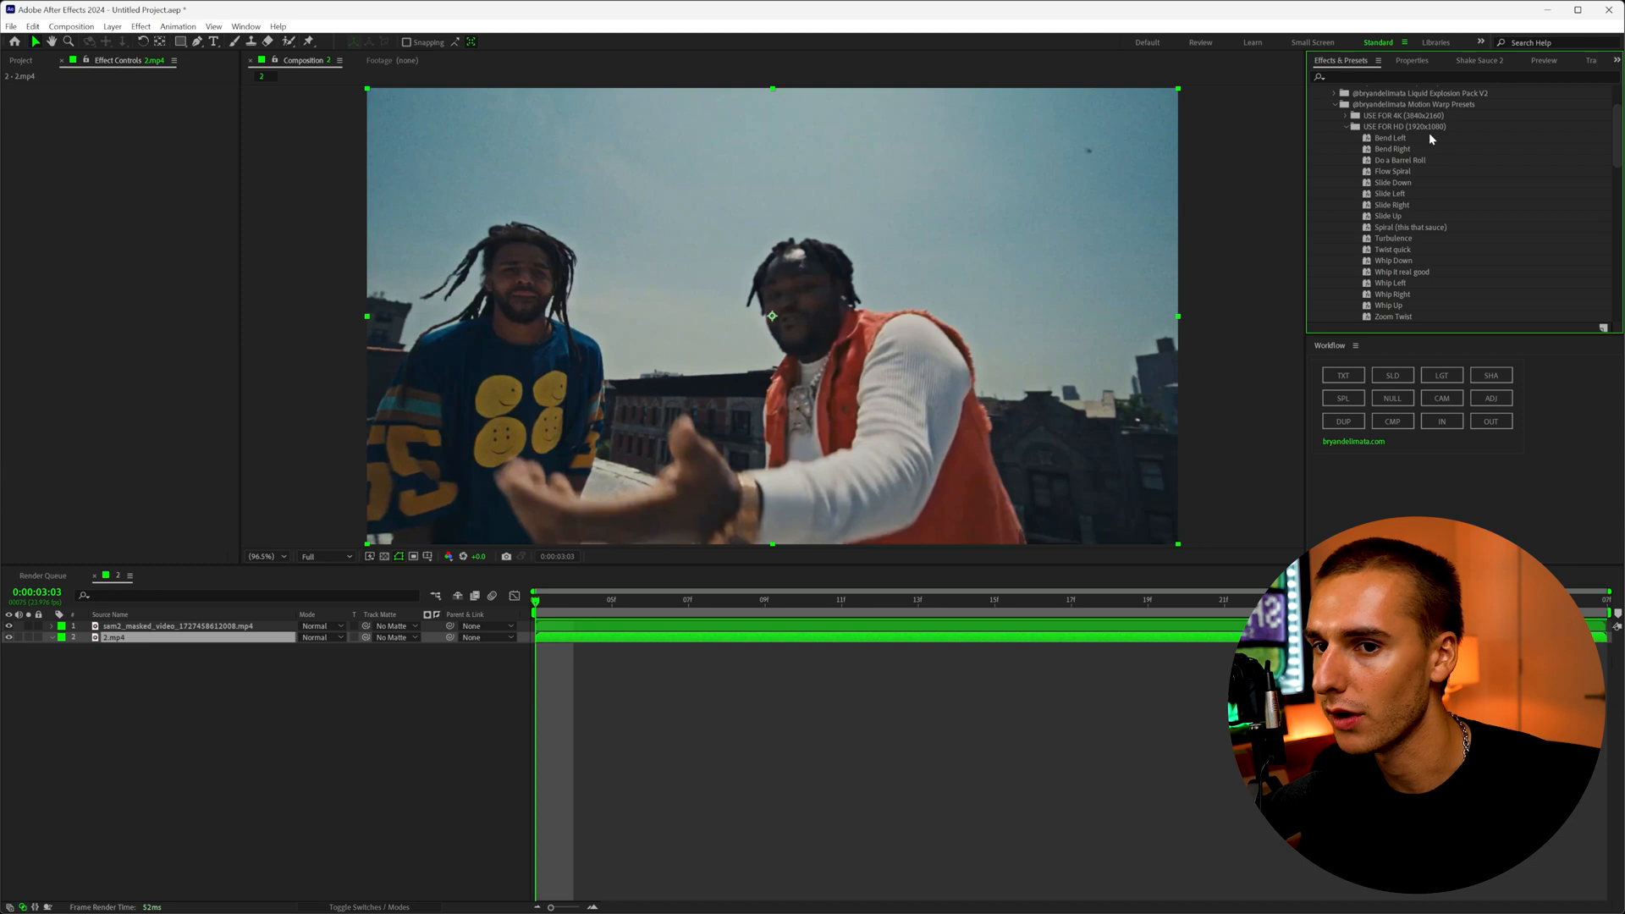
click(1391, 223)
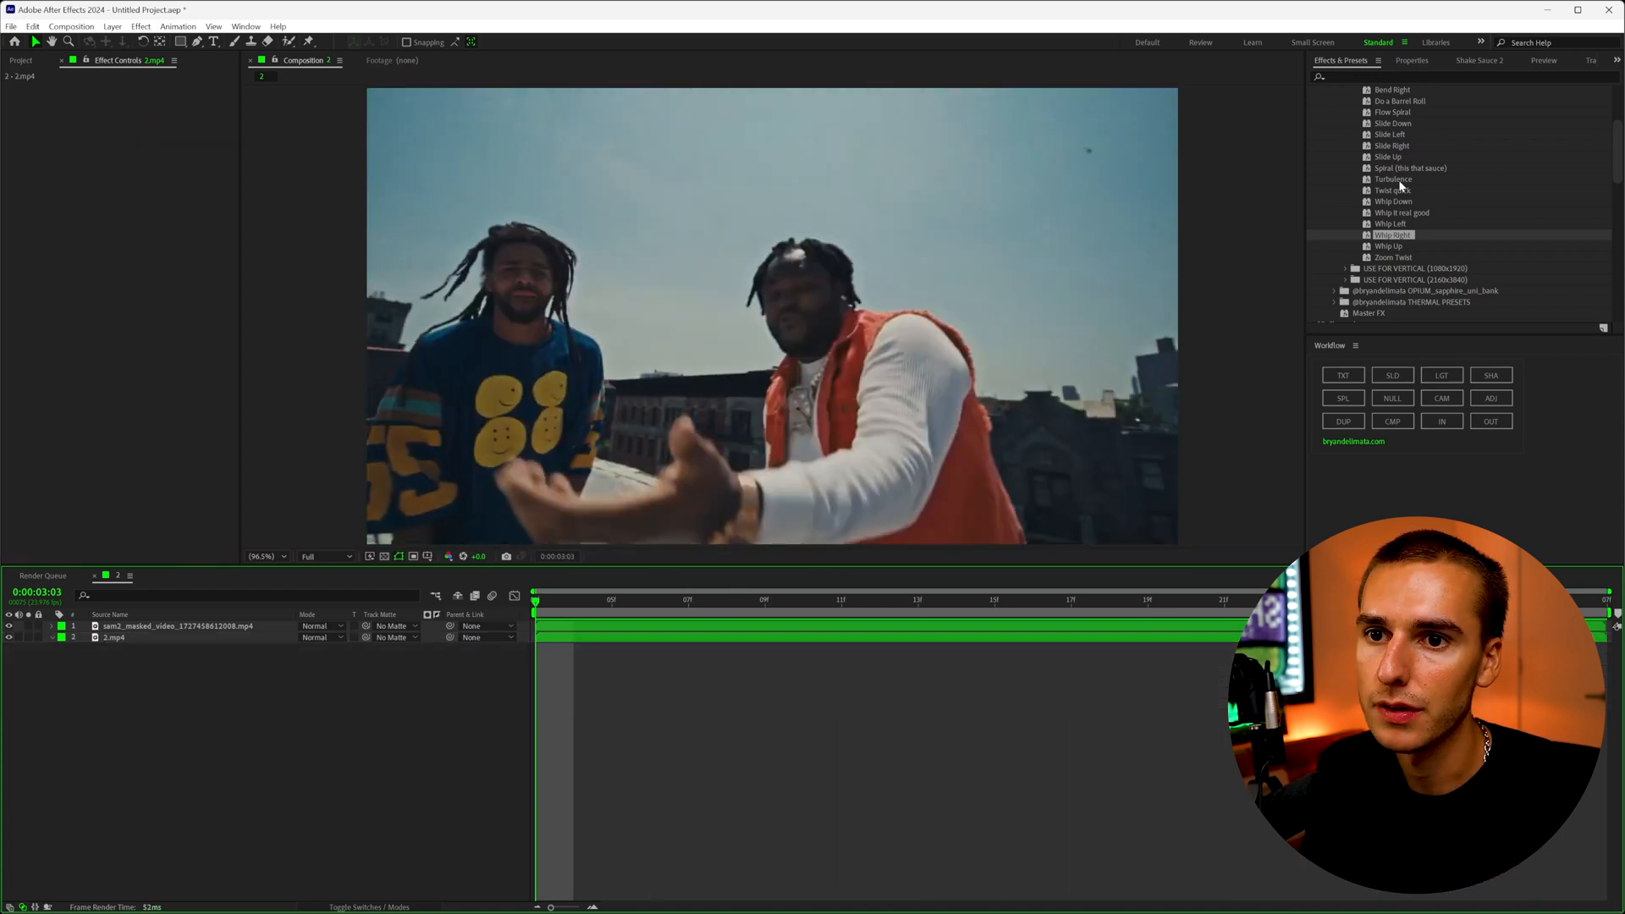
Step: Apply the Turbulence warp preset to 2.mp4, then undo it and expand Liquid Explosion Pack > USE FOR HD
double_click(1391, 178)
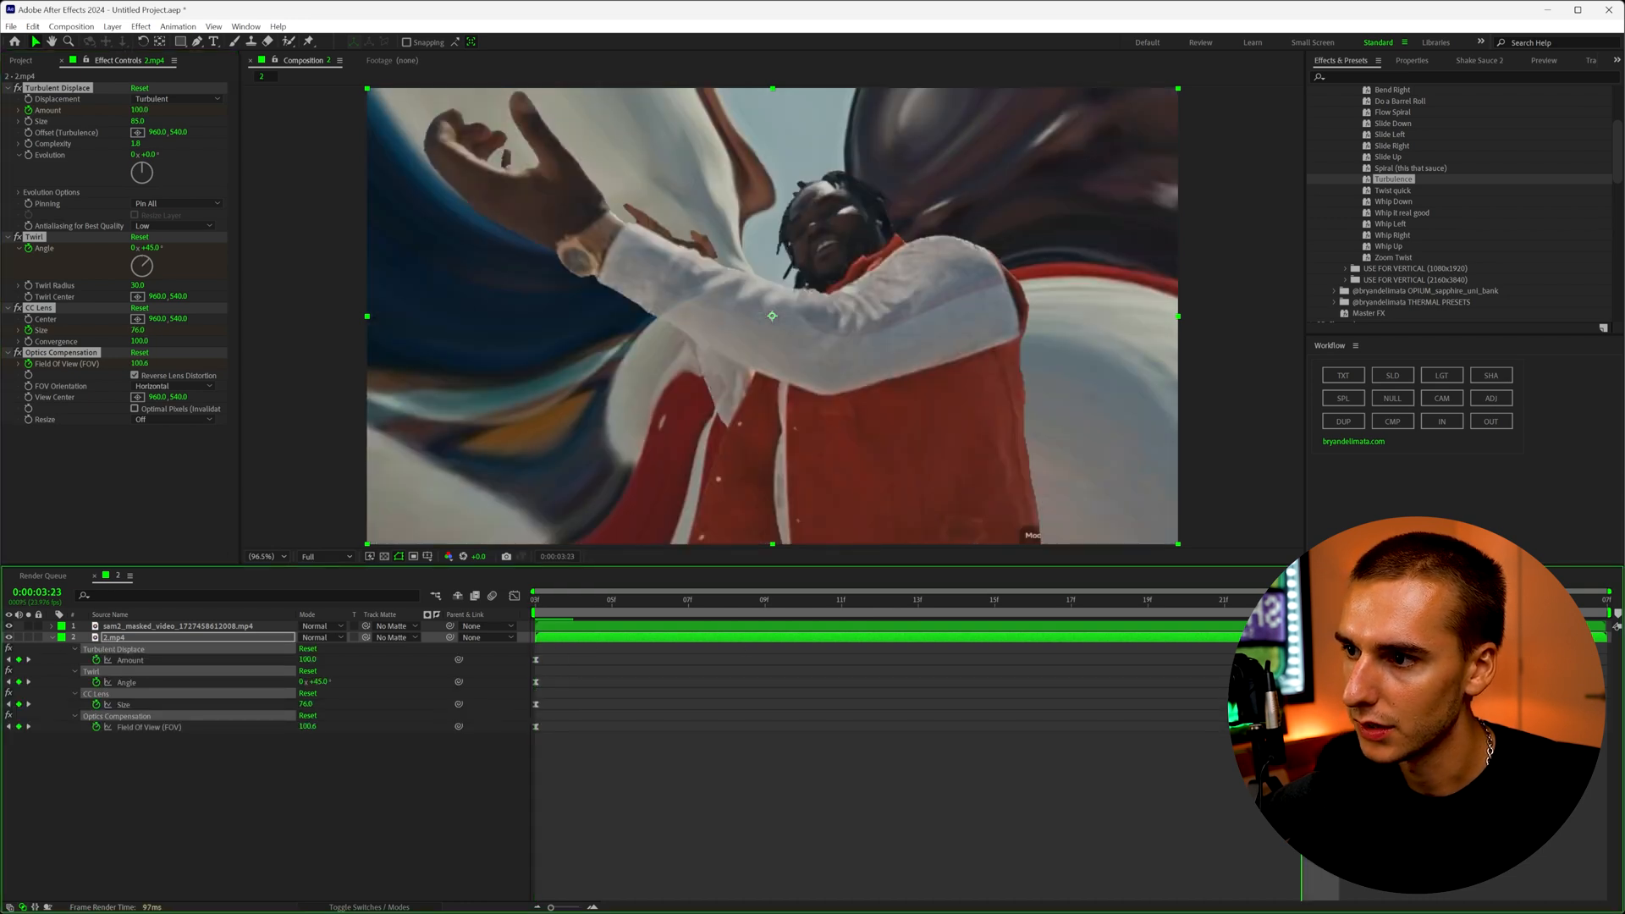
click(1186, 601)
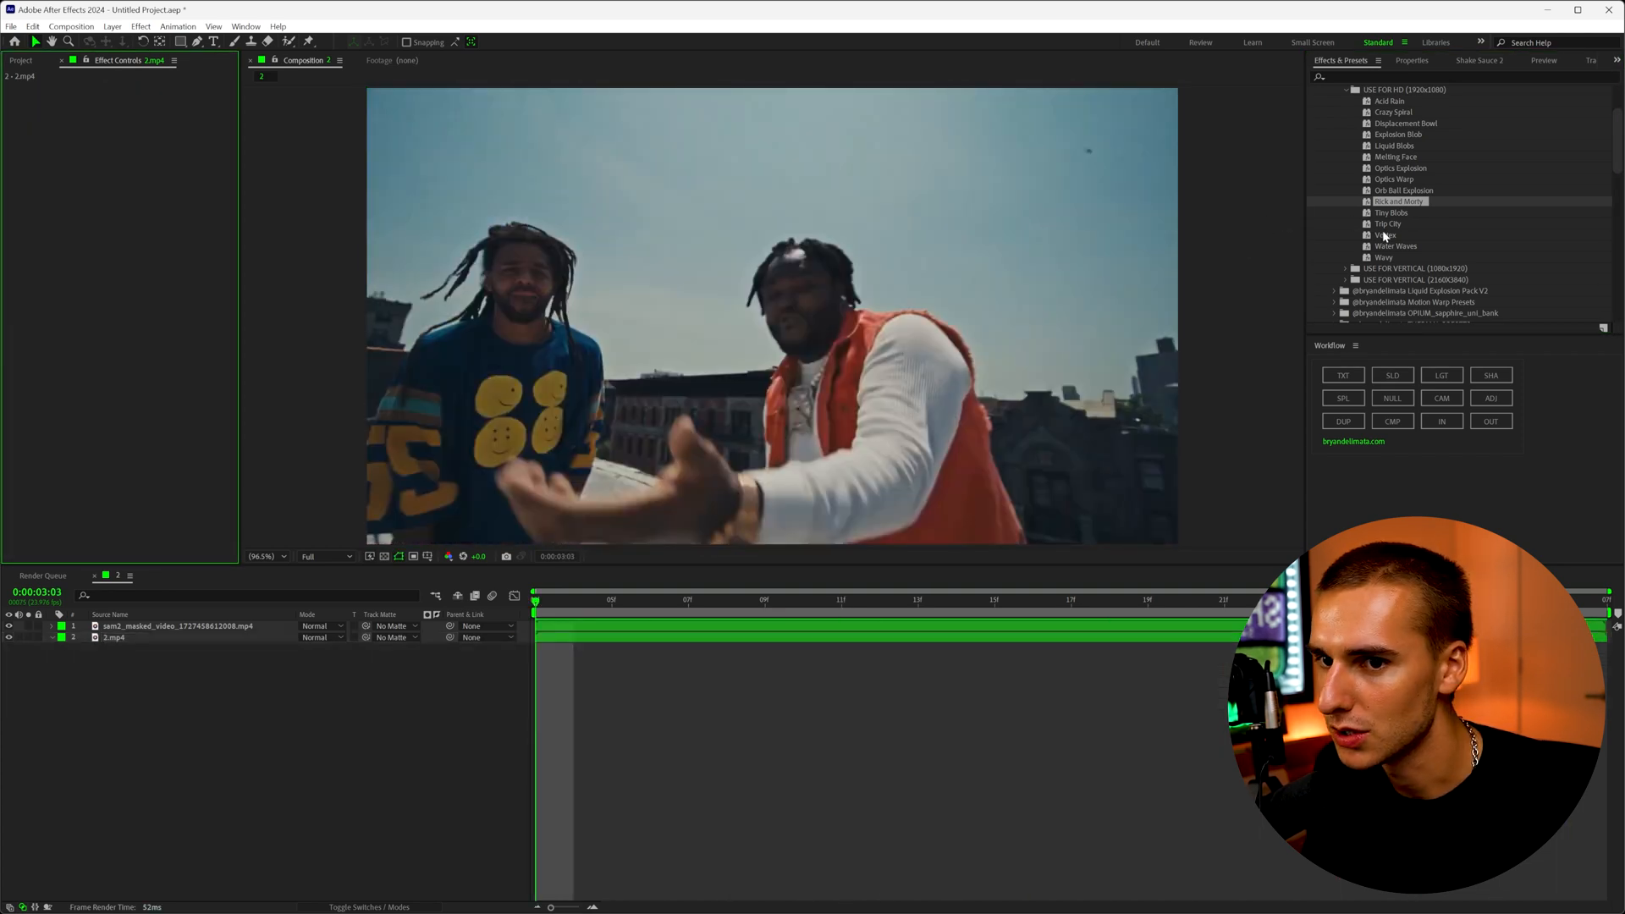
double_click(1386, 235)
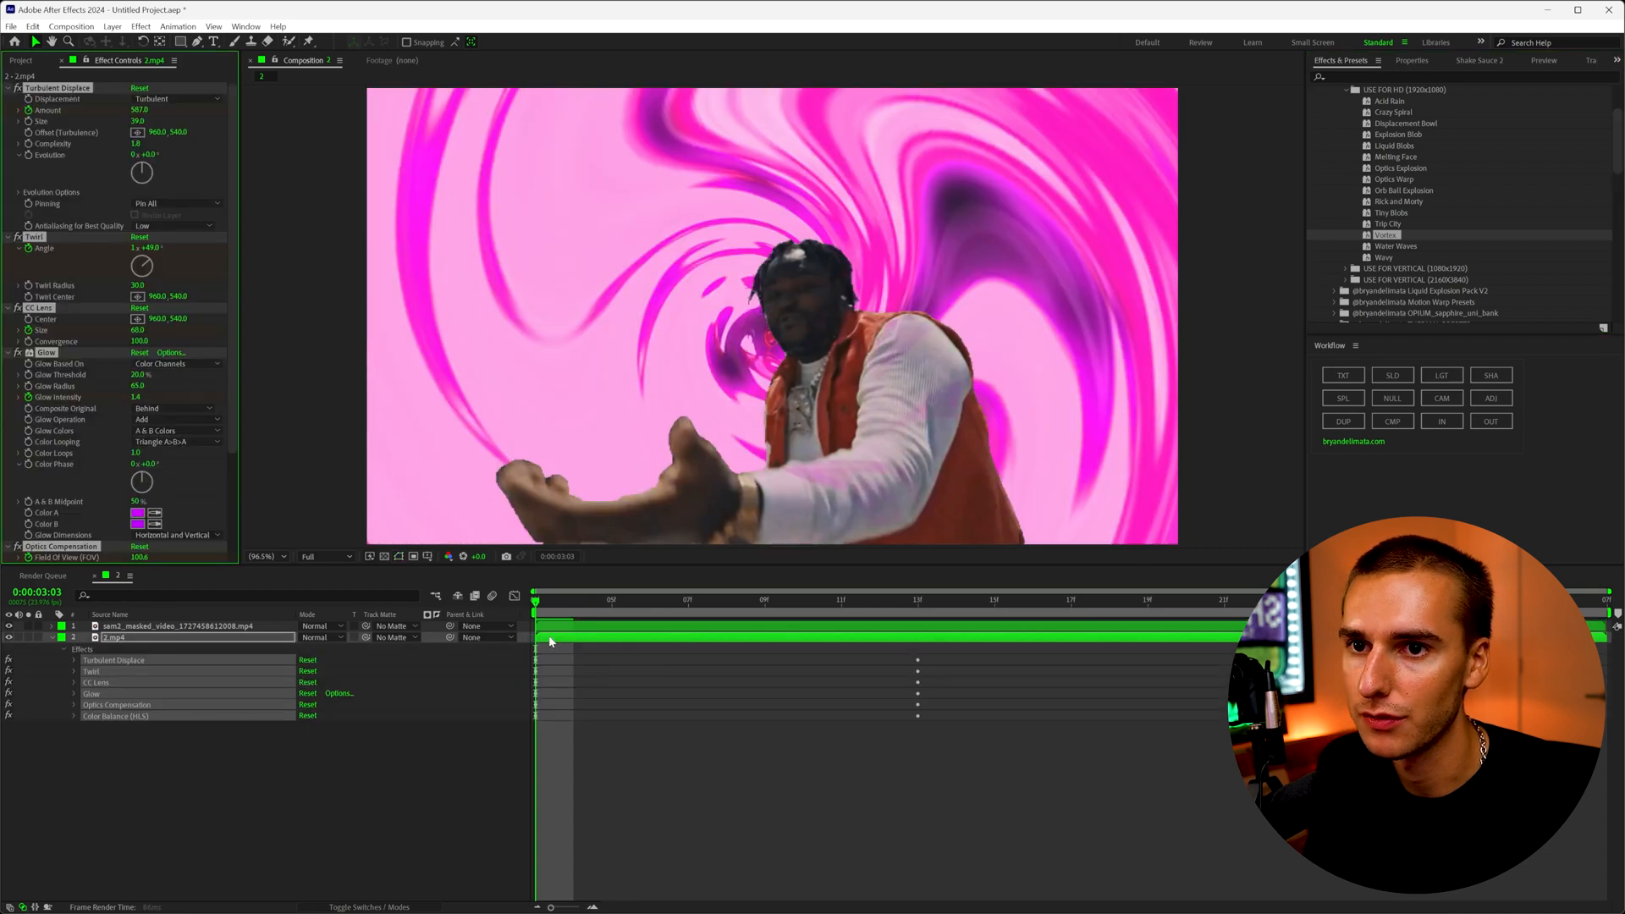
click(765, 599)
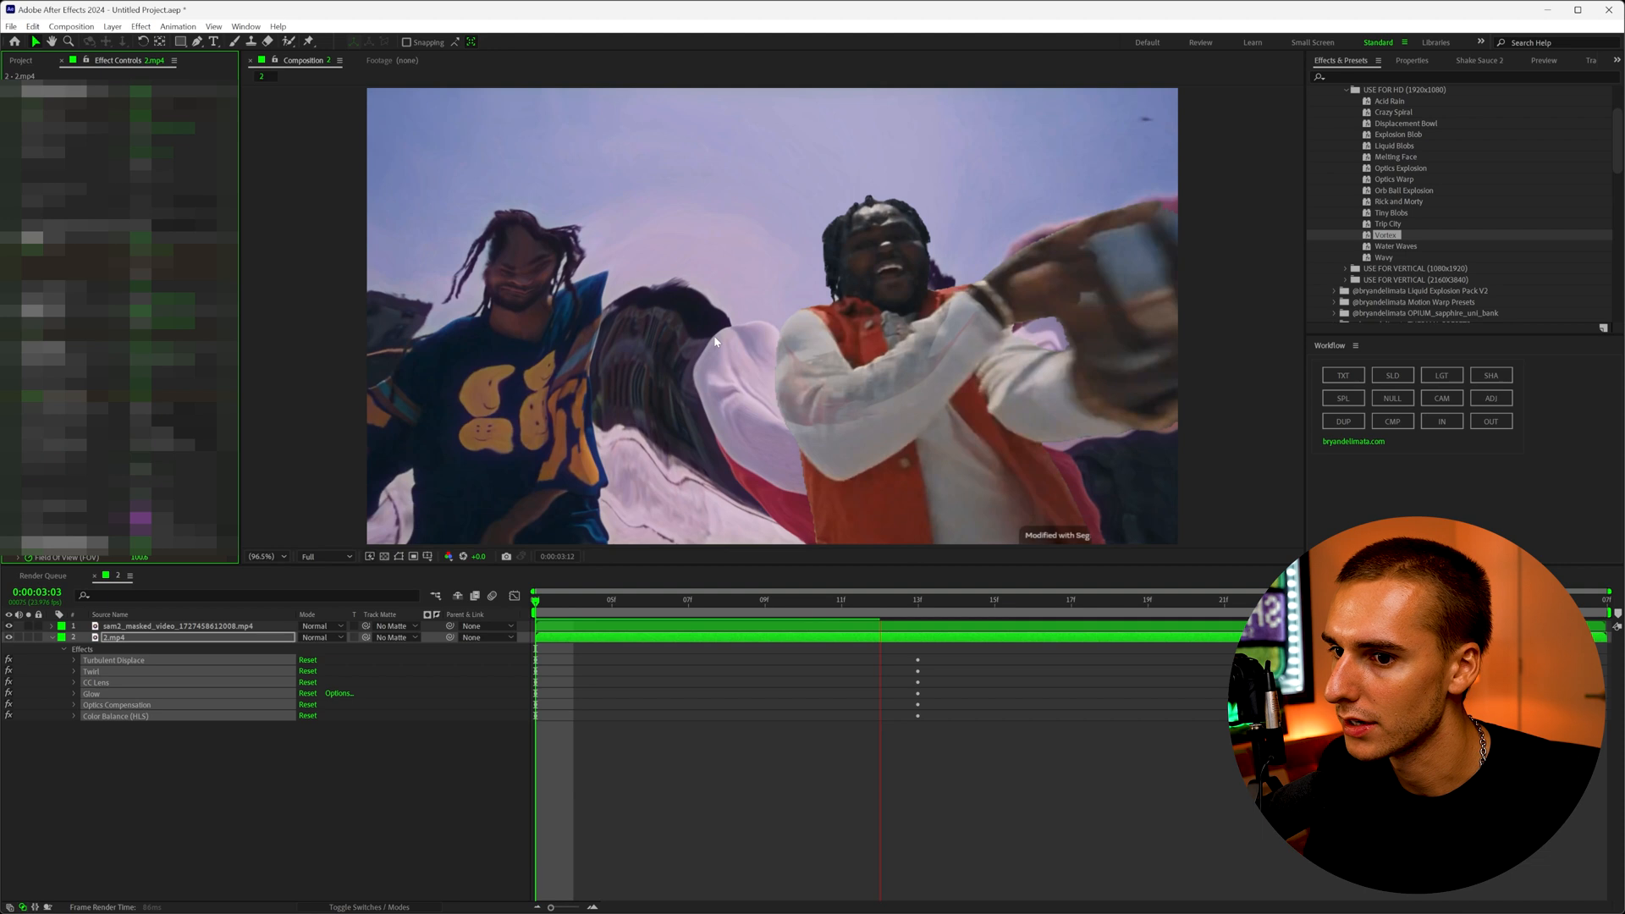
click(811, 613)
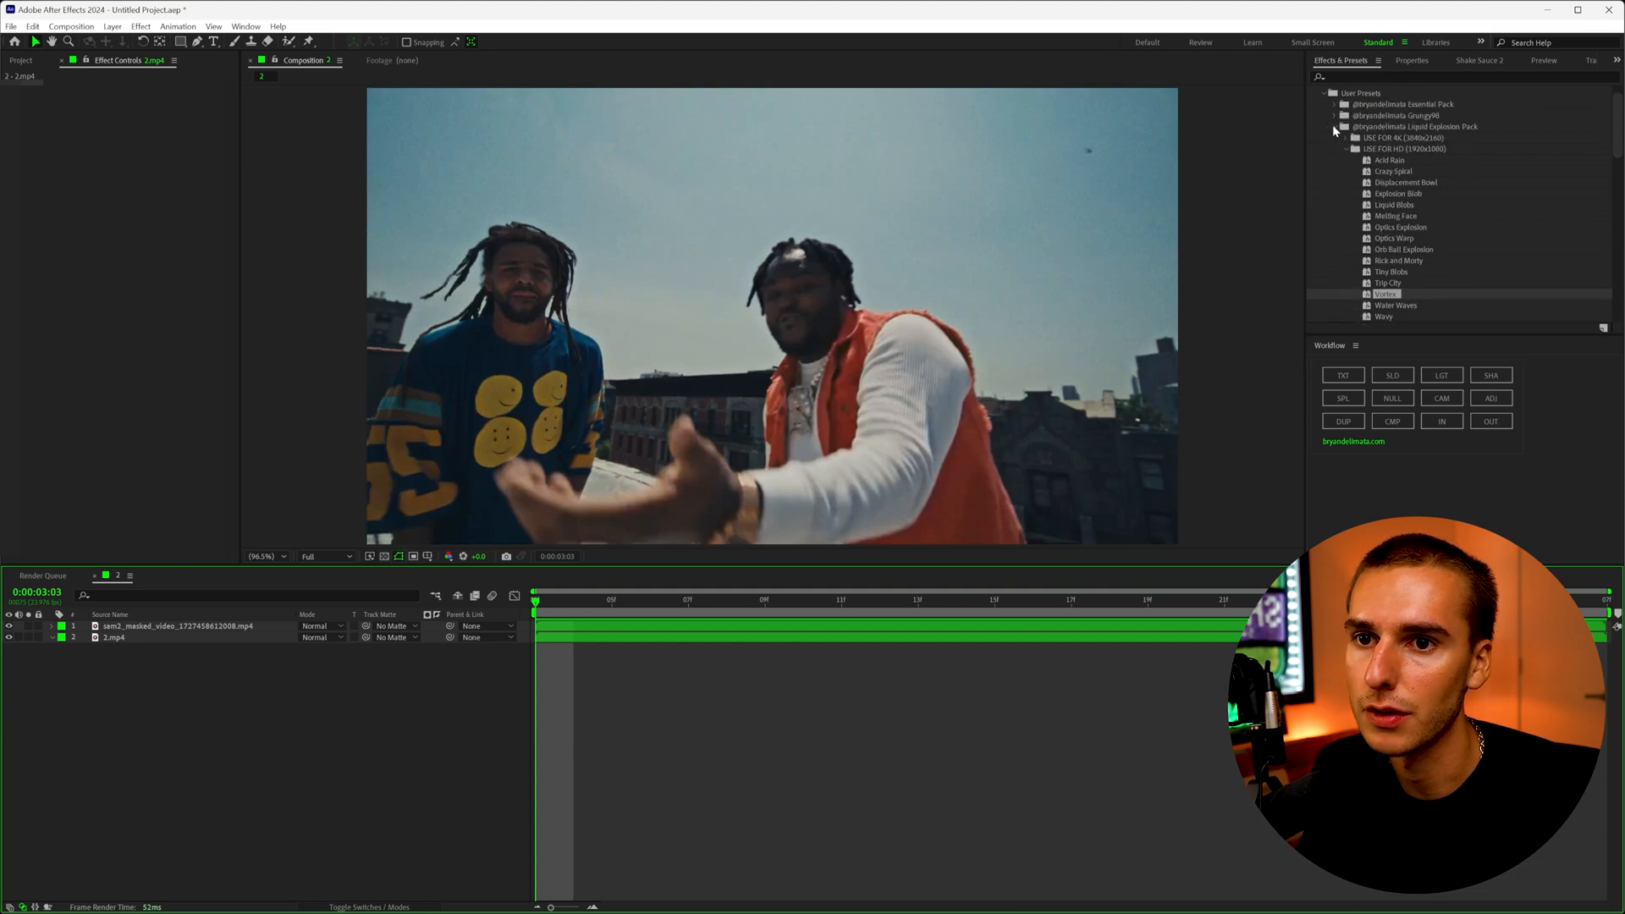
click(1335, 126)
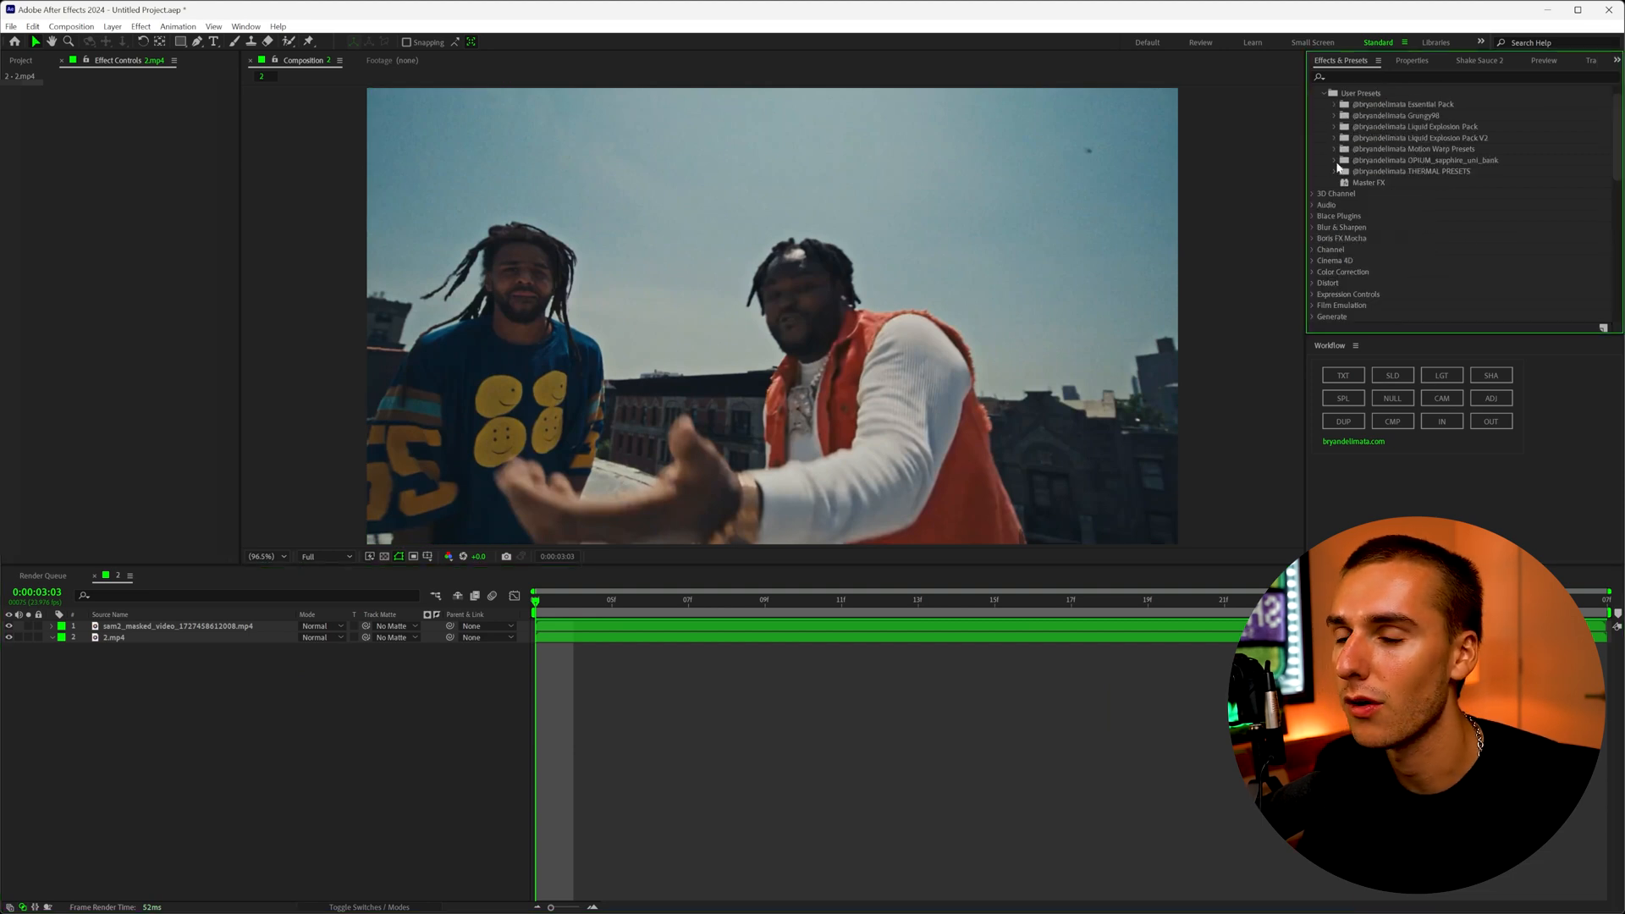
click(1338, 160)
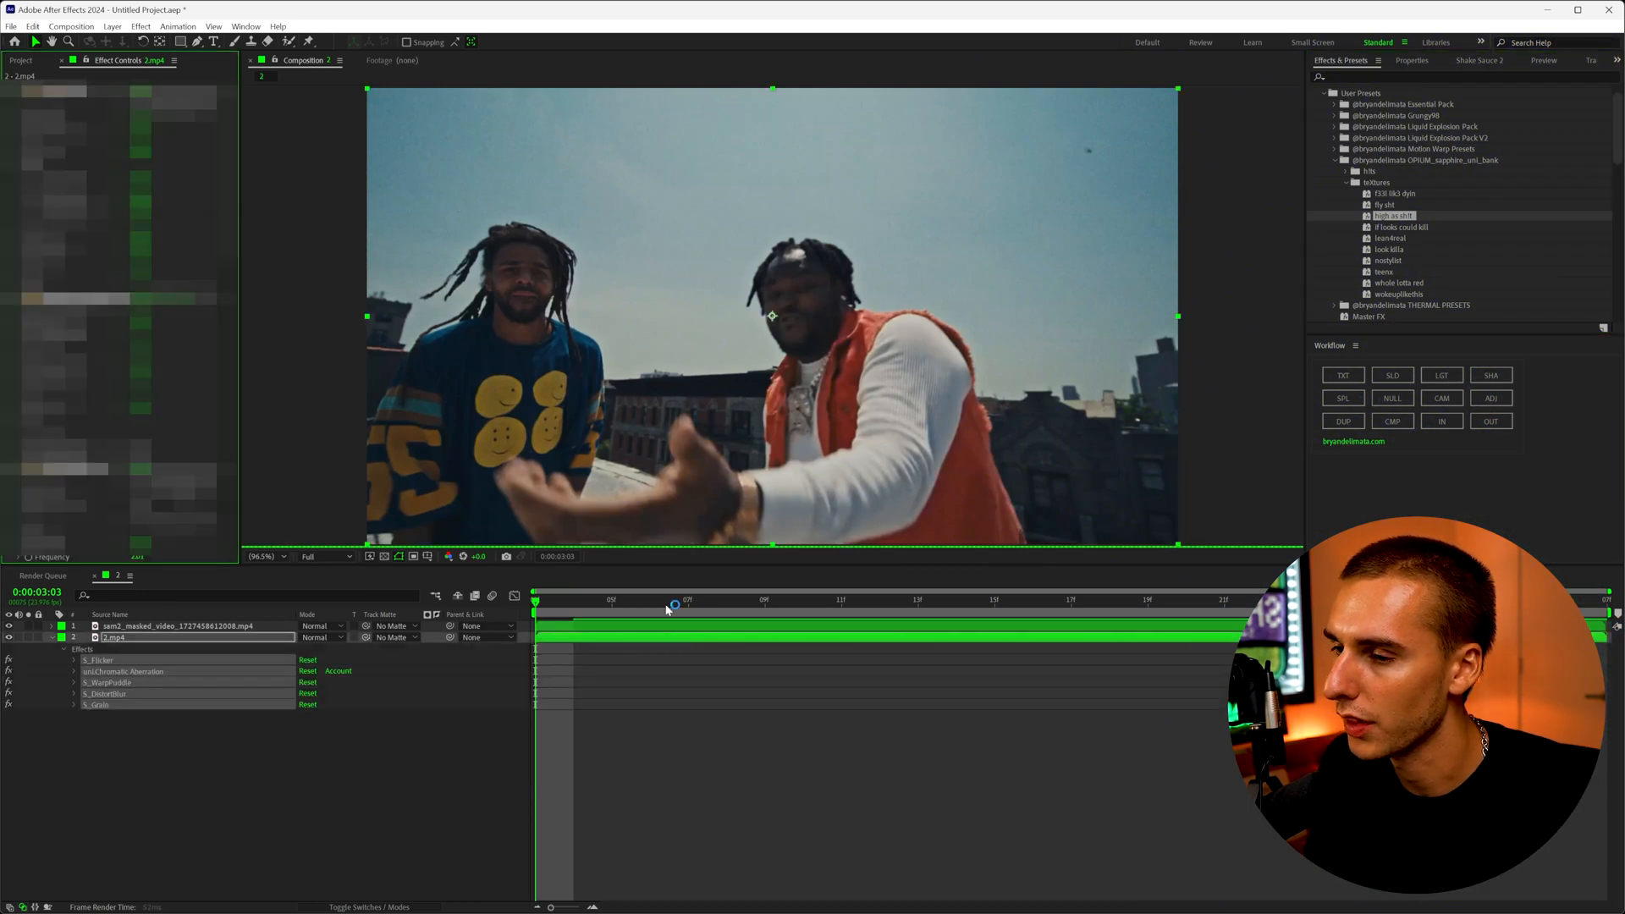
click(725, 599)
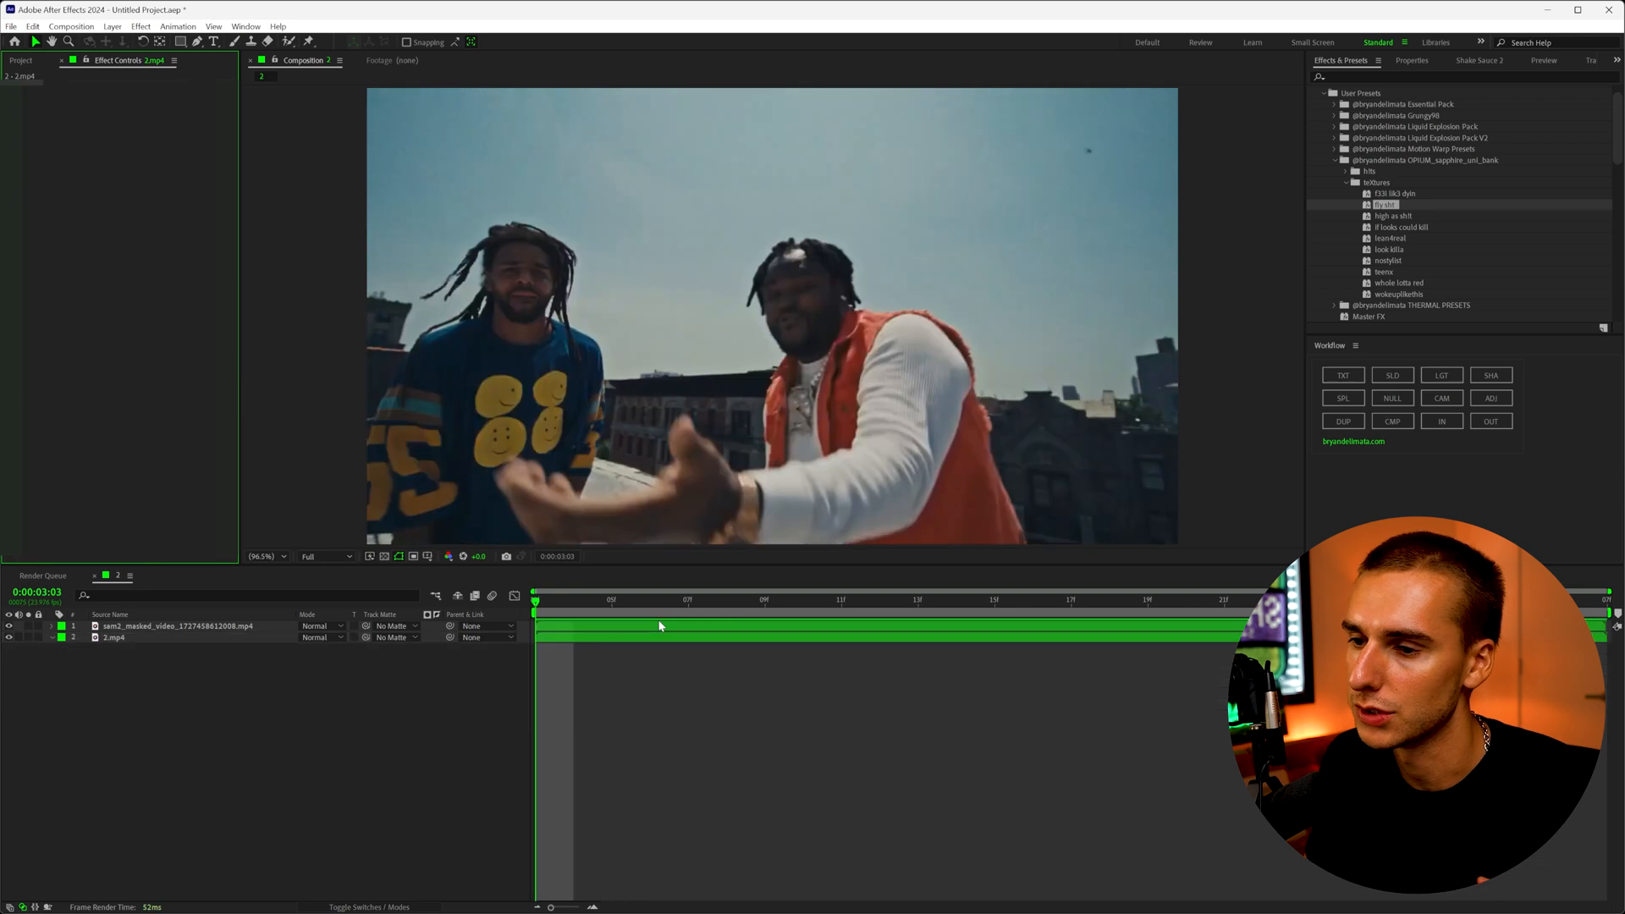
click(1337, 161)
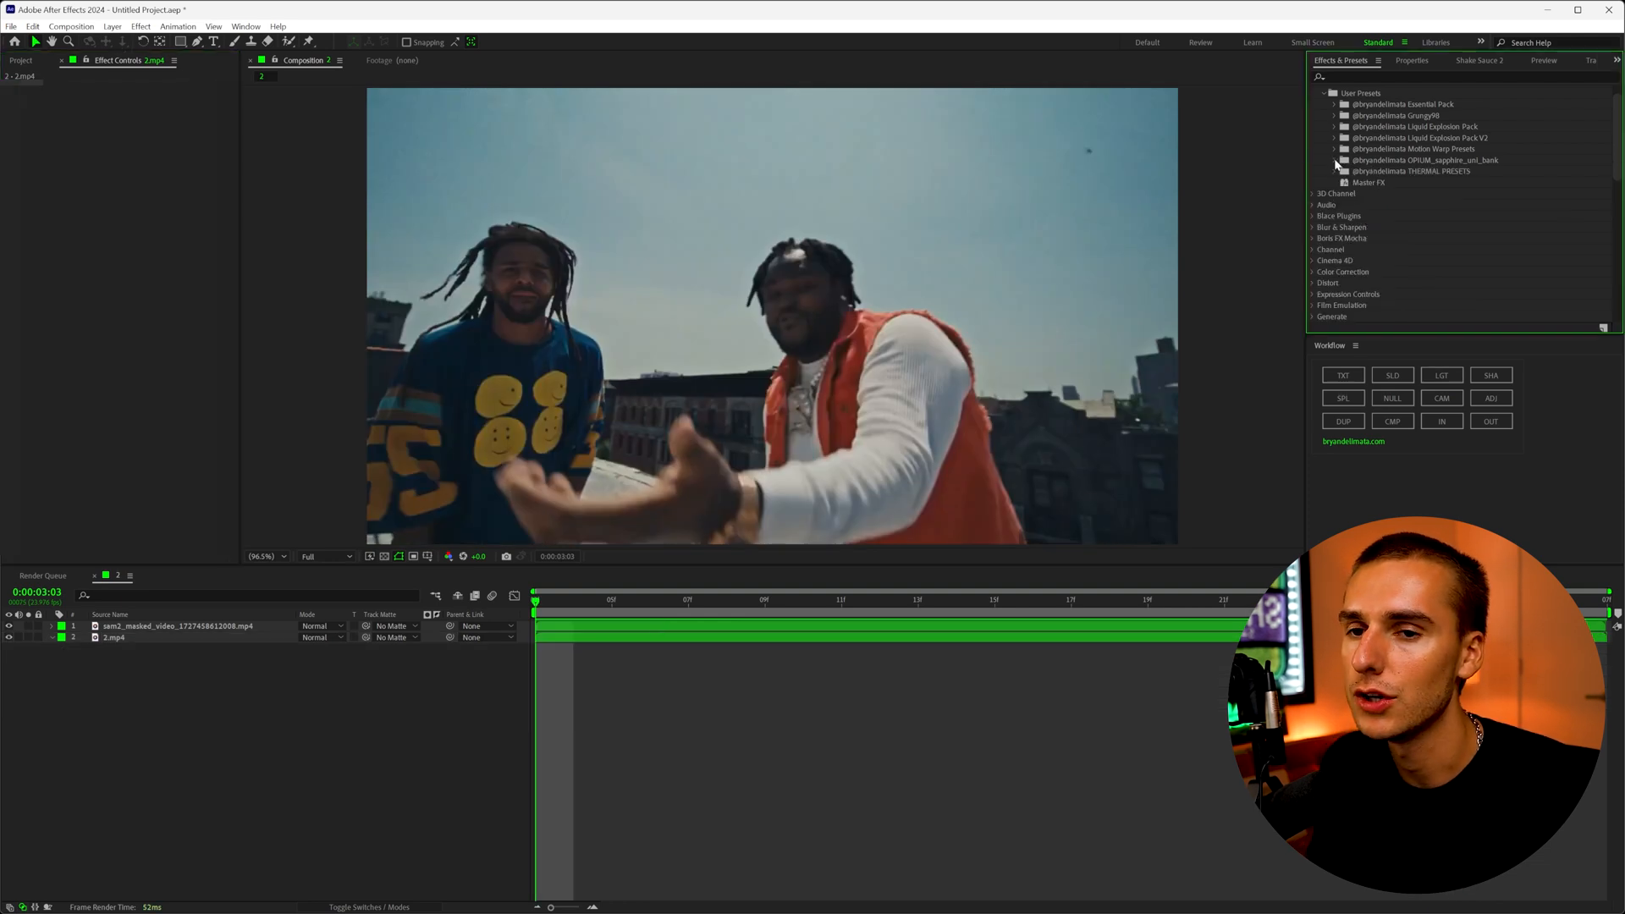